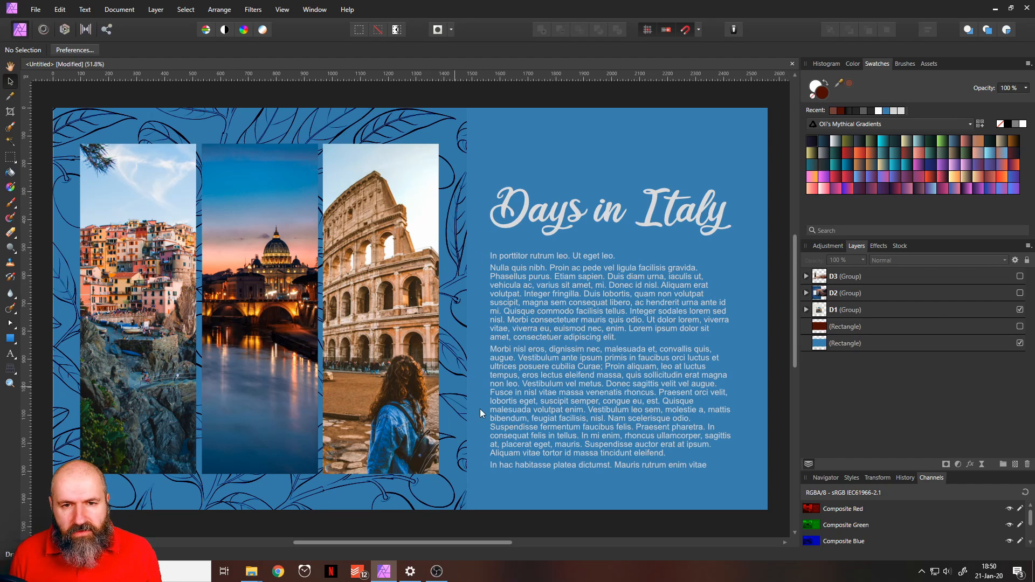
{"action": "mouse_move", "coordinate": [492, 420]}
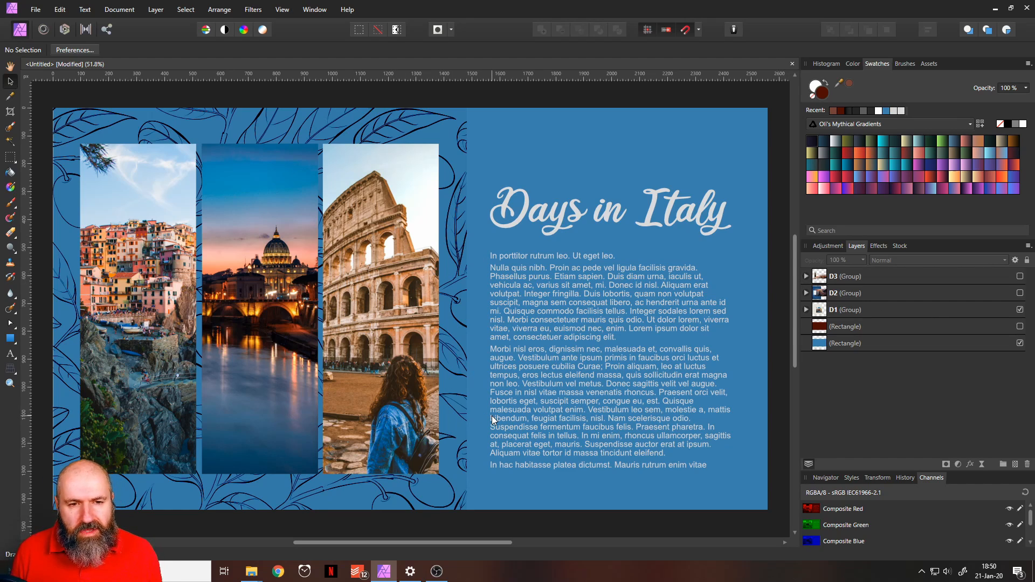
{"action": "mouse_move", "coordinate": [525, 436]}
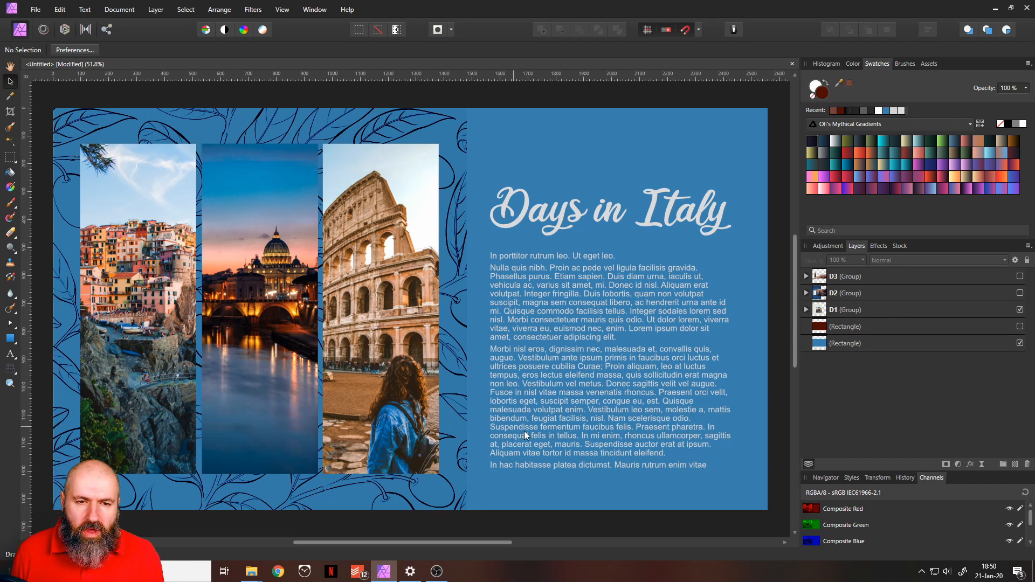
Expand the D1 page group in the Layers panel and select the Colosseum photo strip group
{"action": "left_click", "coordinate": [380, 213]}
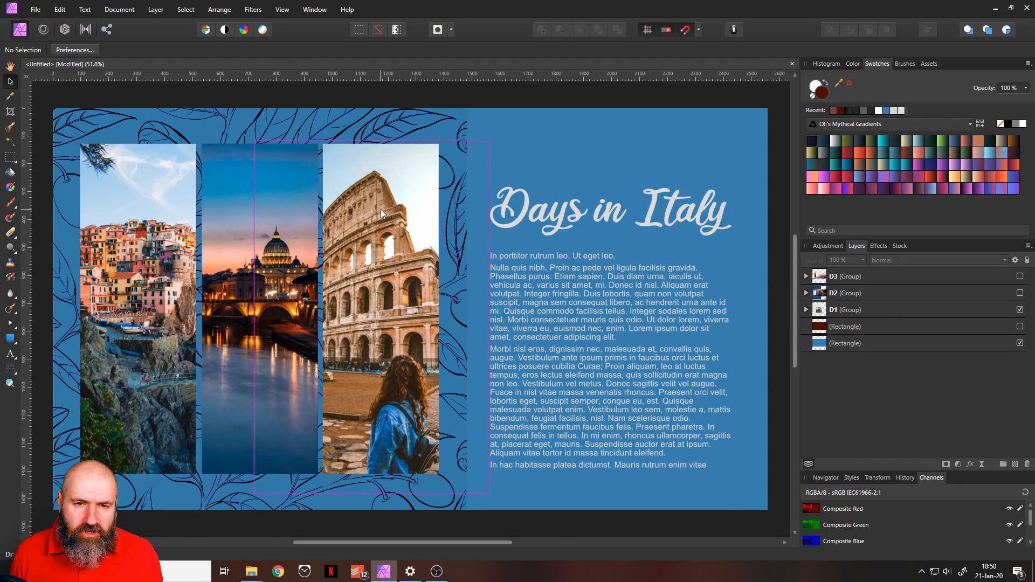
{"action": "left_click", "coordinate": [845, 309]}
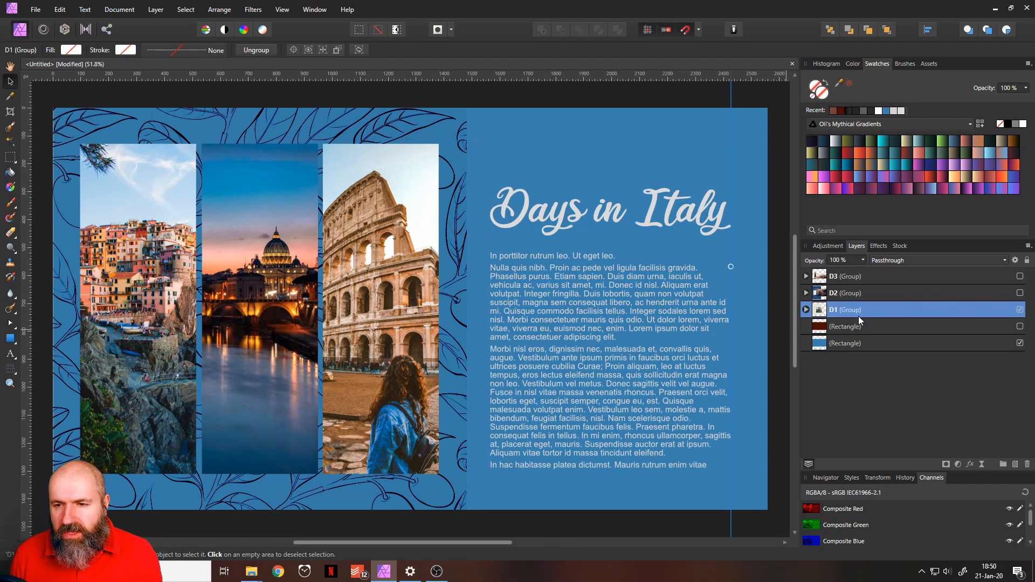
{"action": "left_click", "coordinate": [805, 310]}
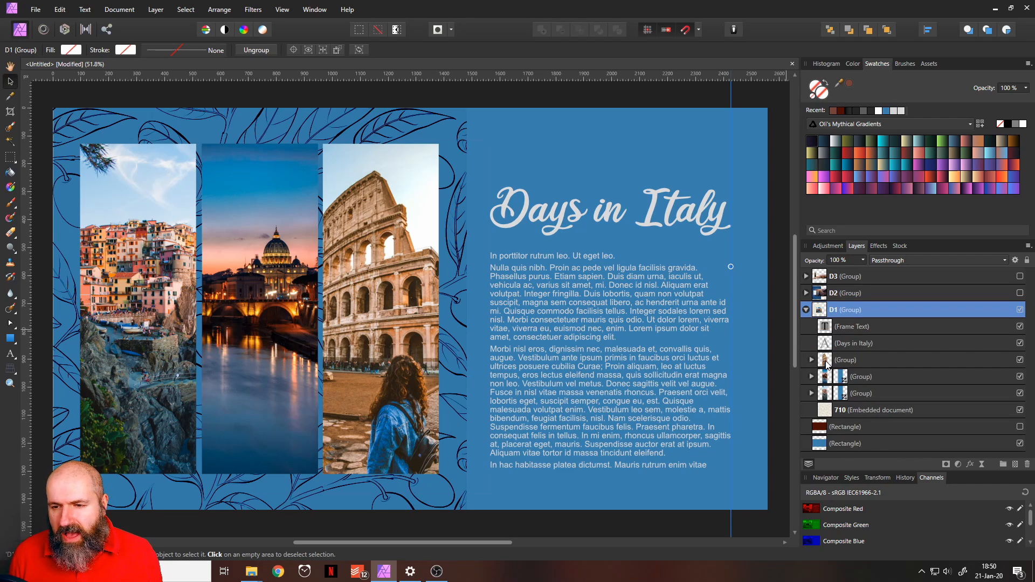
{"action": "left_click", "coordinate": [845, 358]}
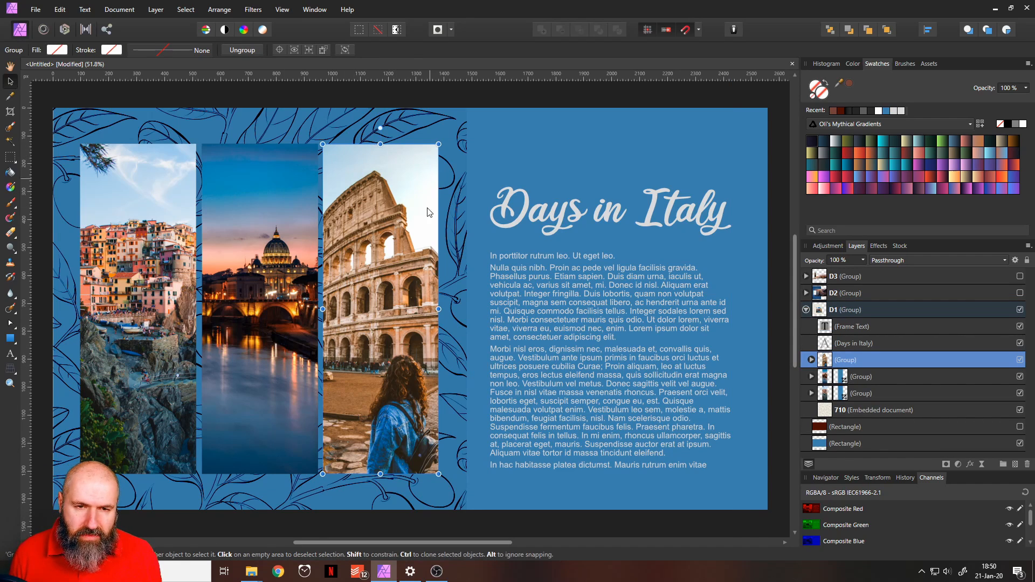
{"action": "mouse_move", "coordinate": [363, 270]}
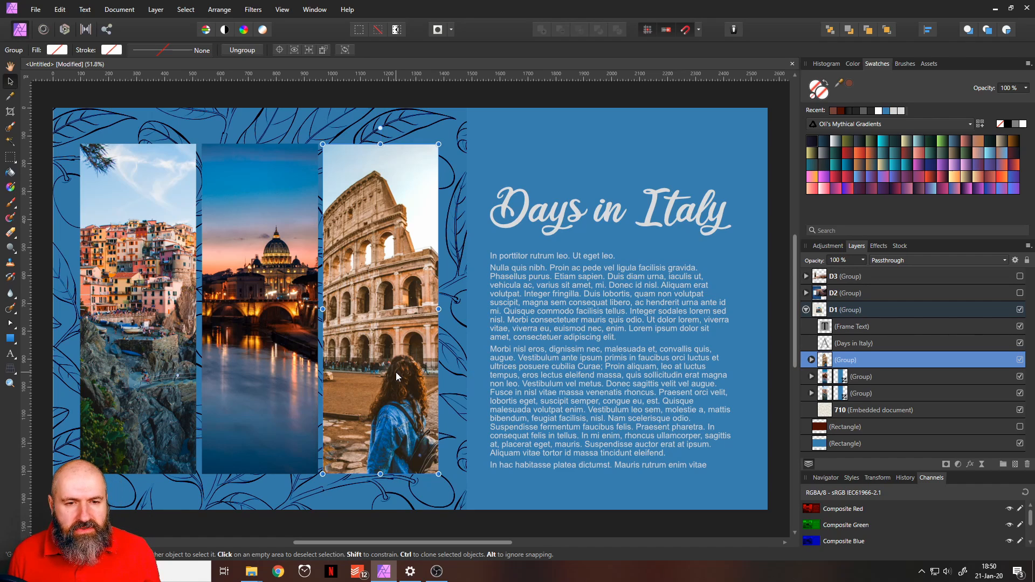
{"action": "mouse_move", "coordinate": [374, 348]}
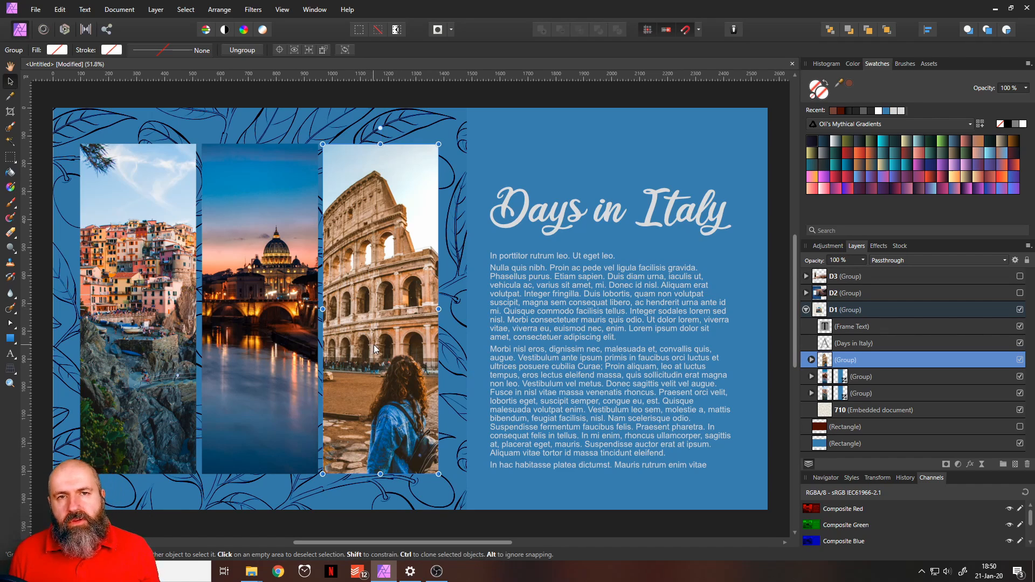
{"action": "mouse_move", "coordinate": [406, 298]}
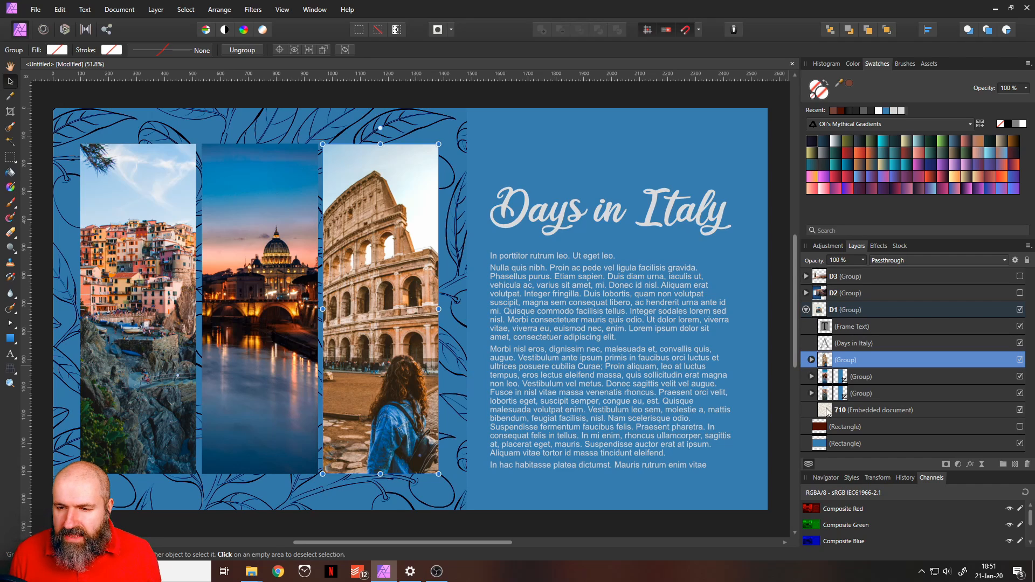
{"action": "left_click", "coordinate": [874, 410]}
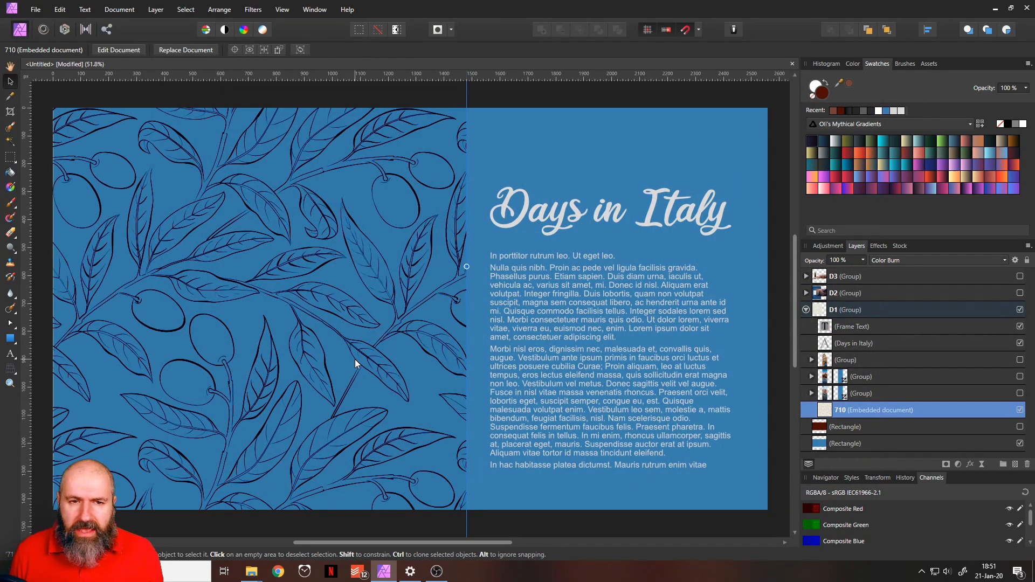
{"action": "mouse_move", "coordinate": [304, 332]}
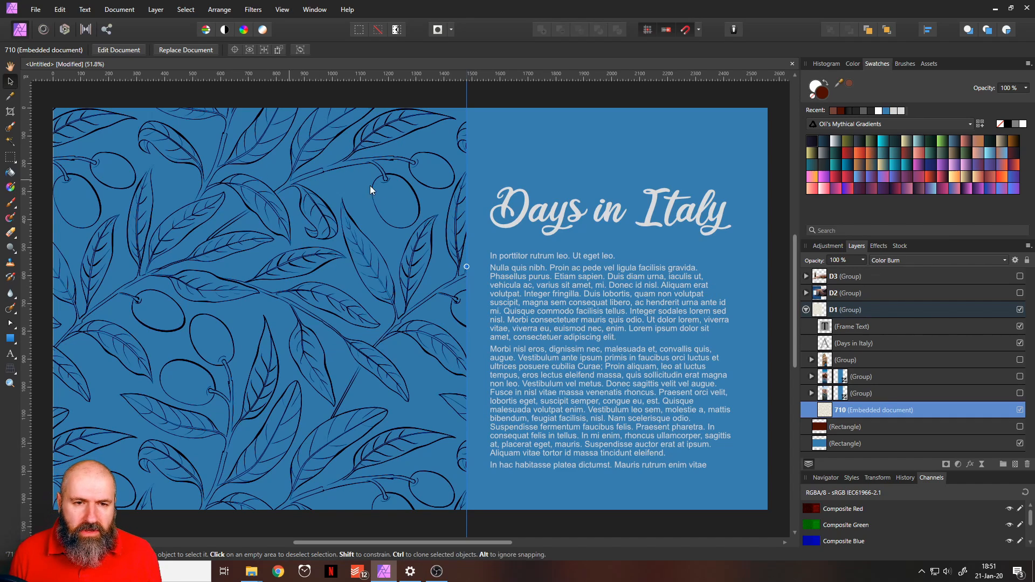
{"action": "mouse_move", "coordinate": [388, 270]}
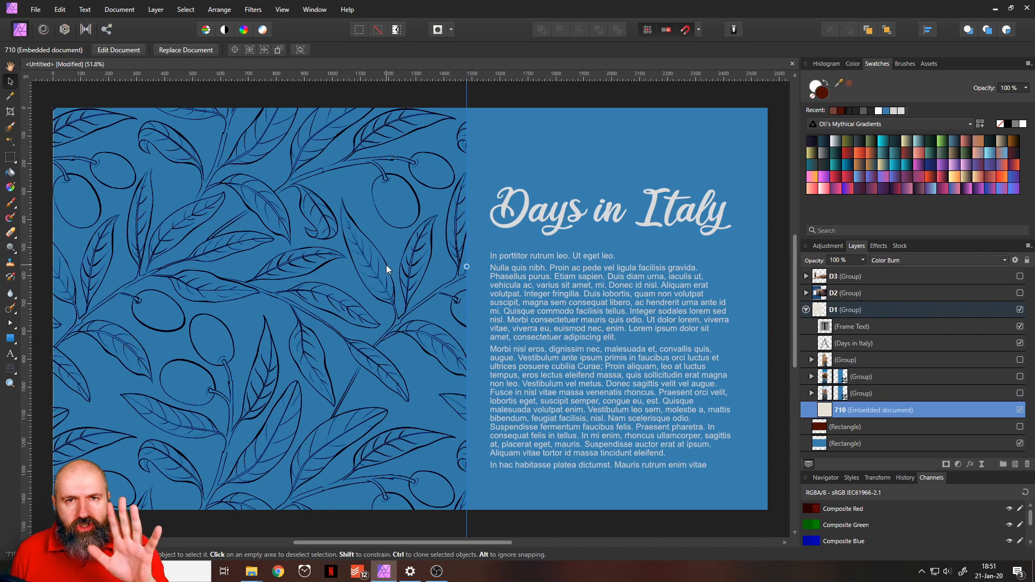
{"action": "mouse_move", "coordinate": [429, 297]}
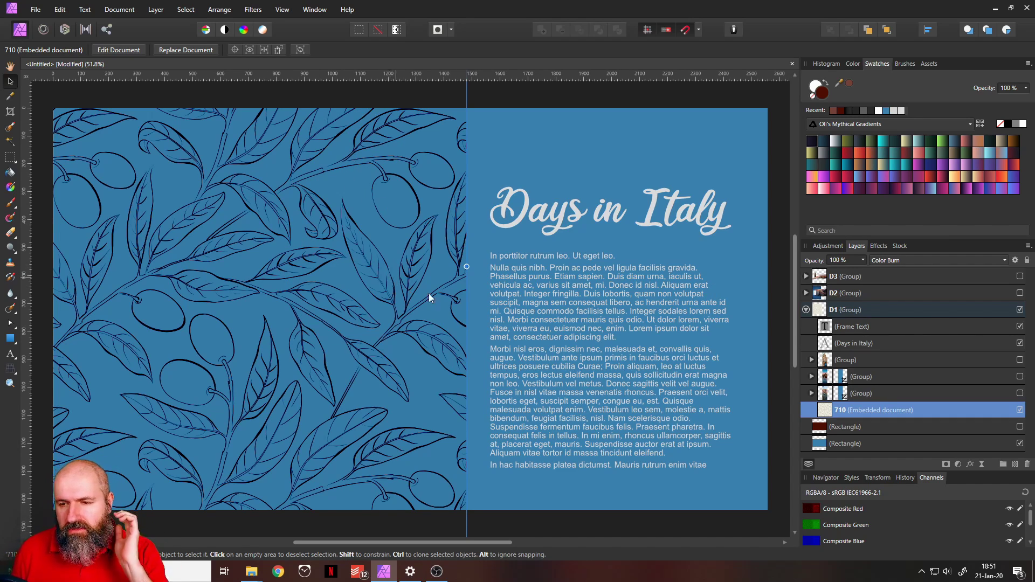
{"action": "left_click", "coordinate": [1018, 376]}
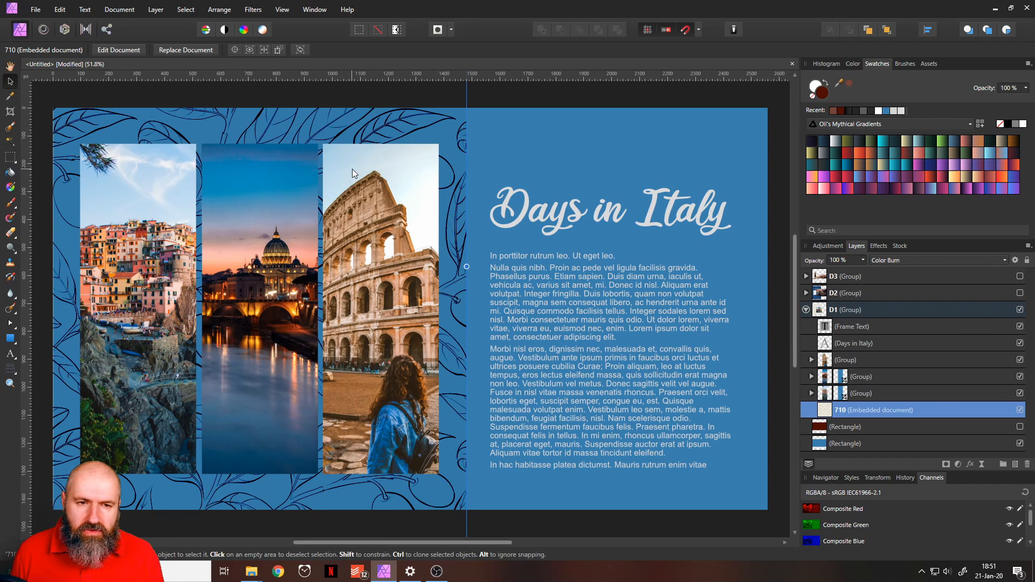
{"action": "mouse_move", "coordinate": [327, 282]}
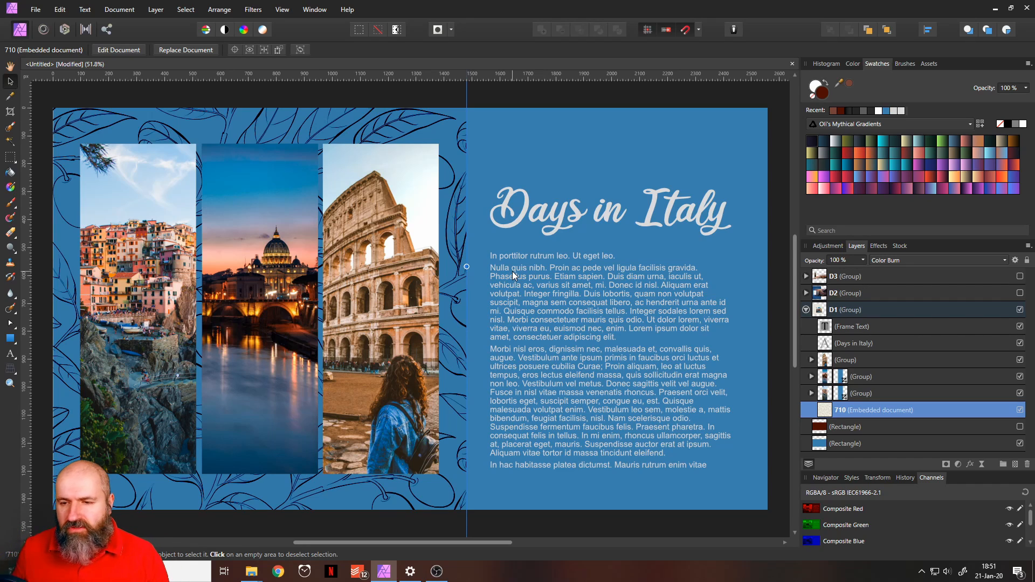
Deselect, then hide the other layers and mask rectangle to isolate the full village photo
{"action": "left_click", "coordinate": [462, 364]}
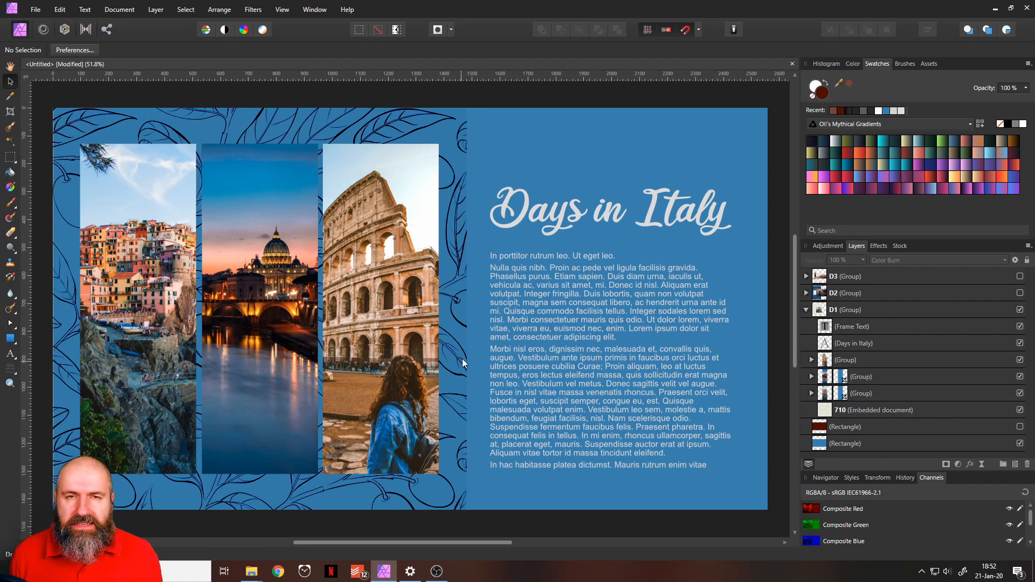
{"action": "mouse_move", "coordinate": [477, 350]}
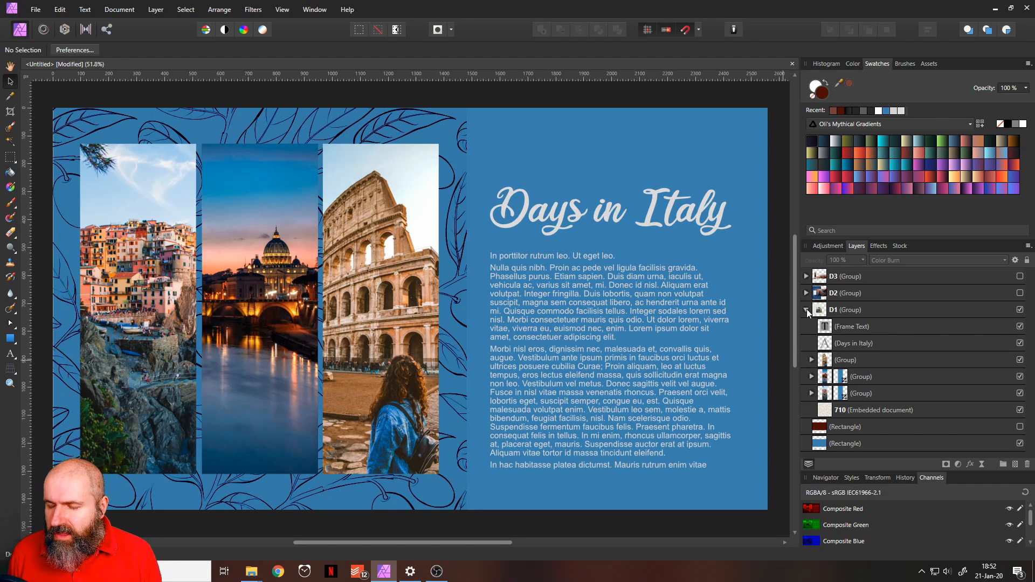
{"action": "left_click", "coordinate": [810, 392]}
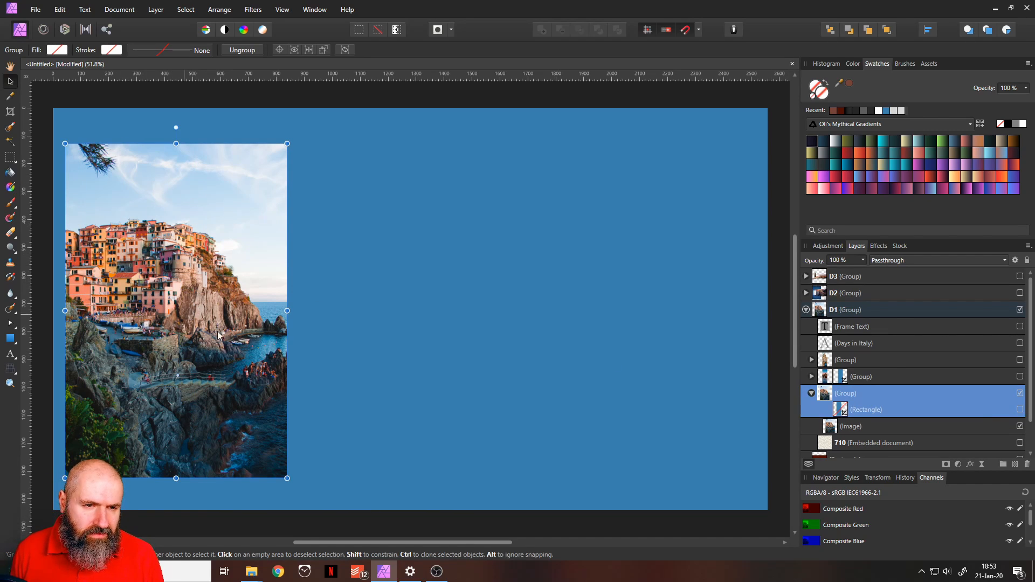
Select the village photo Image layer so it can be duplicated and moved right
{"action": "left_click", "coordinate": [851, 426]}
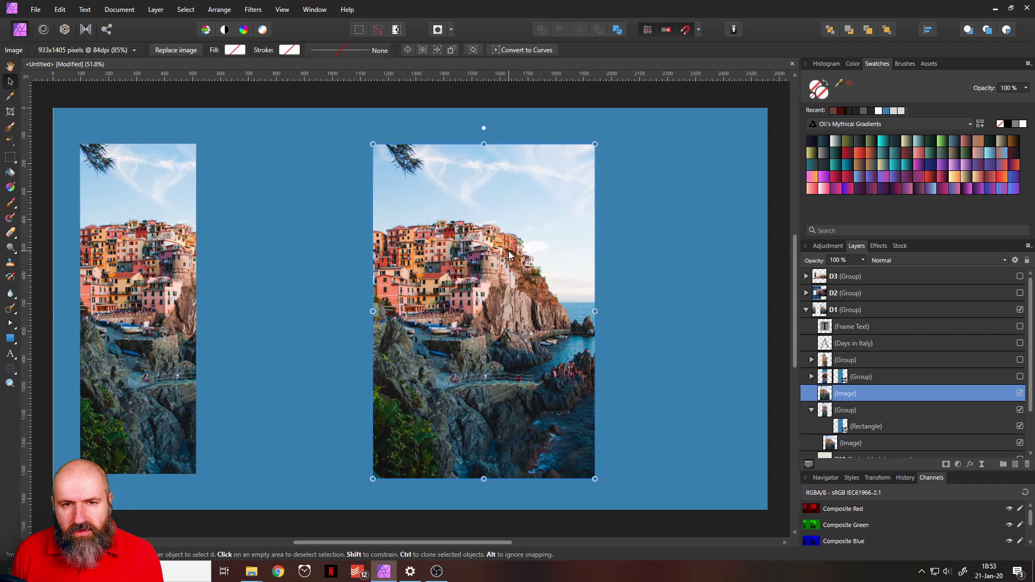
{"action": "mouse_move", "coordinate": [492, 234]}
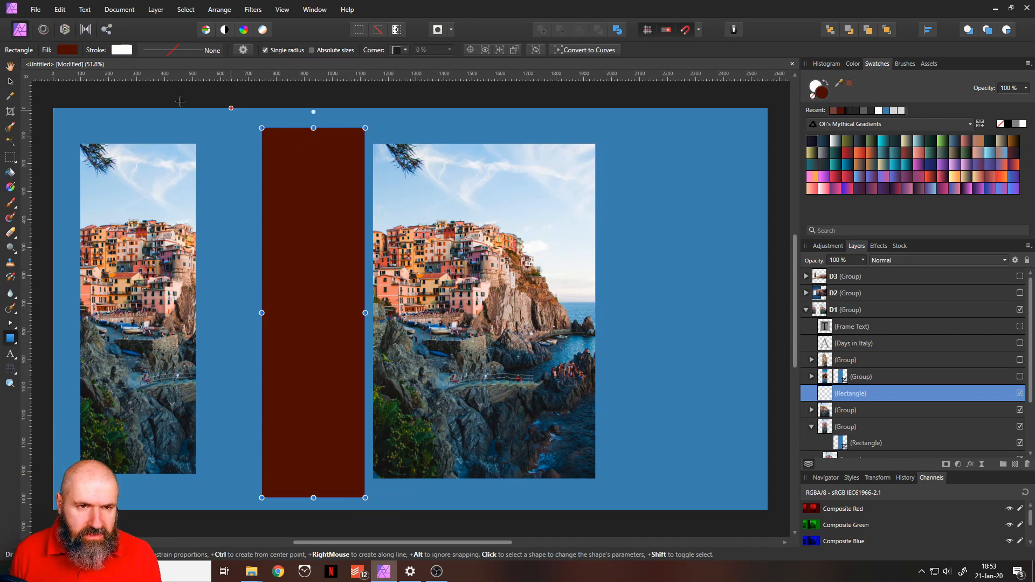
Recolour the rectangle's fill red-orange and apply Mask to Below over the copied village photo
{"action": "left_click", "coordinate": [43, 87]}
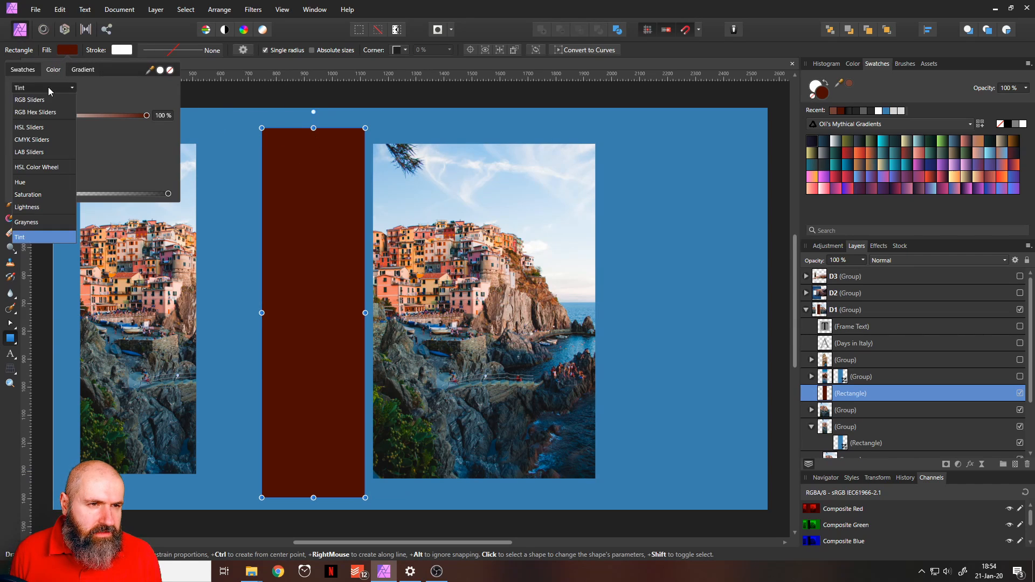
{"action": "left_click", "coordinate": [36, 166]}
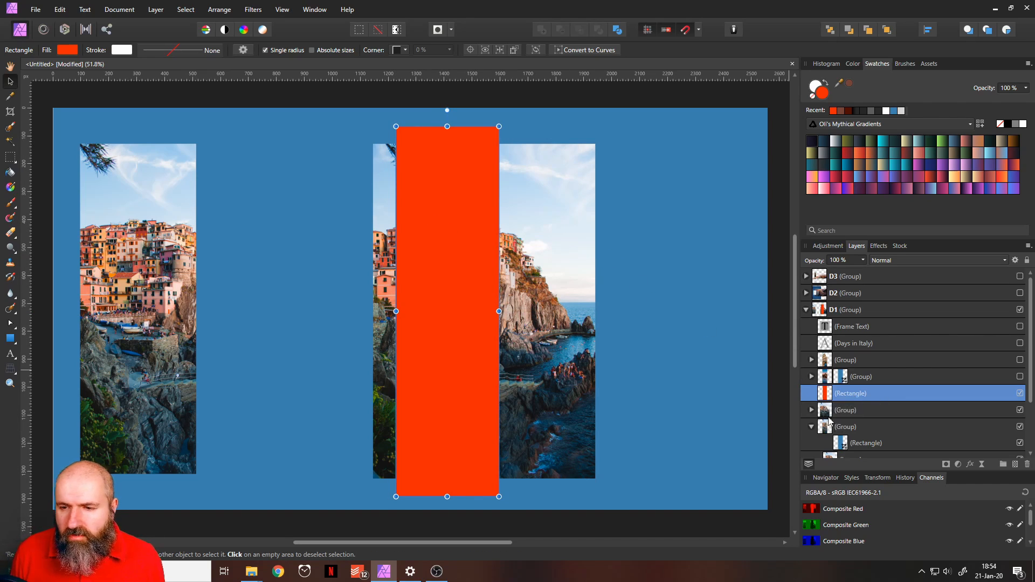
{"action": "mouse_move", "coordinate": [834, 410]}
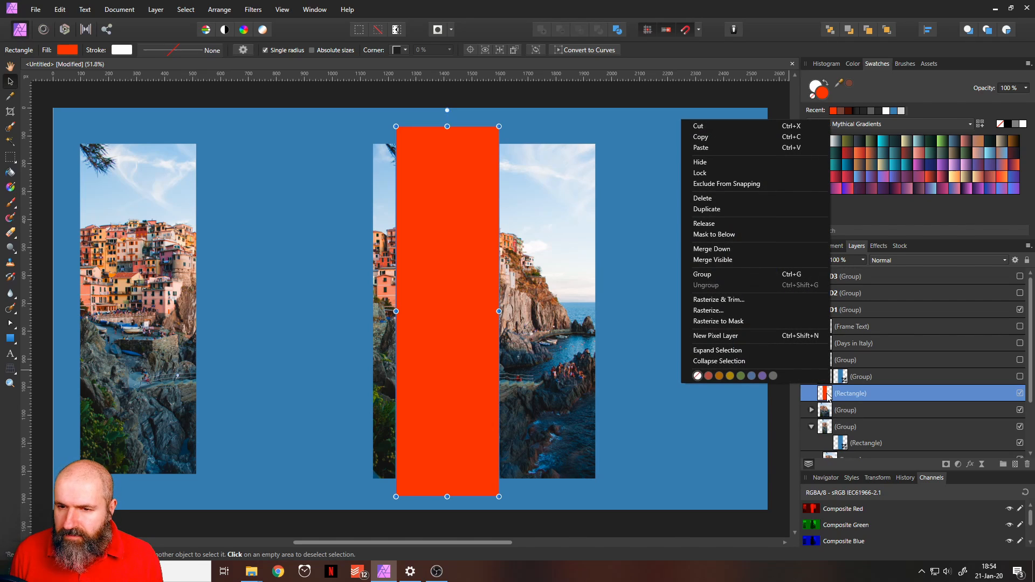
{"action": "mouse_move", "coordinate": [742, 233]}
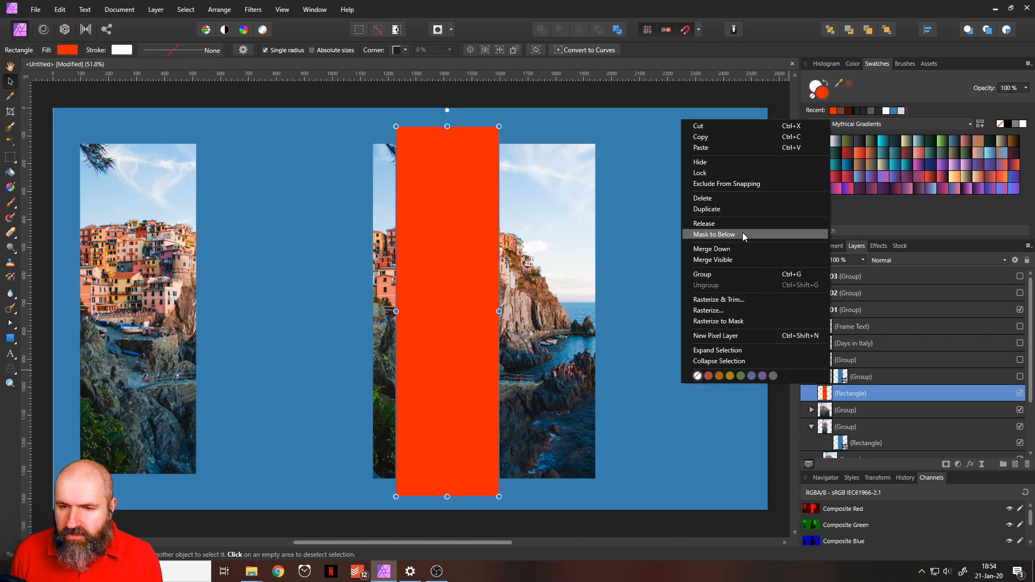
{"action": "left_click", "coordinate": [713, 234]}
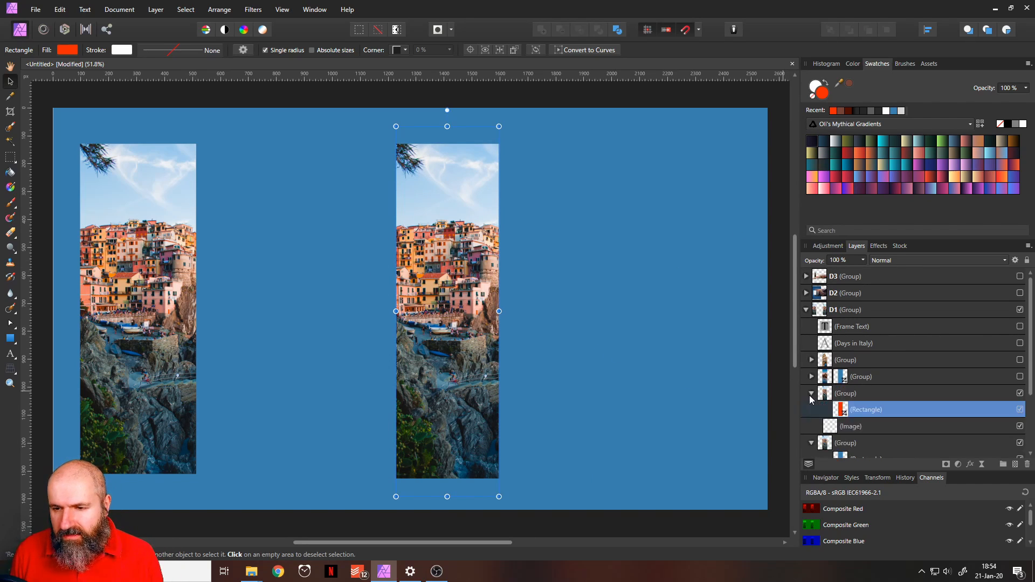
Select the copied village photo inside the mask, then the whole second strip group for vertical enlarging
{"action": "left_click", "coordinate": [810, 393]}
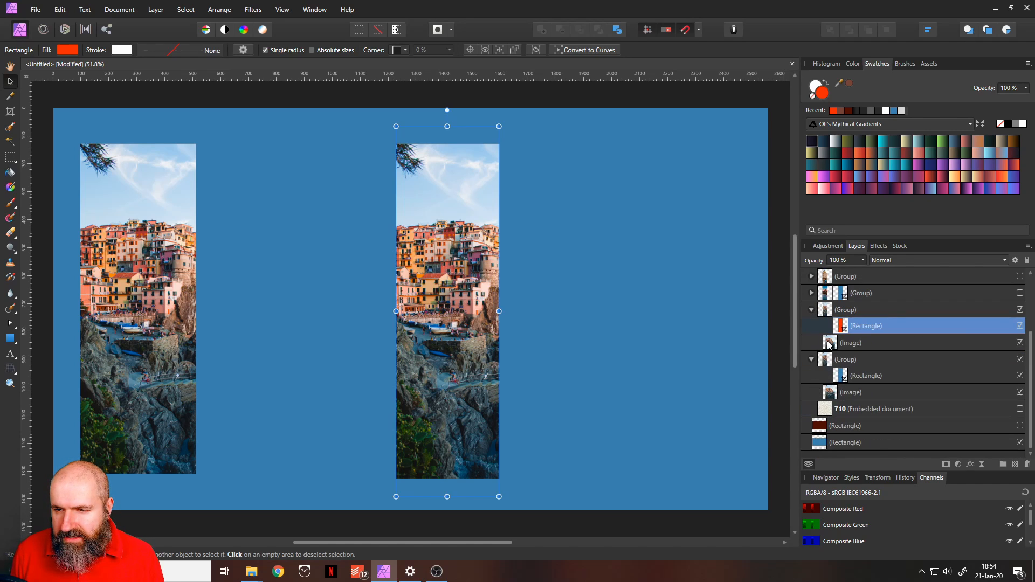
{"action": "left_click", "coordinate": [851, 342]}
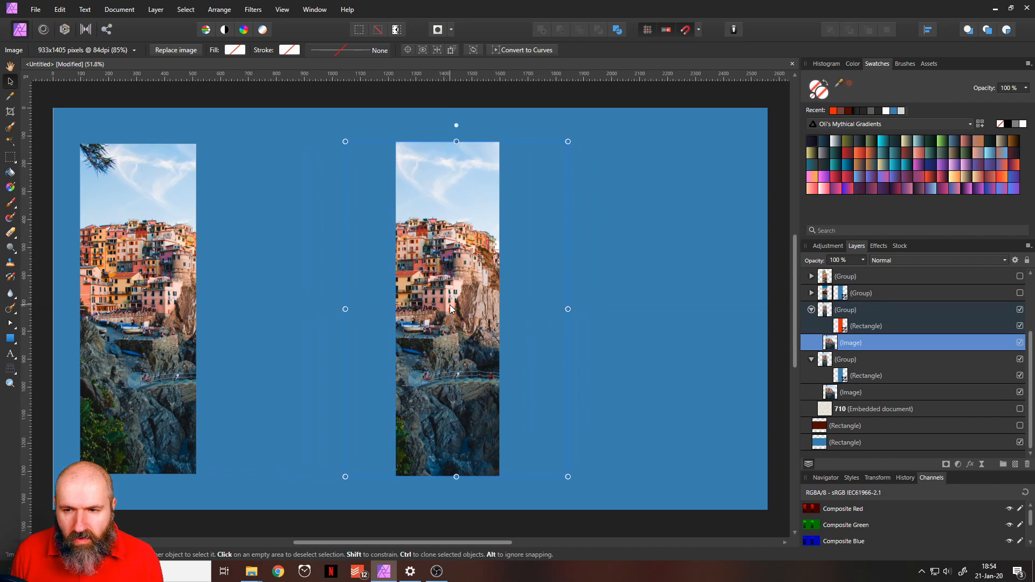
{"action": "left_click", "coordinate": [866, 326]}
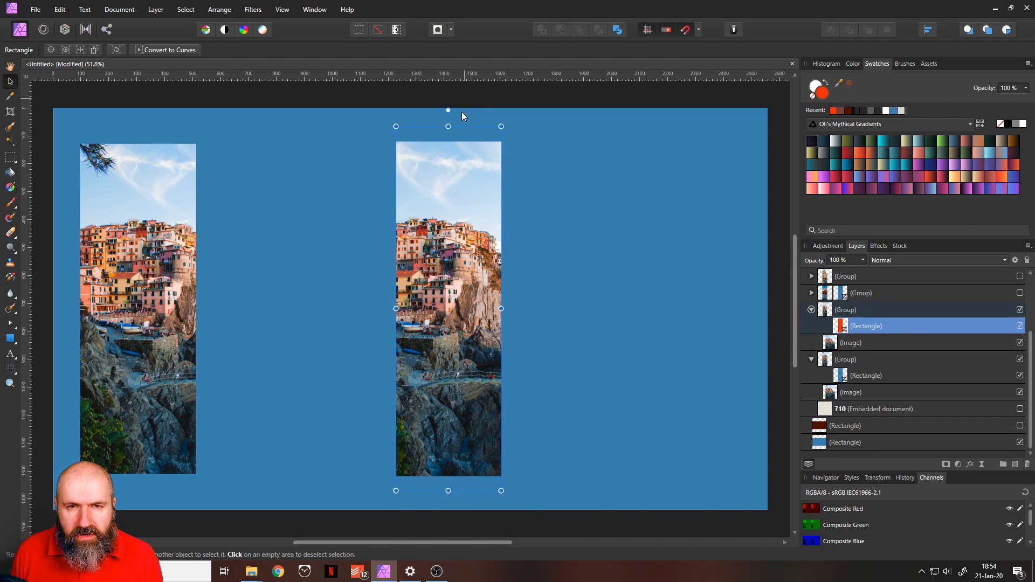
{"action": "left_click", "coordinate": [851, 343]}
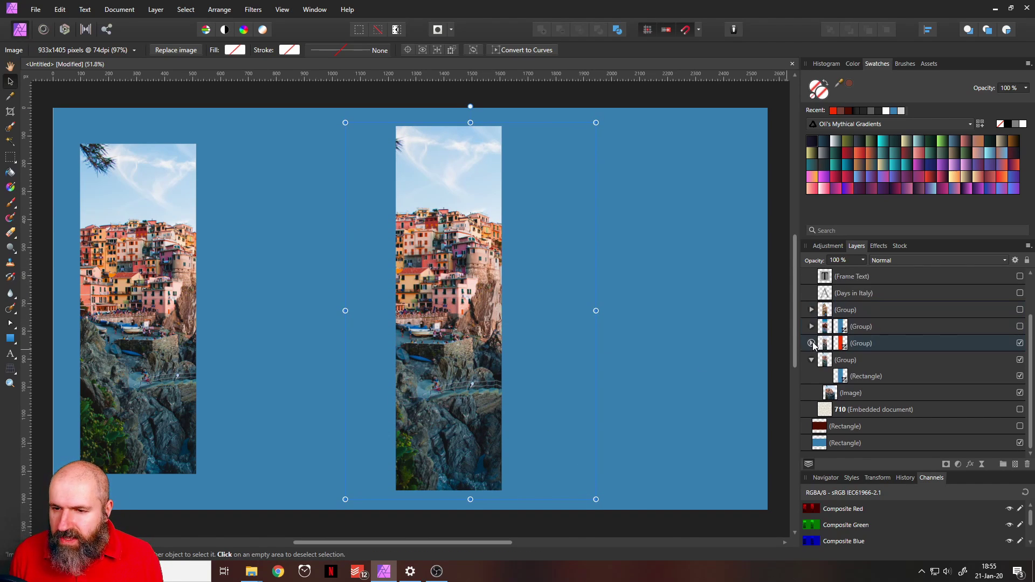
Select the enlarged strip group to duplicate it twice into side-by-side strips
{"action": "left_click", "coordinate": [860, 342]}
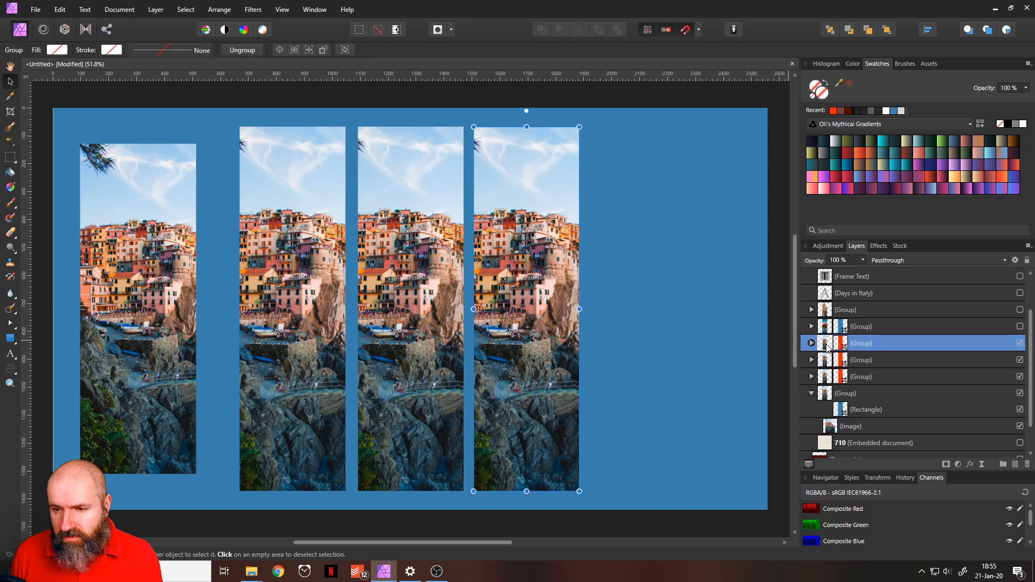
{"action": "mouse_move", "coordinate": [830, 382]}
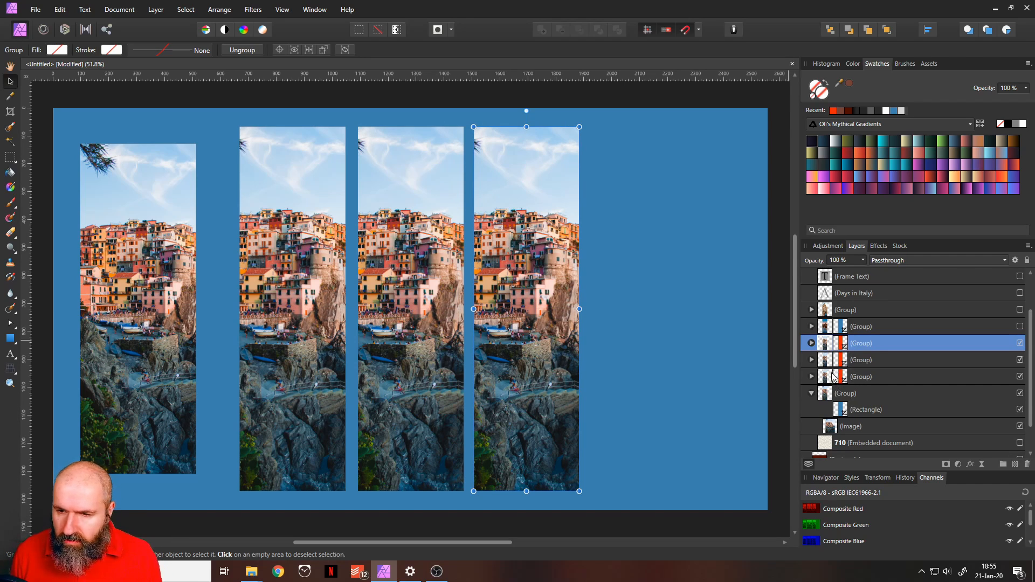
Select the three duplicated strips, try the Alignment options, and expand one strip's group
{"action": "left_click", "coordinate": [860, 376]}
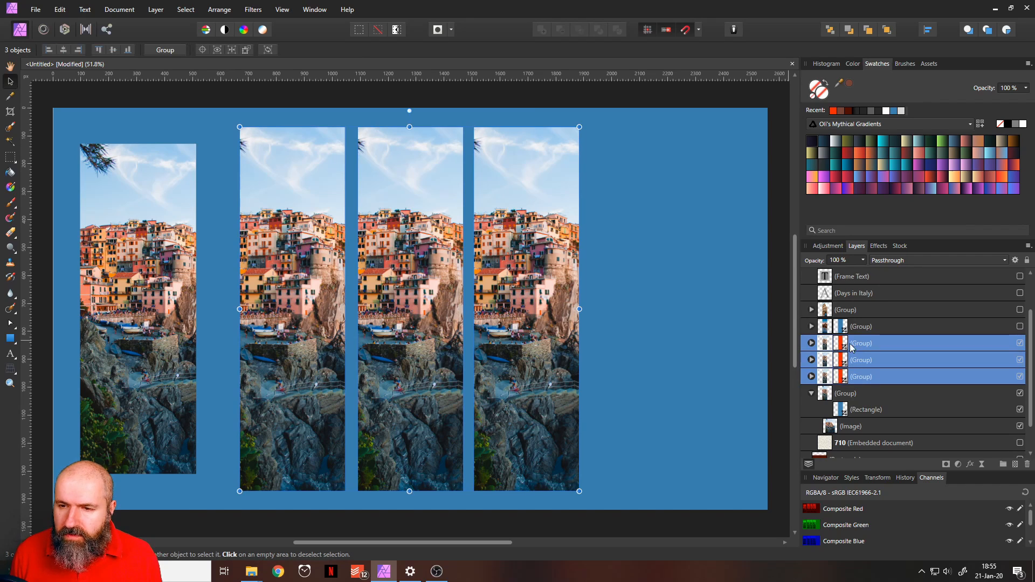
{"action": "mouse_move", "coordinate": [867, 360]}
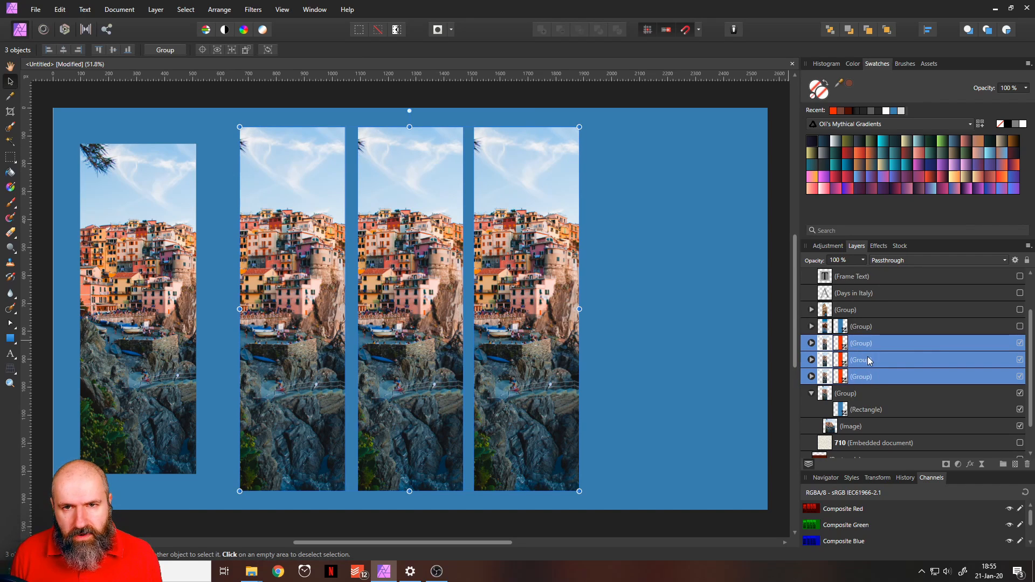
{"action": "mouse_move", "coordinate": [926, 30]}
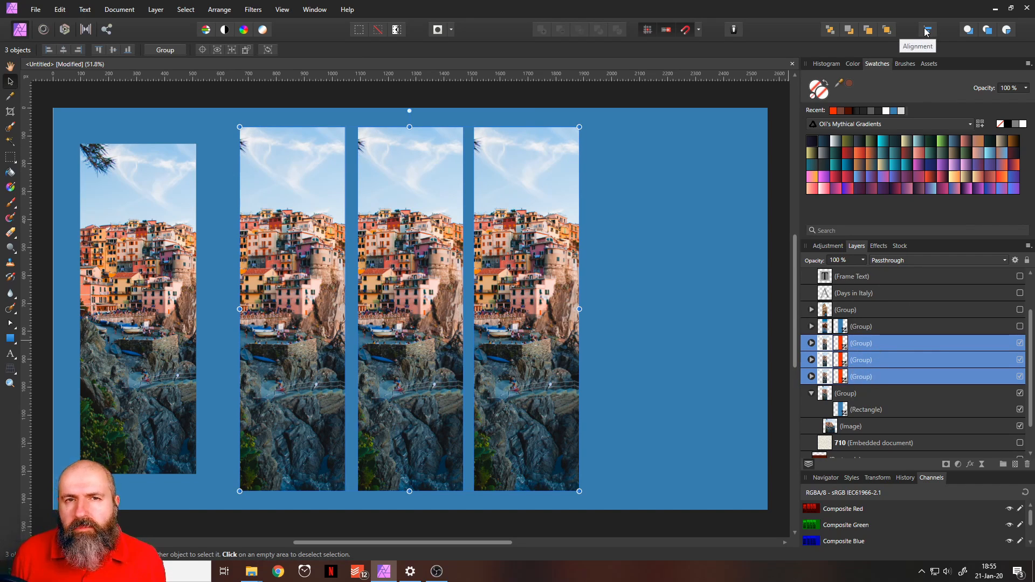
{"action": "left_click", "coordinate": [926, 30]}
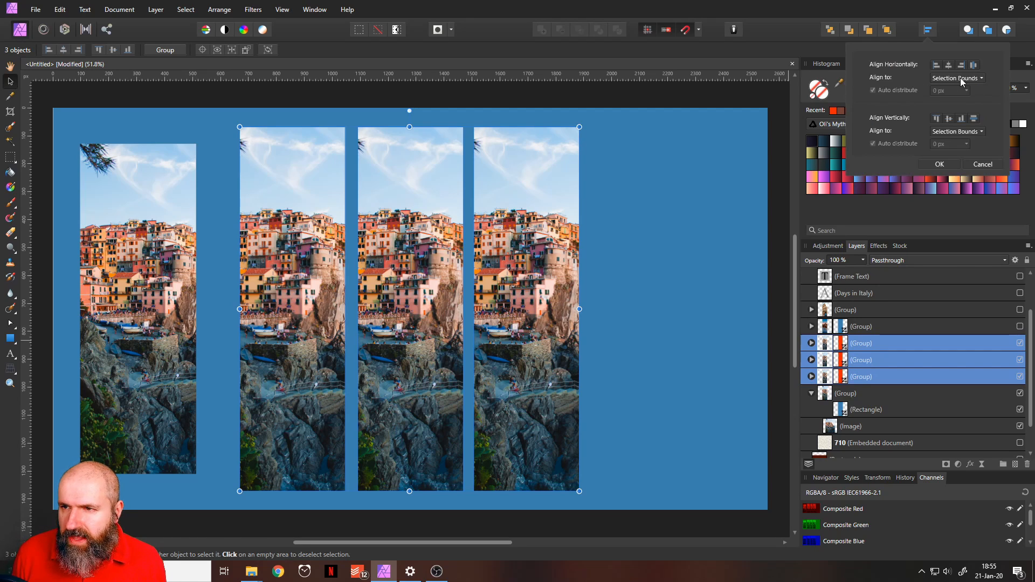
{"action": "mouse_move", "coordinate": [972, 64]}
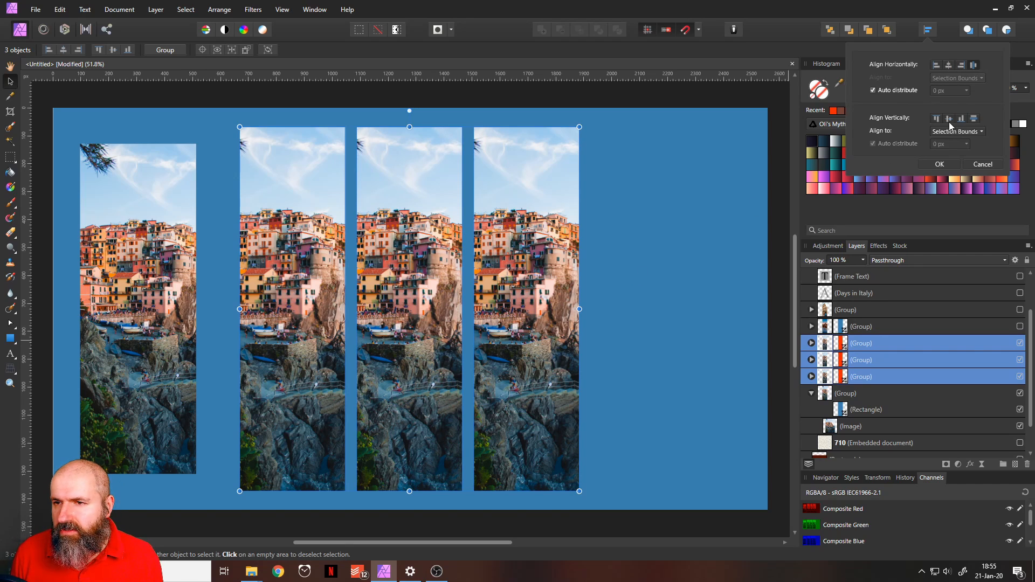
{"action": "mouse_move", "coordinate": [947, 119]}
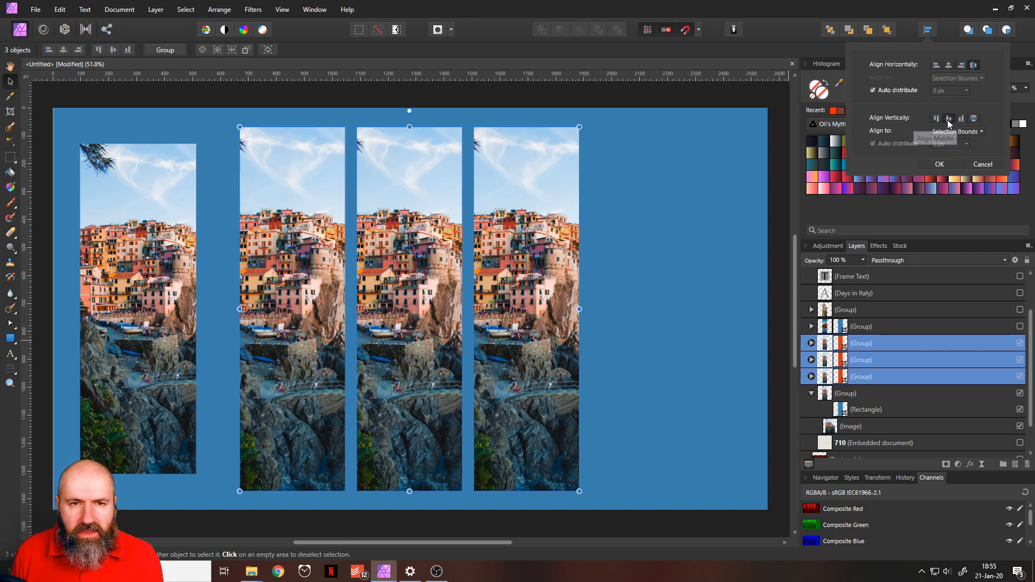
{"action": "mouse_move", "coordinate": [729, 220]}
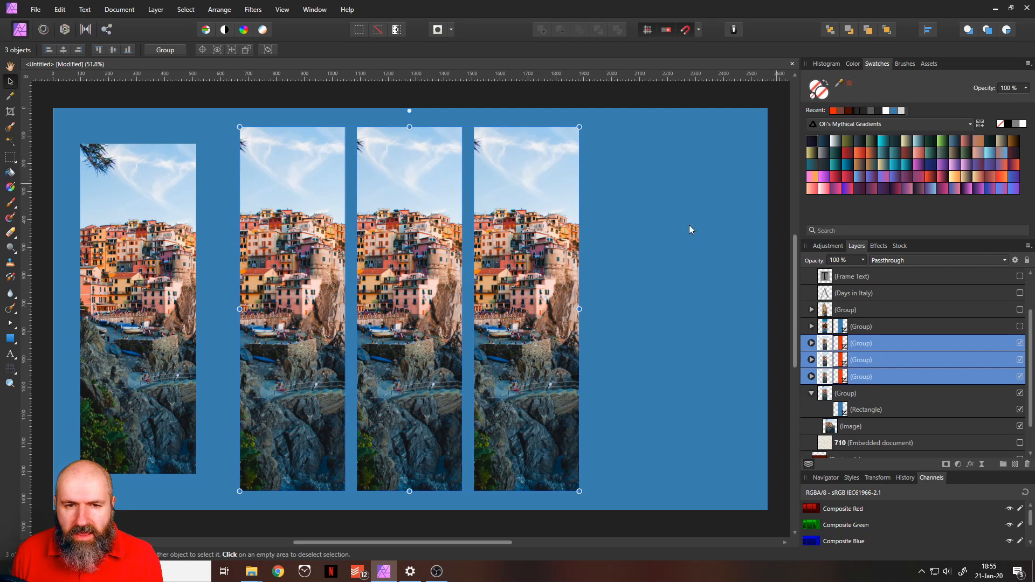
{"action": "mouse_move", "coordinate": [357, 274]}
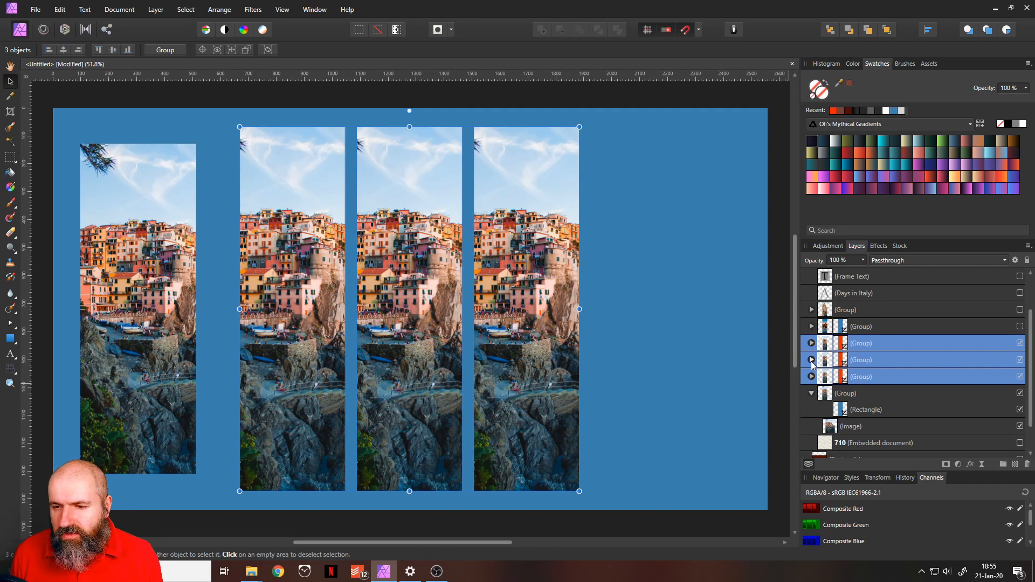
{"action": "left_click", "coordinate": [810, 342]}
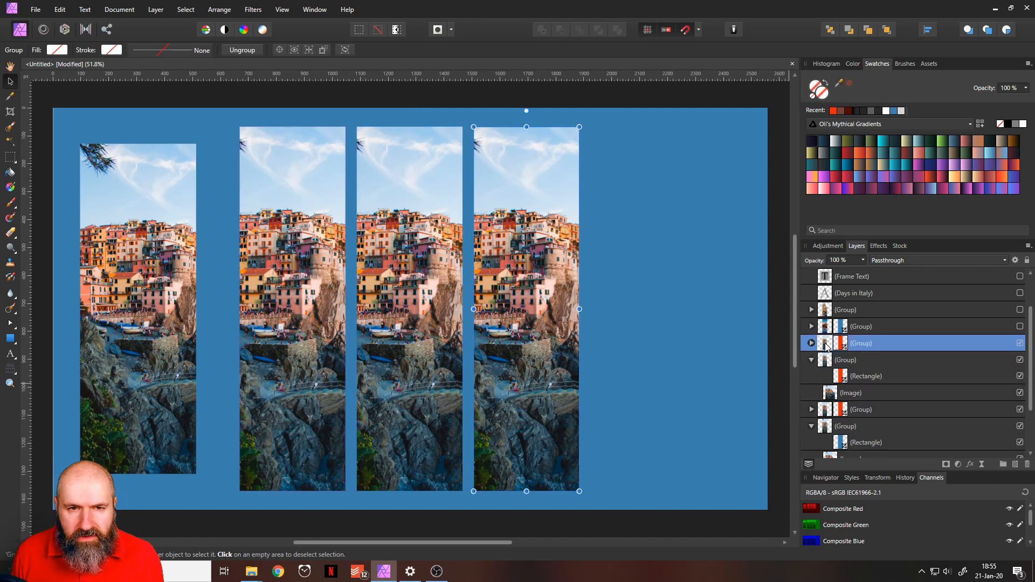
{"action": "mouse_move", "coordinate": [388, 295]}
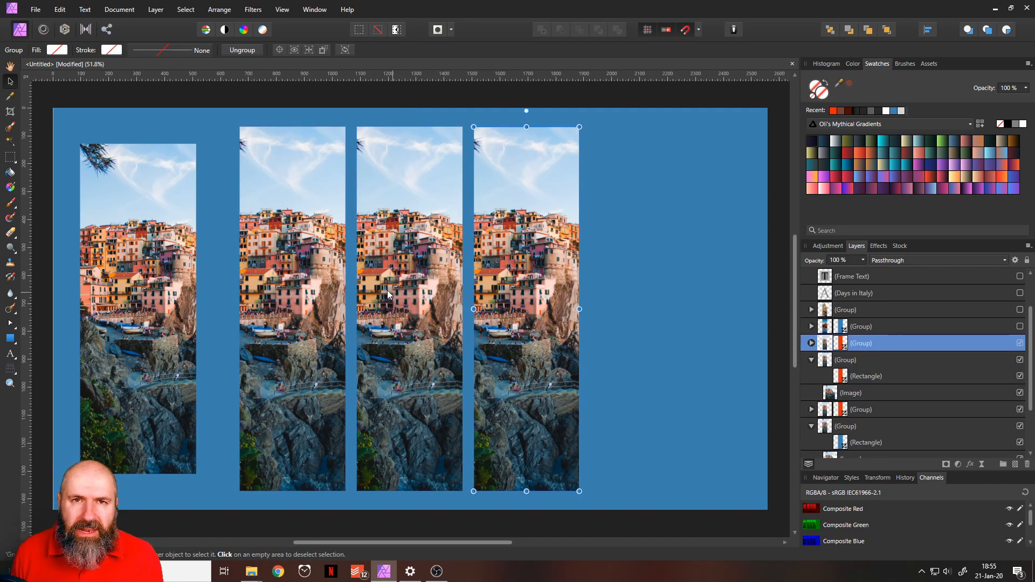
{"action": "mouse_move", "coordinate": [432, 318]}
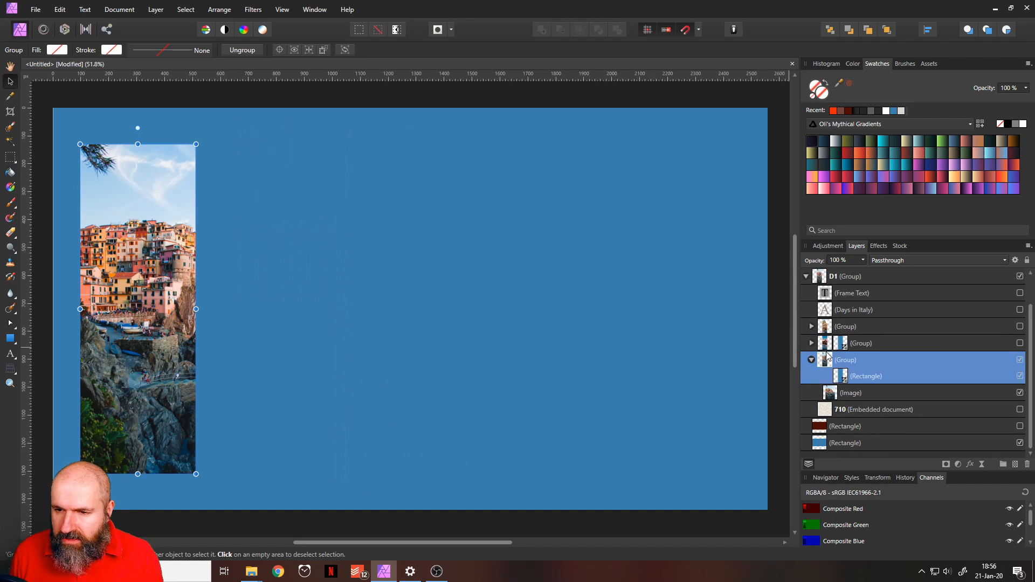
Unhide the Rome and Colosseum strips, select the background rectangle and open its Fill colour picker
{"action": "left_click", "coordinate": [1018, 326]}
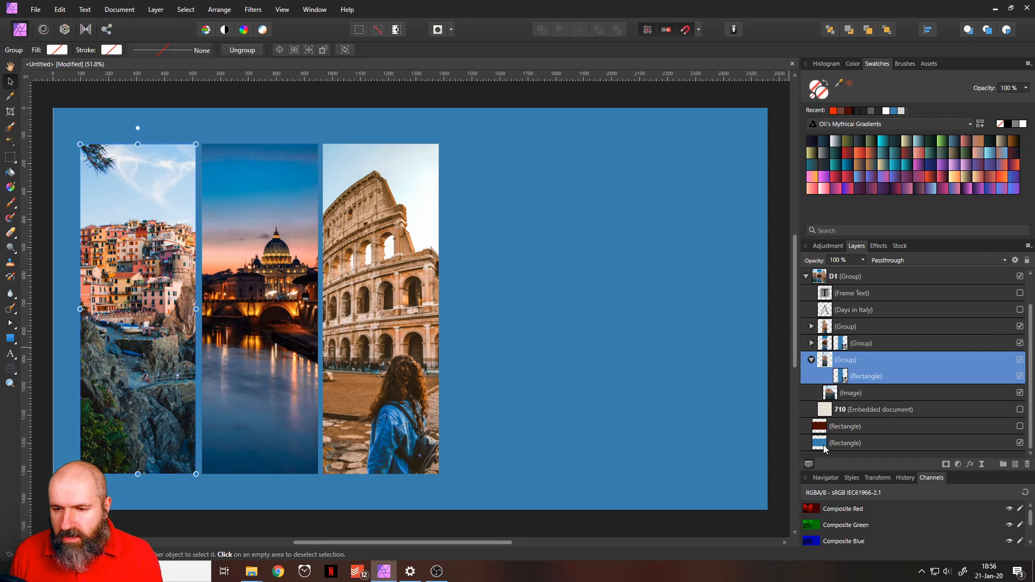
{"action": "left_click", "coordinate": [845, 442]}
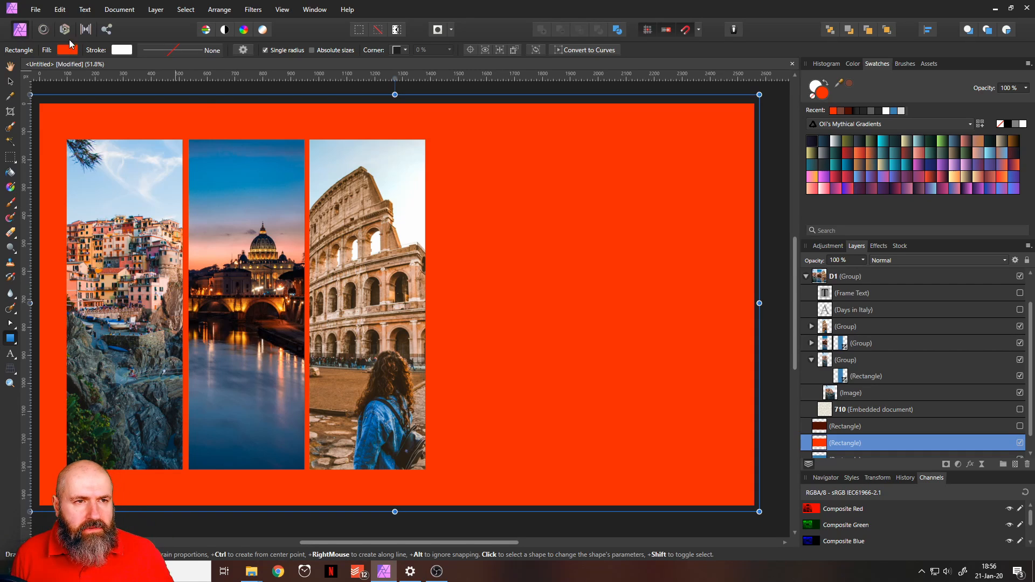
{"action": "mouse_move", "coordinate": [64, 51]}
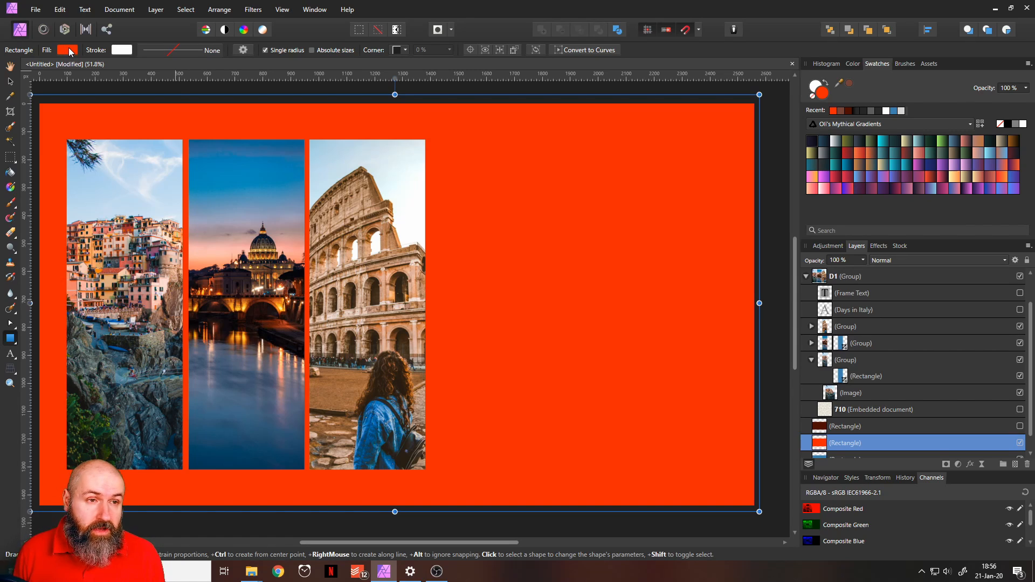
{"action": "left_click", "coordinate": [67, 49]}
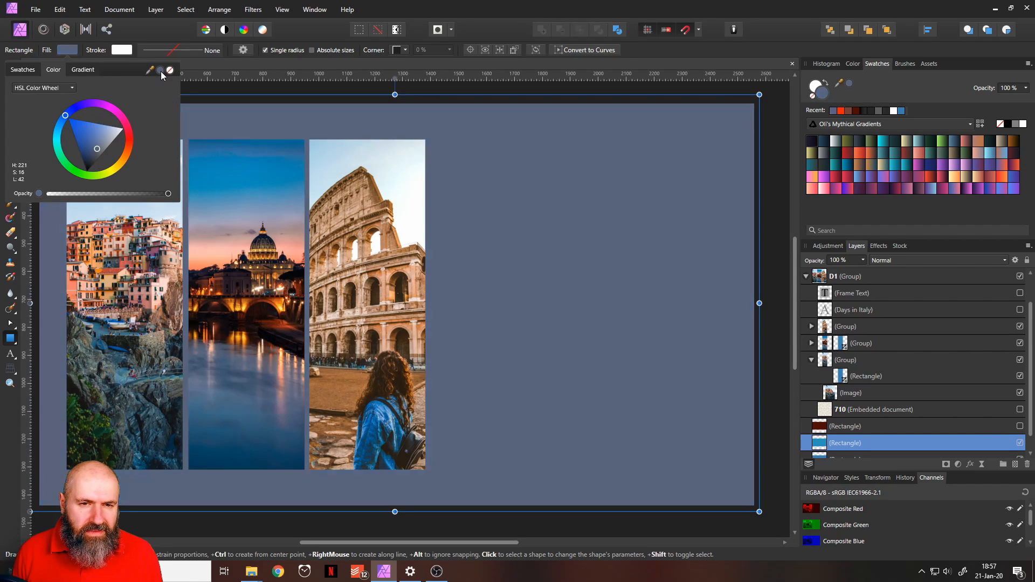
{"action": "mouse_move", "coordinate": [254, 313]}
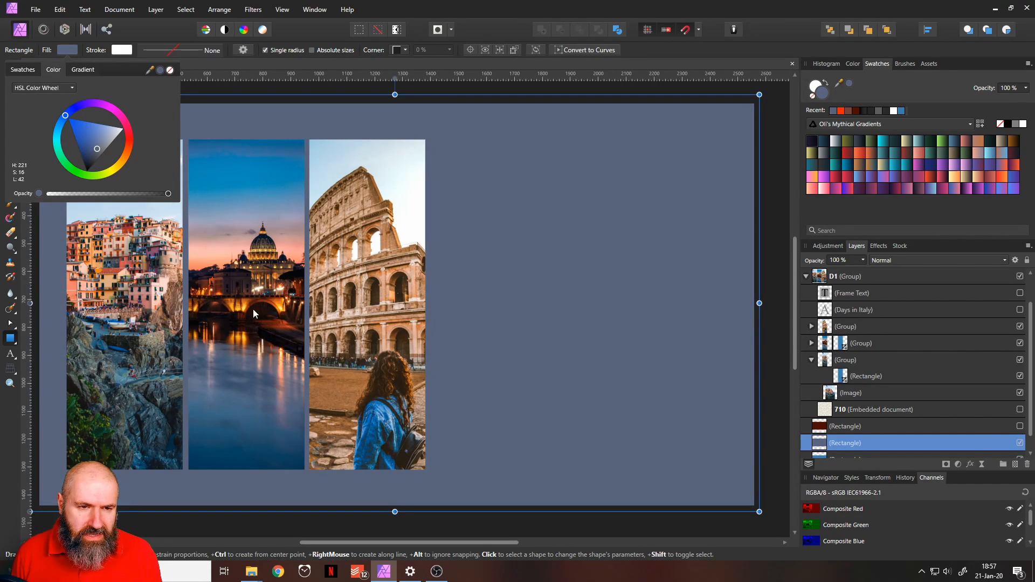
{"action": "mouse_move", "coordinate": [274, 339]}
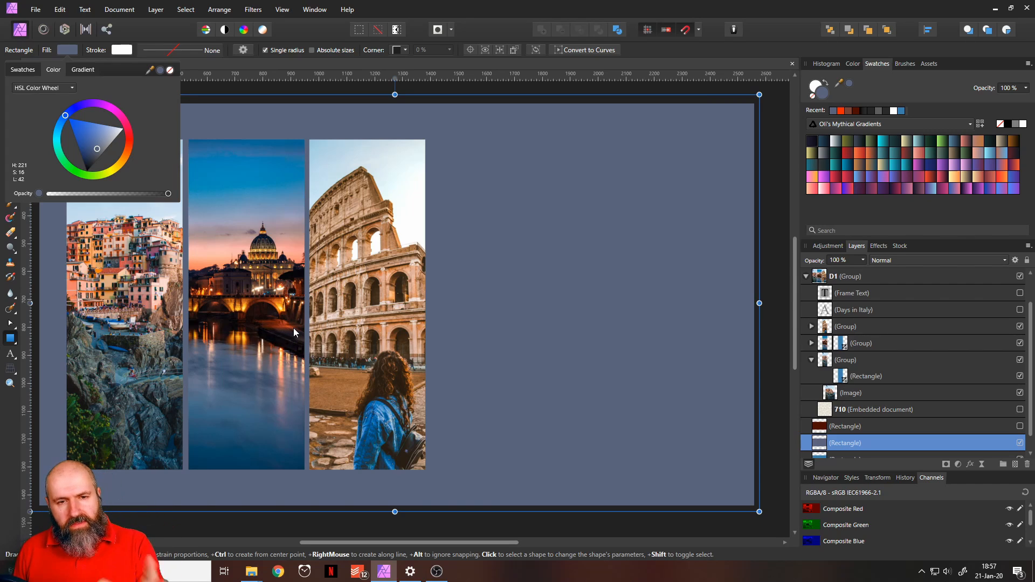
{"action": "mouse_move", "coordinate": [268, 301]}
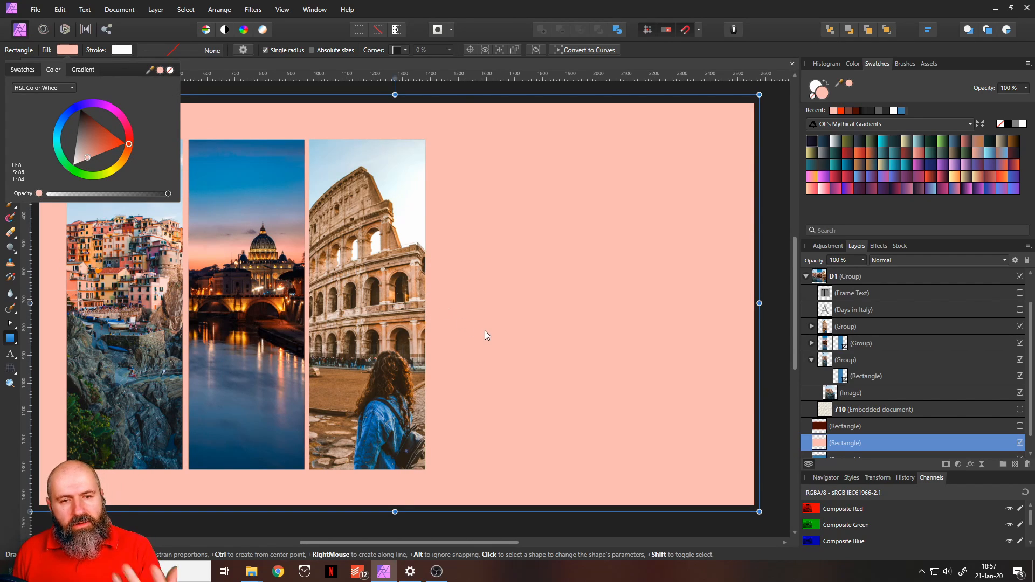
{"action": "mouse_move", "coordinate": [481, 327]}
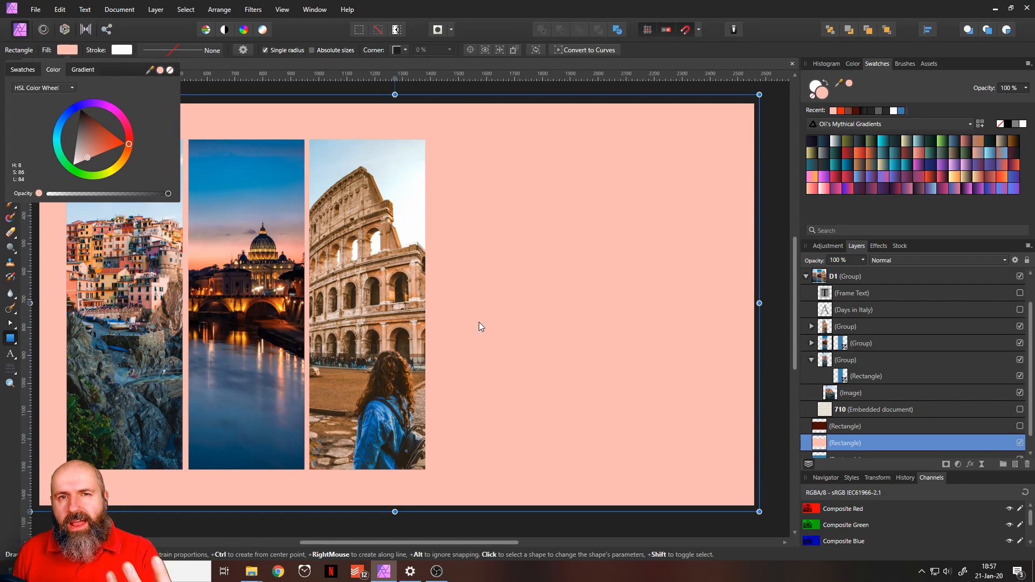
{"action": "mouse_move", "coordinate": [478, 323]}
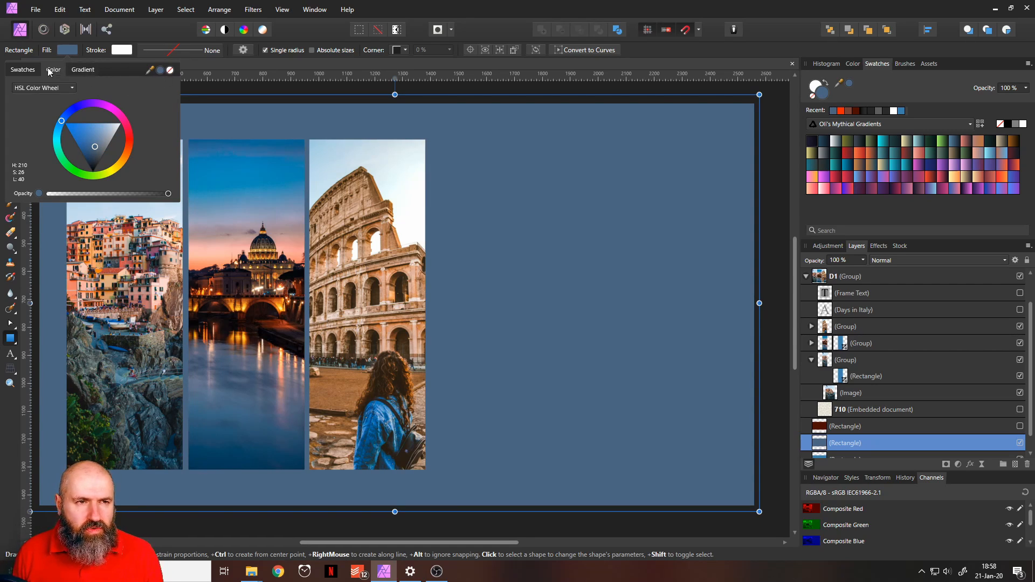
Switch the Fill colour to RGB Sliders and lower green and red for a brighter steel blue
{"action": "left_click", "coordinate": [43, 88]}
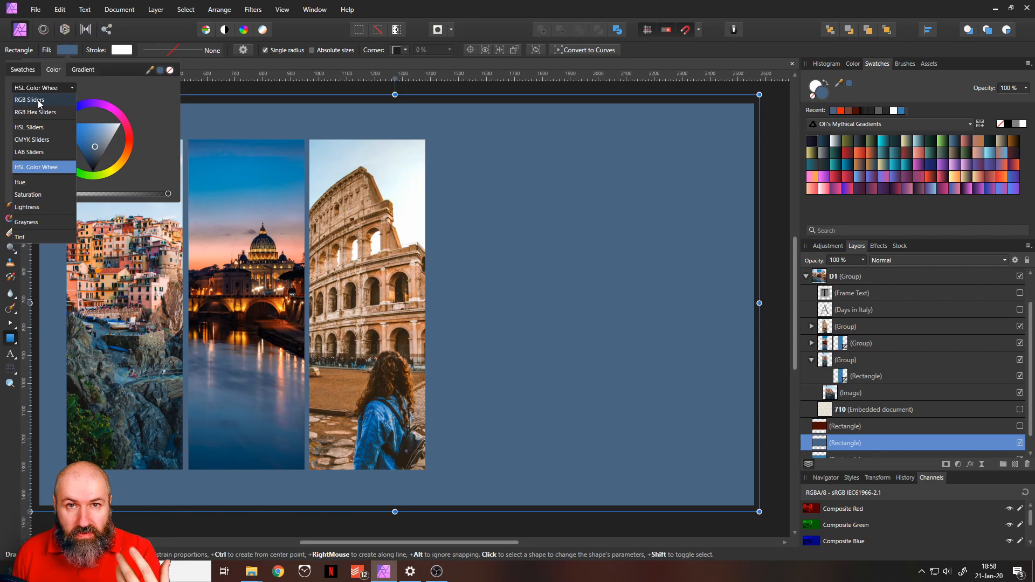
{"action": "left_click", "coordinate": [31, 99]}
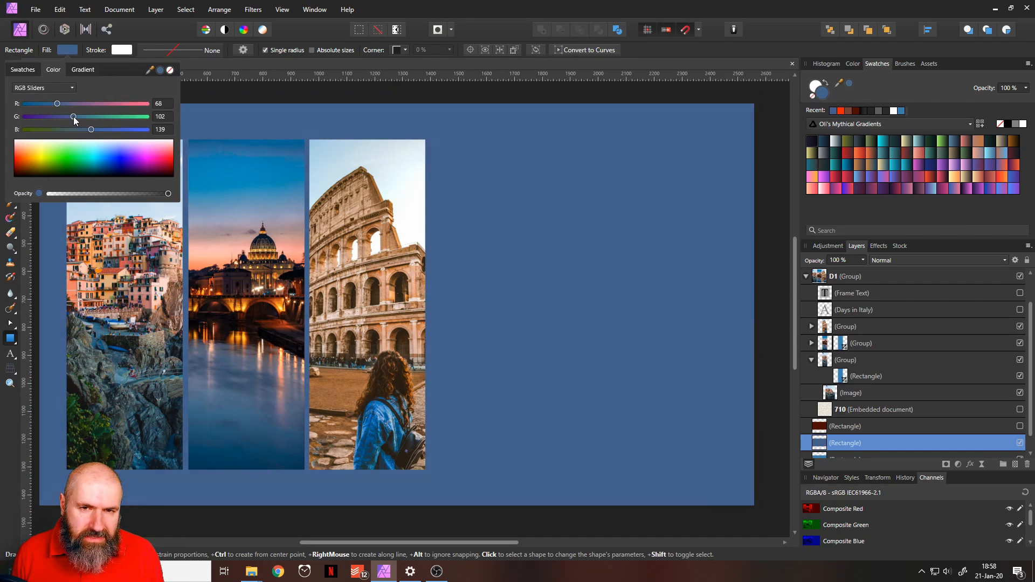
{"action": "left_click_drag", "start_coordinate": [57, 104], "coordinate": [51, 103]}
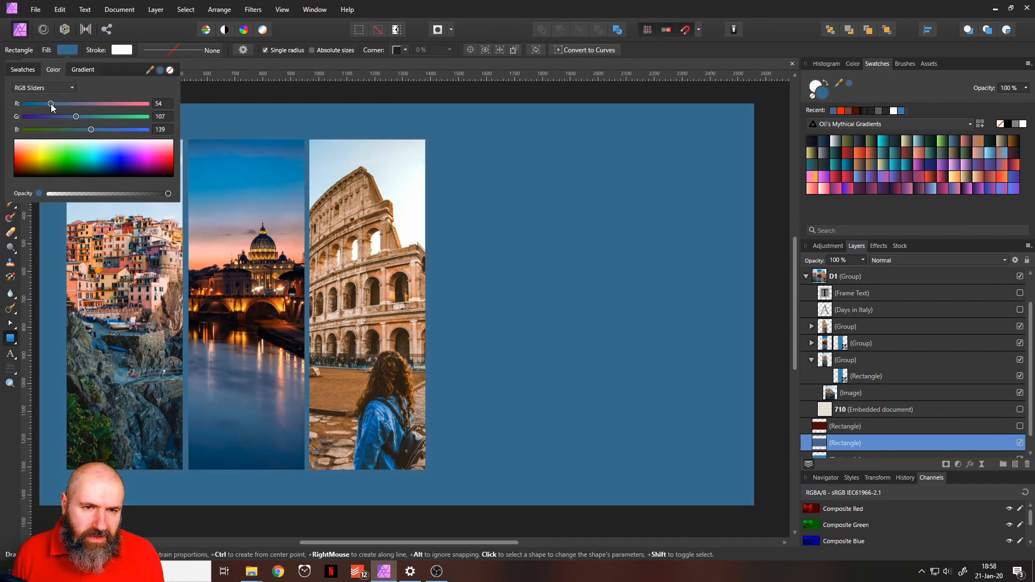
{"action": "left_click_drag", "start_coordinate": [51, 104], "coordinate": [48, 103]}
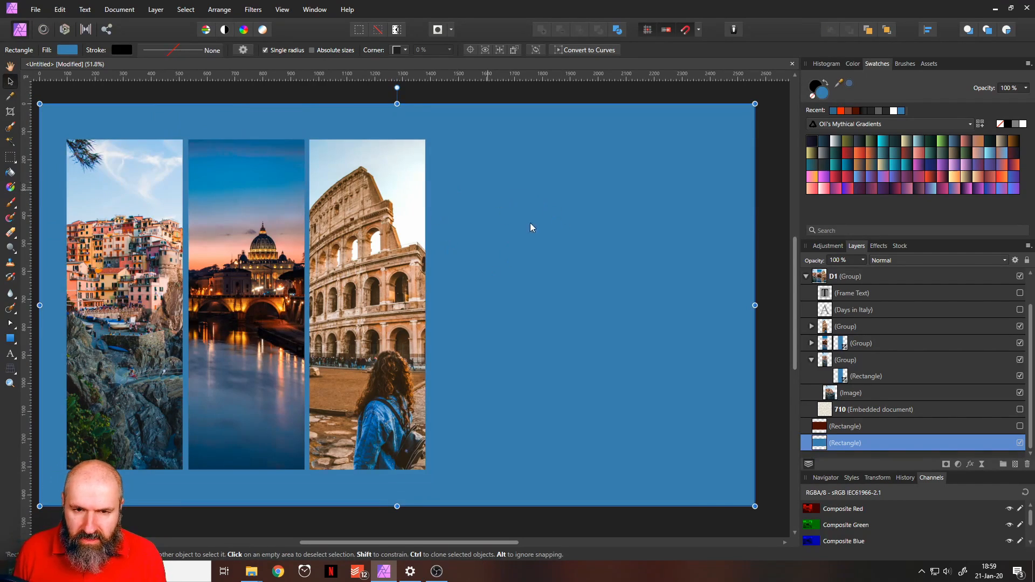
{"action": "mouse_move", "coordinate": [551, 289]}
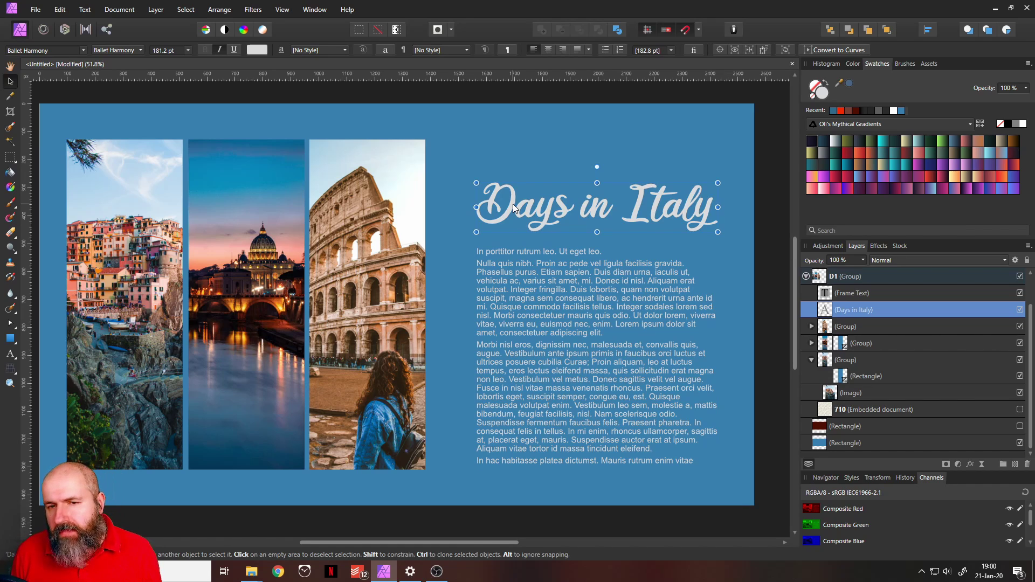
{"action": "left_click", "coordinate": [491, 95]}
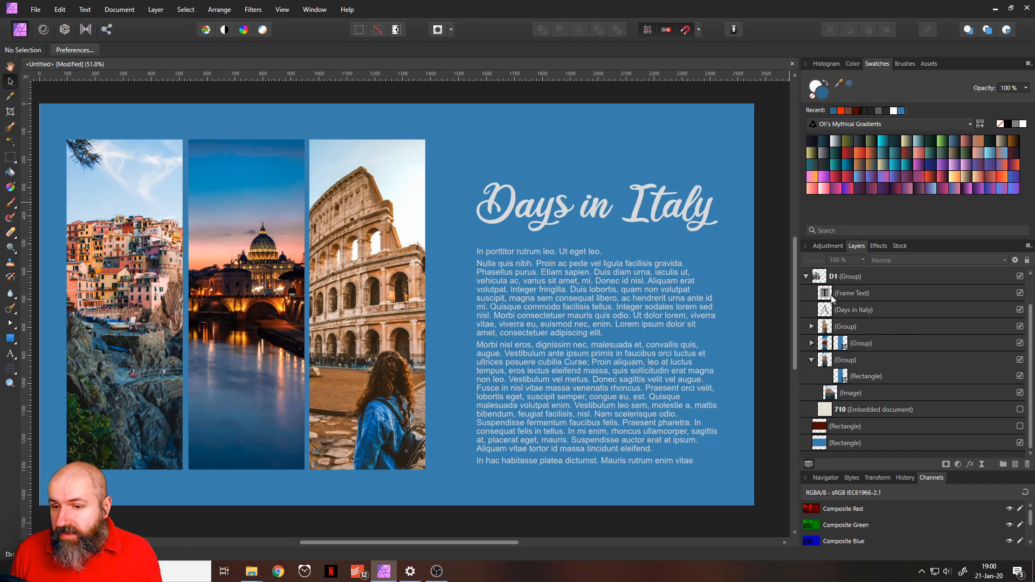
Make the 710 Embedded document leaf-pattern layer visible and set its blend mode to Normal
{"action": "left_click", "coordinate": [1018, 410]}
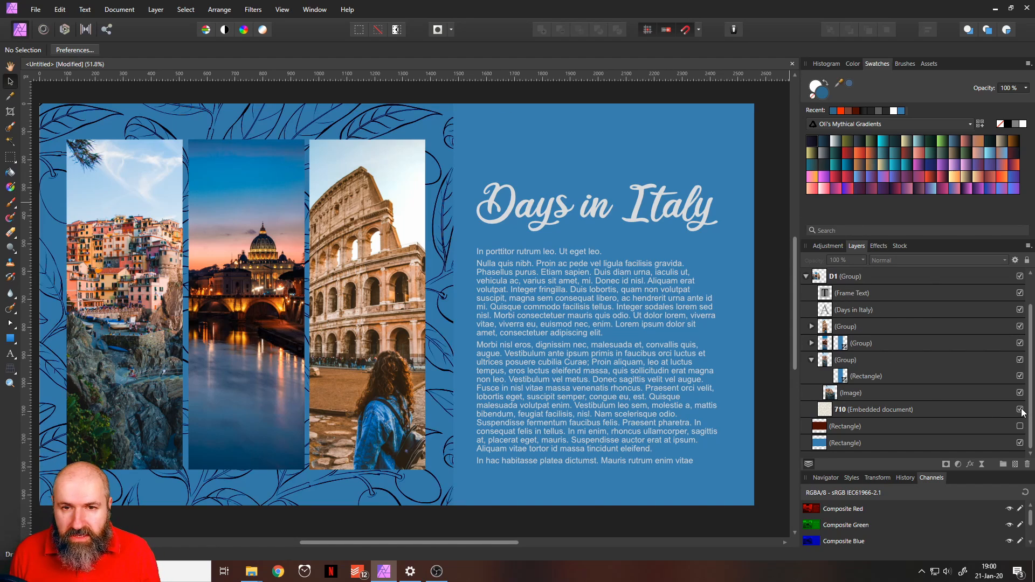
{"action": "left_click", "coordinate": [1018, 410]}
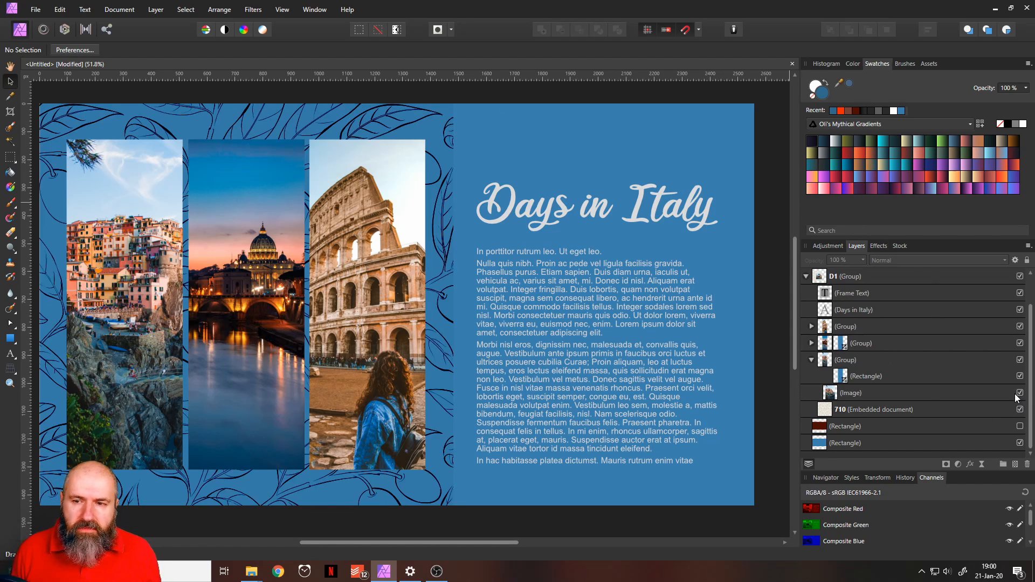
{"action": "left_click", "coordinate": [875, 409]}
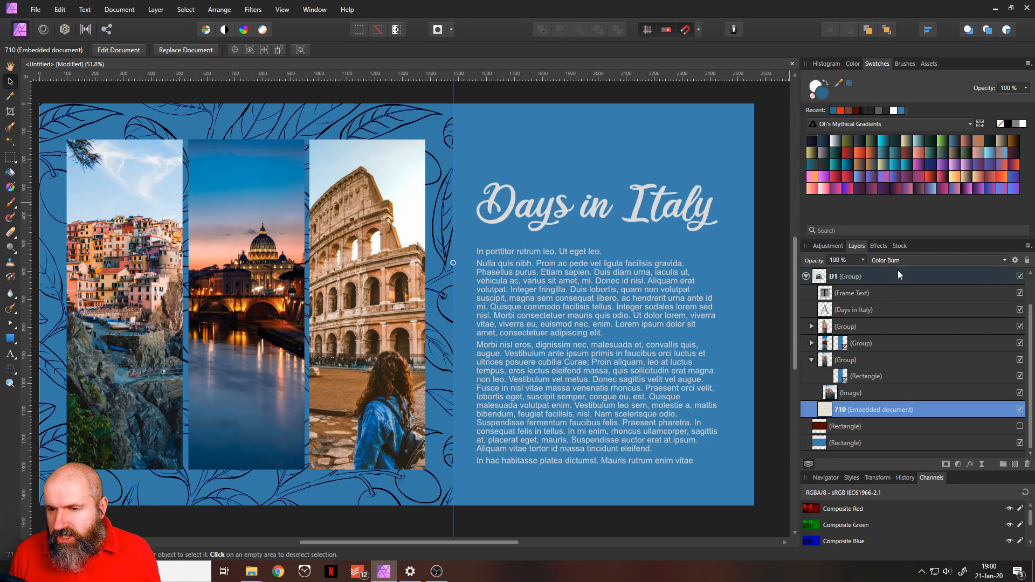
{"action": "left_click", "coordinate": [934, 260]}
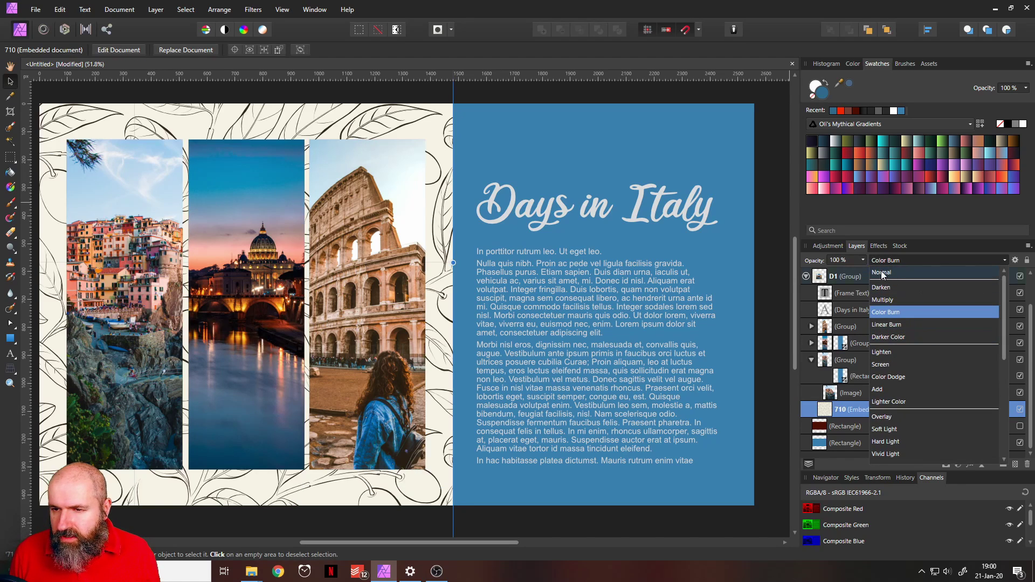
{"action": "left_click", "coordinate": [880, 272]}
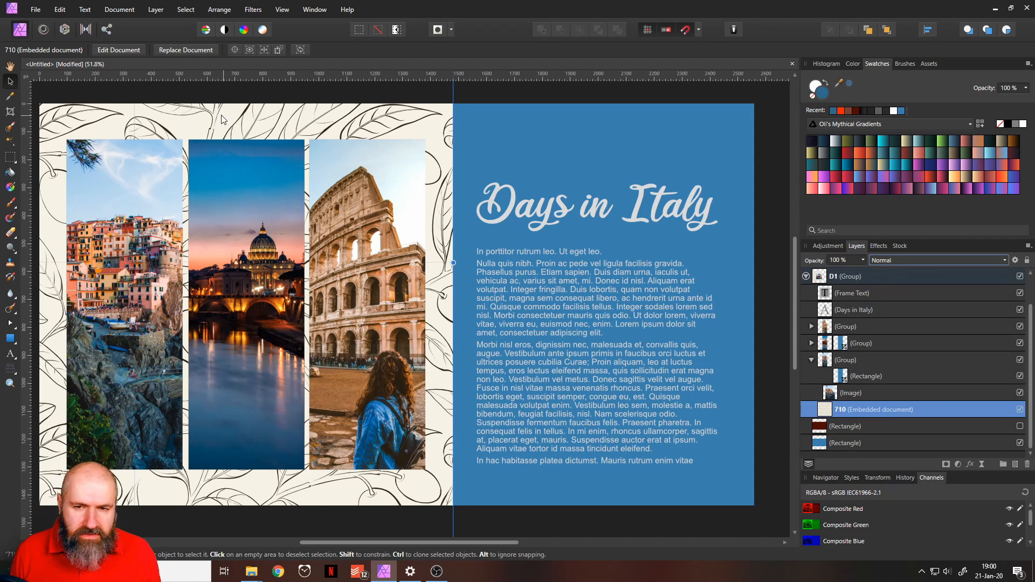
{"action": "mouse_move", "coordinate": [401, 130]}
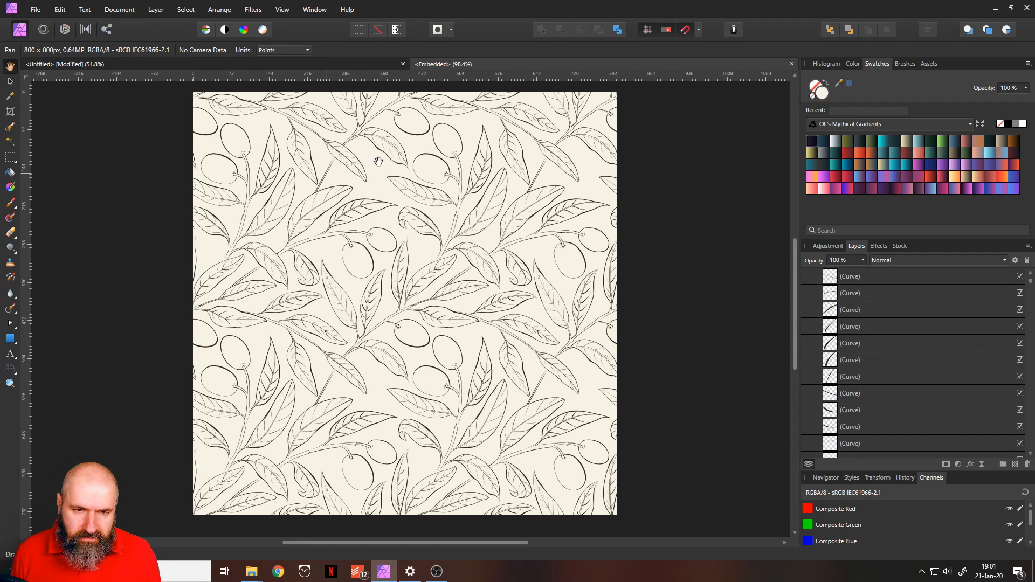
{"action": "mouse_move", "coordinate": [483, 245]}
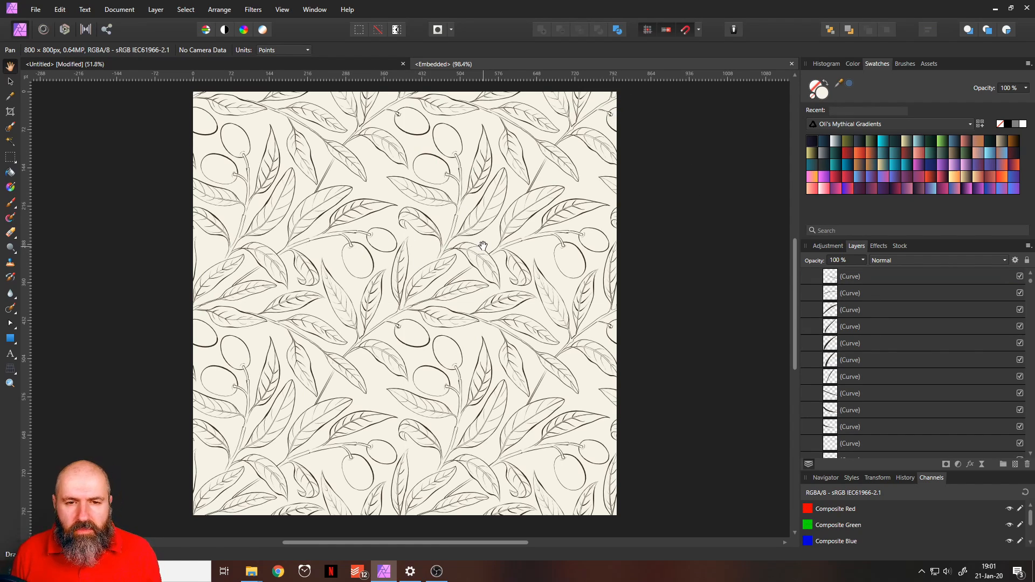
{"action": "mouse_move", "coordinate": [354, 159]}
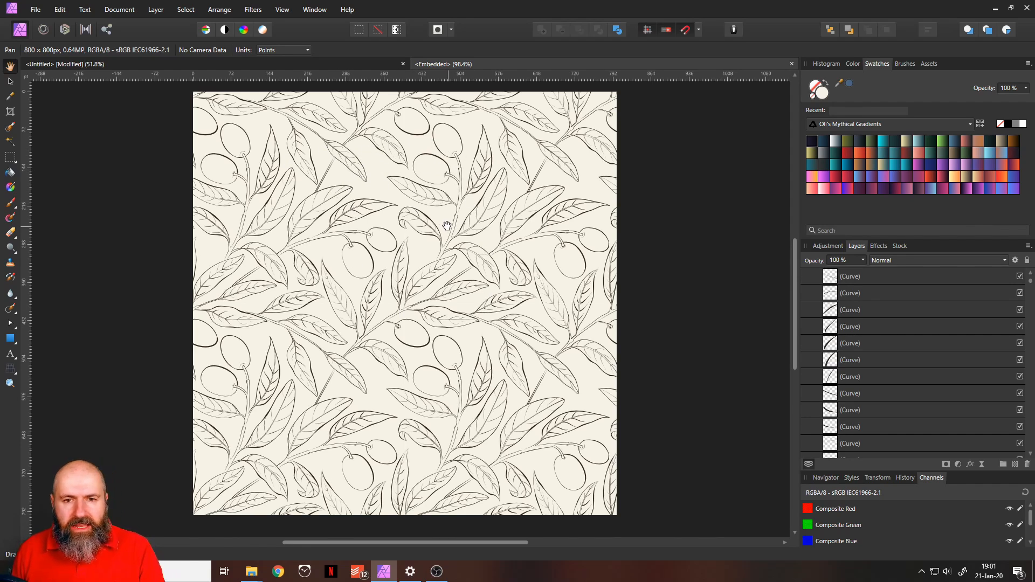
{"action": "mouse_move", "coordinate": [440, 222]}
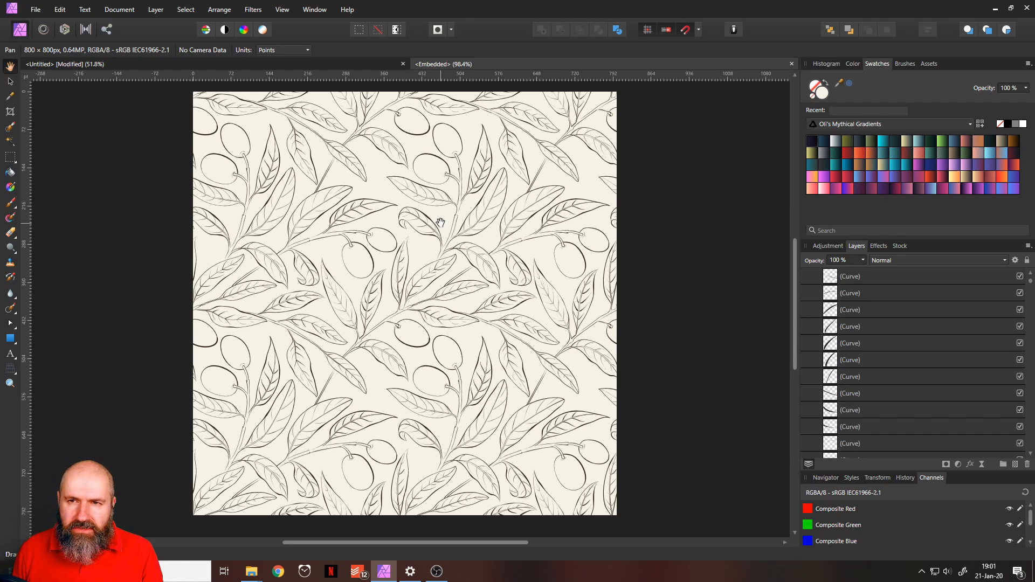
{"action": "mouse_move", "coordinate": [326, 71]}
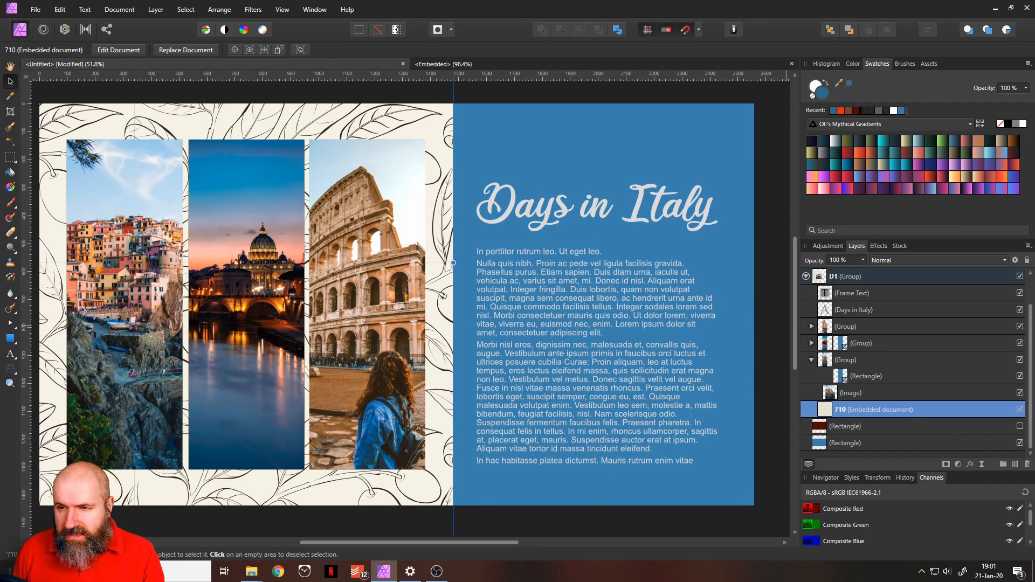
Set the leaf pattern layer to Color Burn, then view the embedded pattern document
{"action": "left_click", "coordinate": [936, 260]}
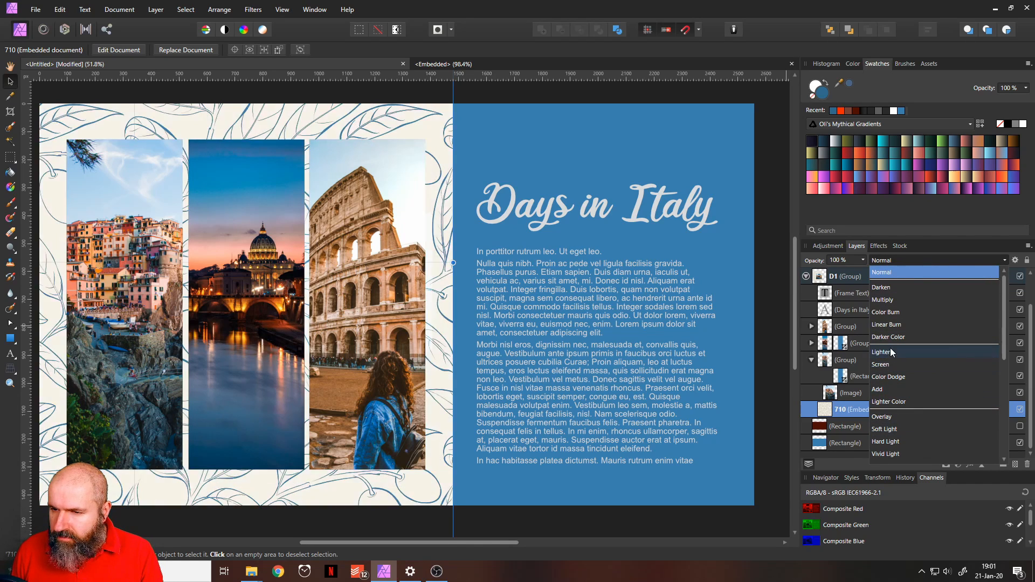
{"action": "left_click", "coordinate": [886, 311]}
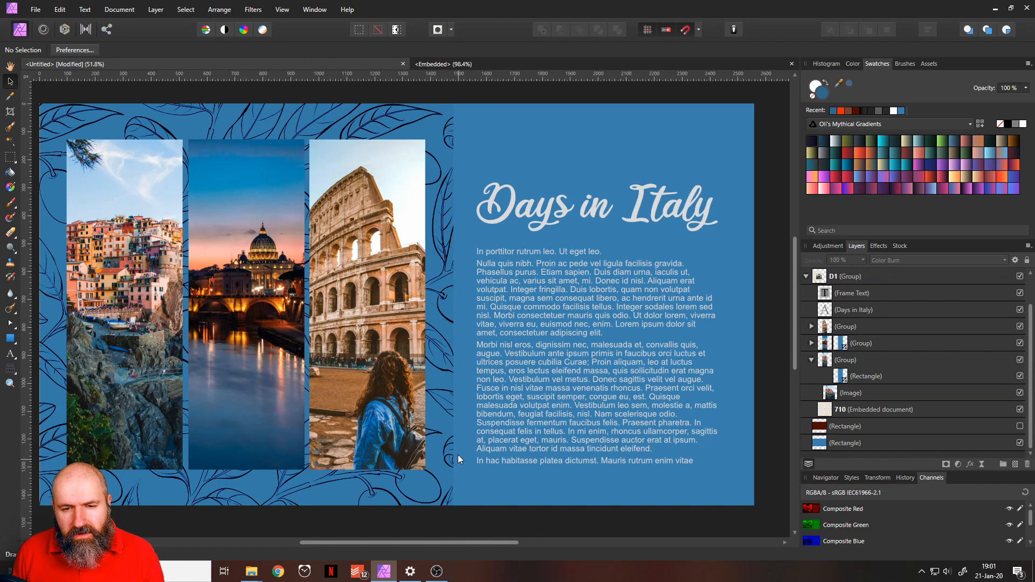
{"action": "mouse_move", "coordinate": [538, 175]}
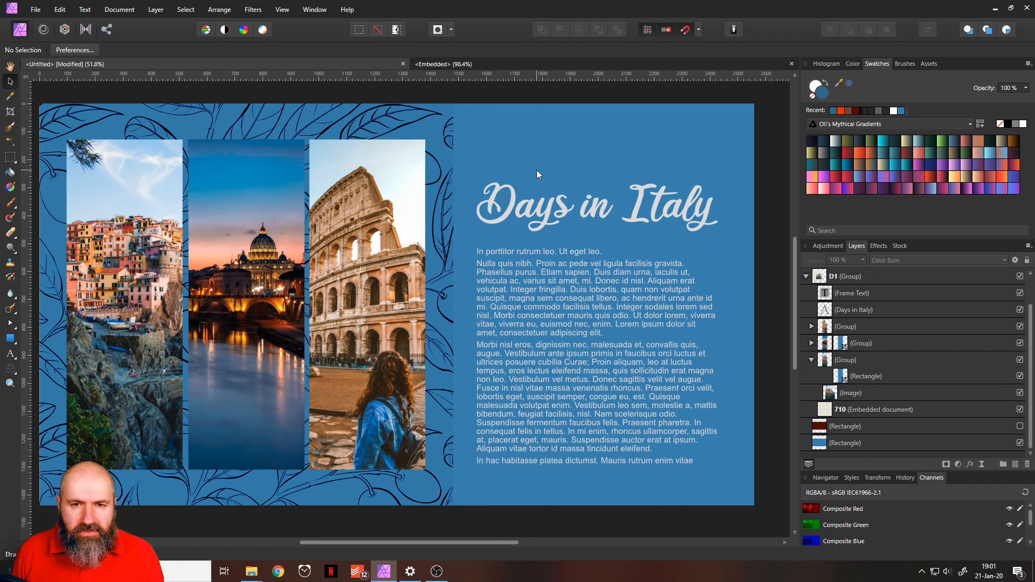
{"action": "mouse_move", "coordinate": [402, 113]}
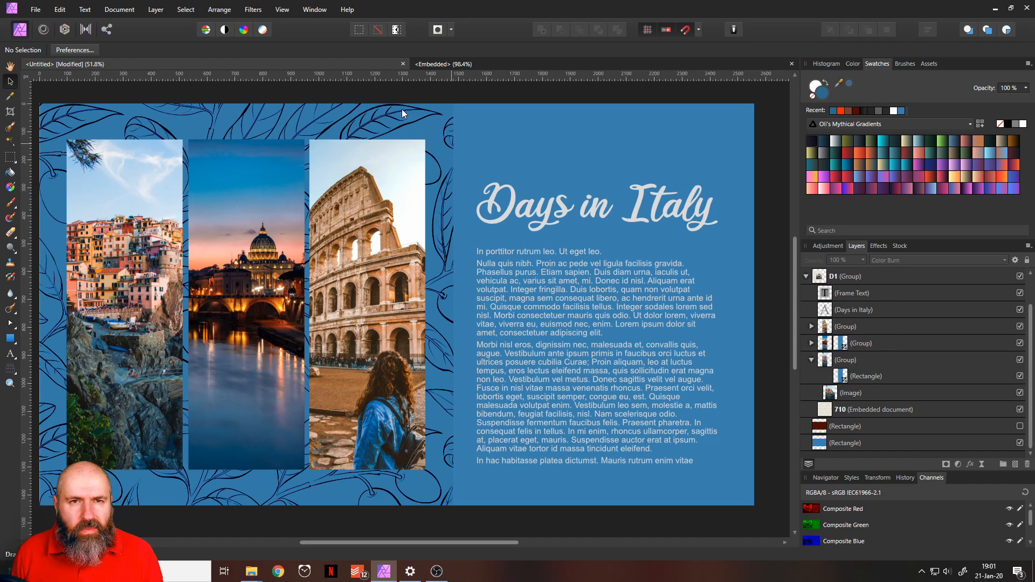
{"action": "mouse_move", "coordinate": [494, 162]}
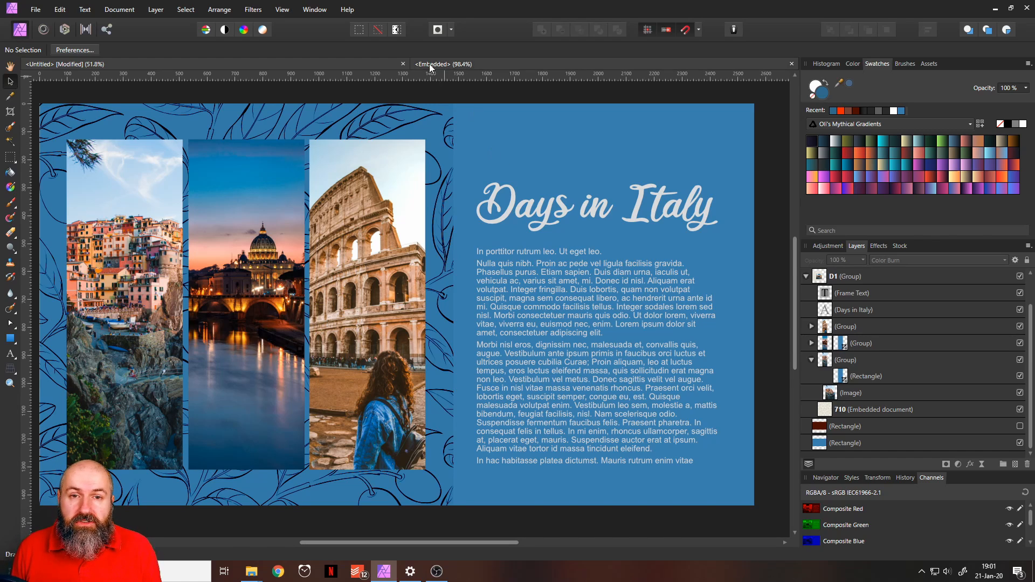
{"action": "left_click", "coordinate": [443, 63]}
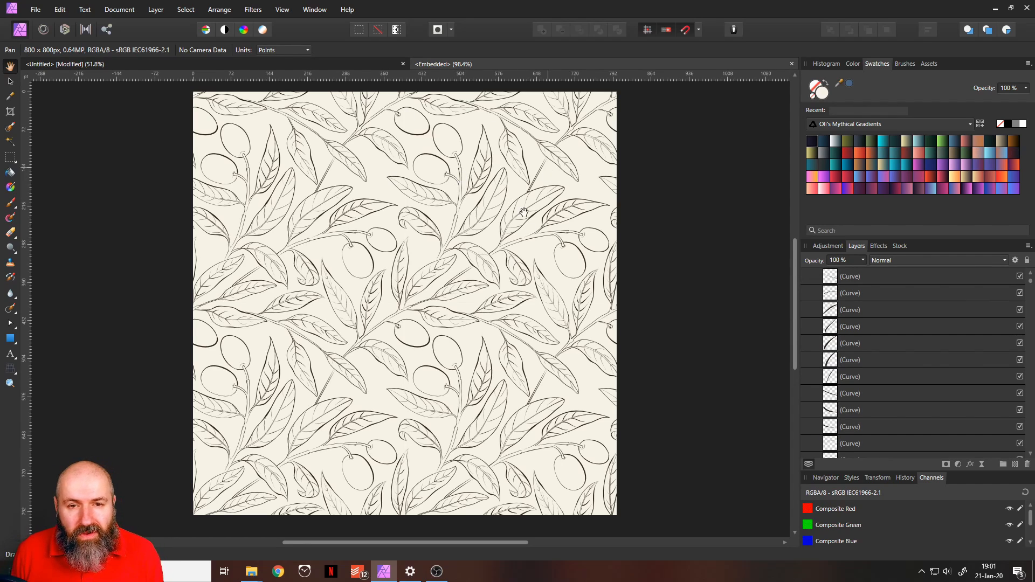
{"action": "mouse_move", "coordinate": [475, 300]}
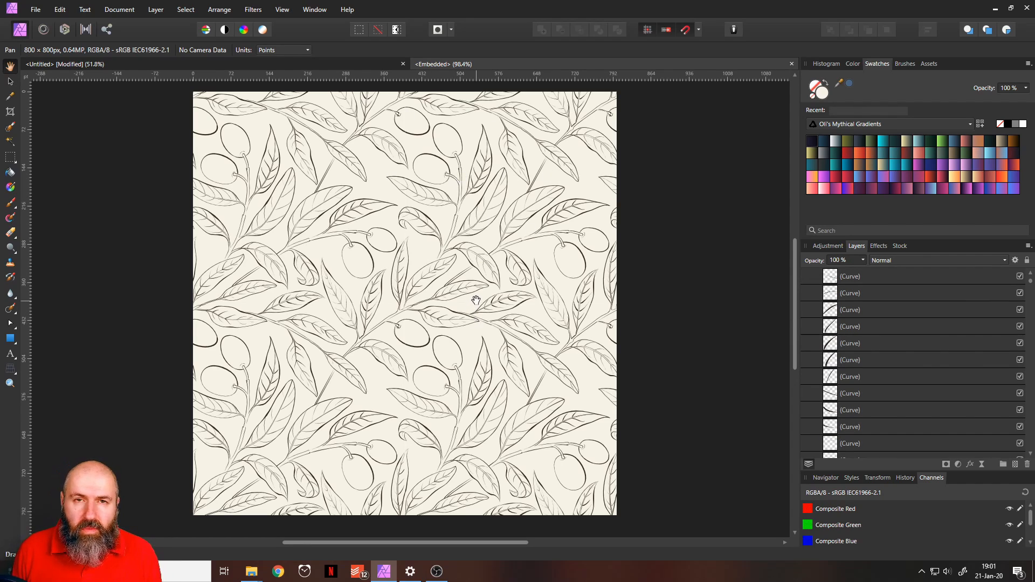
{"action": "mouse_move", "coordinate": [463, 289]}
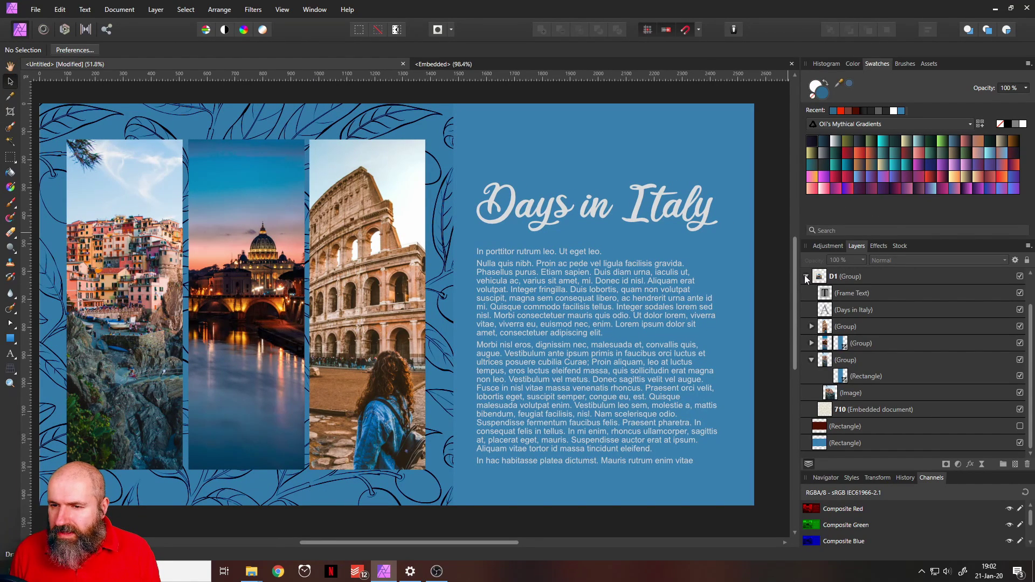
Collapse the Days in Italy group and show the Sea Side page group expanded
{"action": "left_click", "coordinate": [805, 276]}
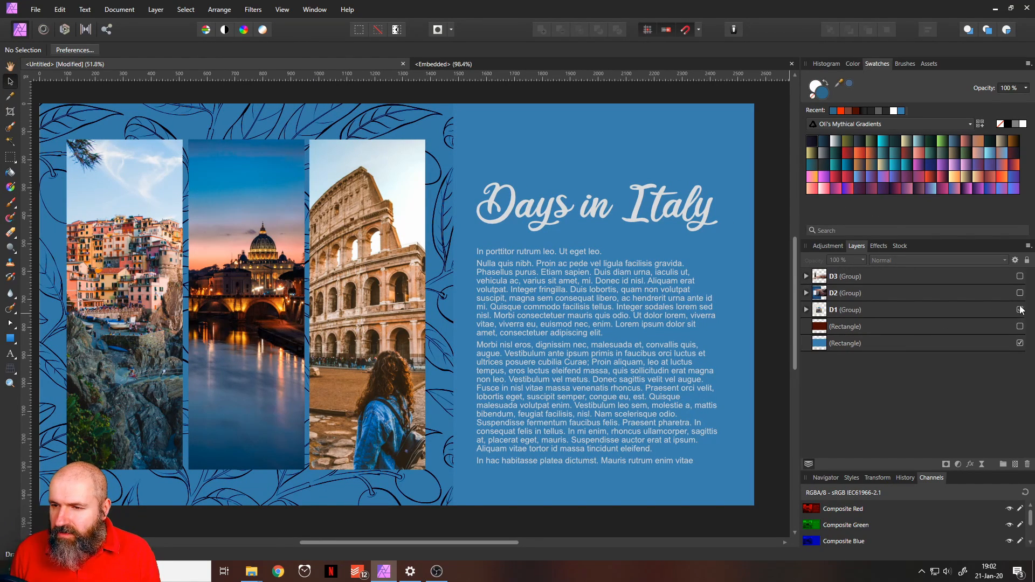
{"action": "left_click", "coordinate": [1020, 293]}
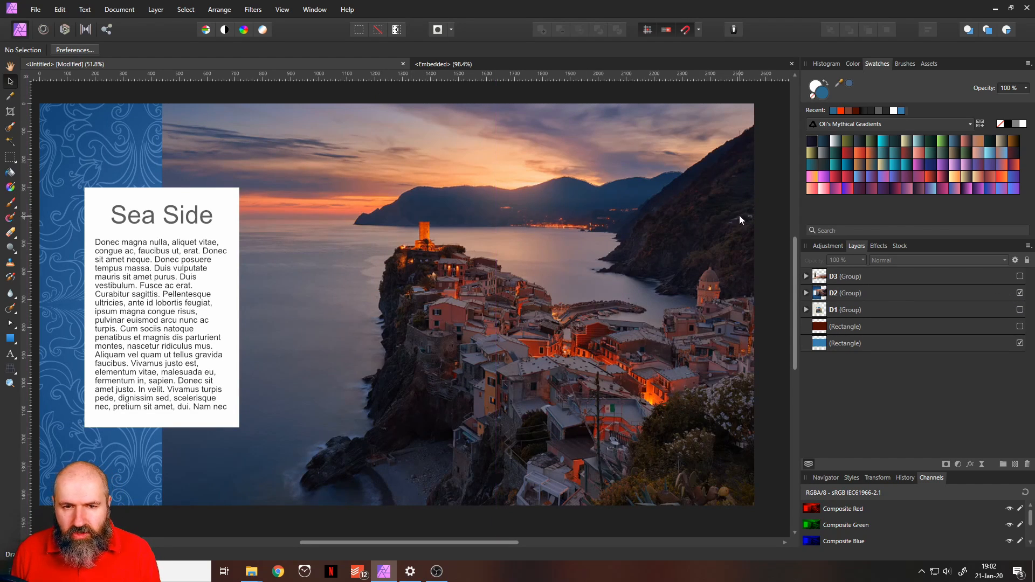
{"action": "mouse_move", "coordinate": [302, 223]}
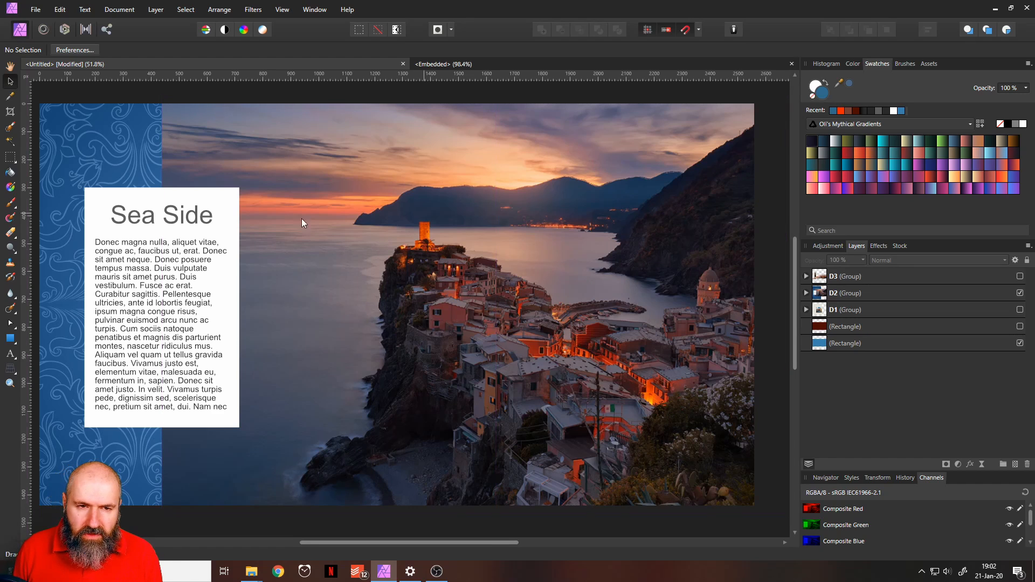
{"action": "left_click", "coordinate": [805, 293]}
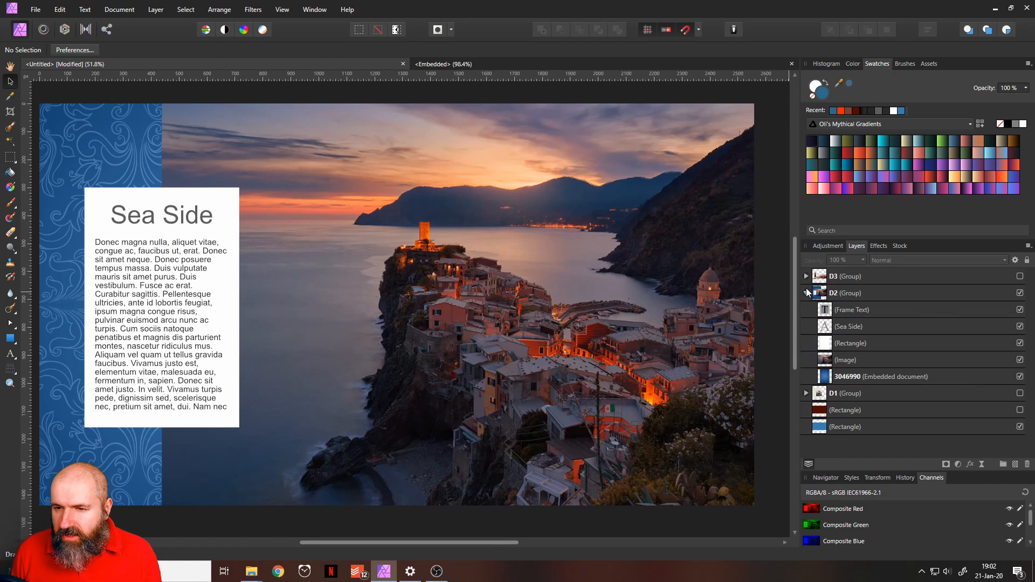
Hide the Sea Side text and white panel, keeping the swirl pattern strip and photo visible
{"action": "left_click", "coordinate": [1020, 326]}
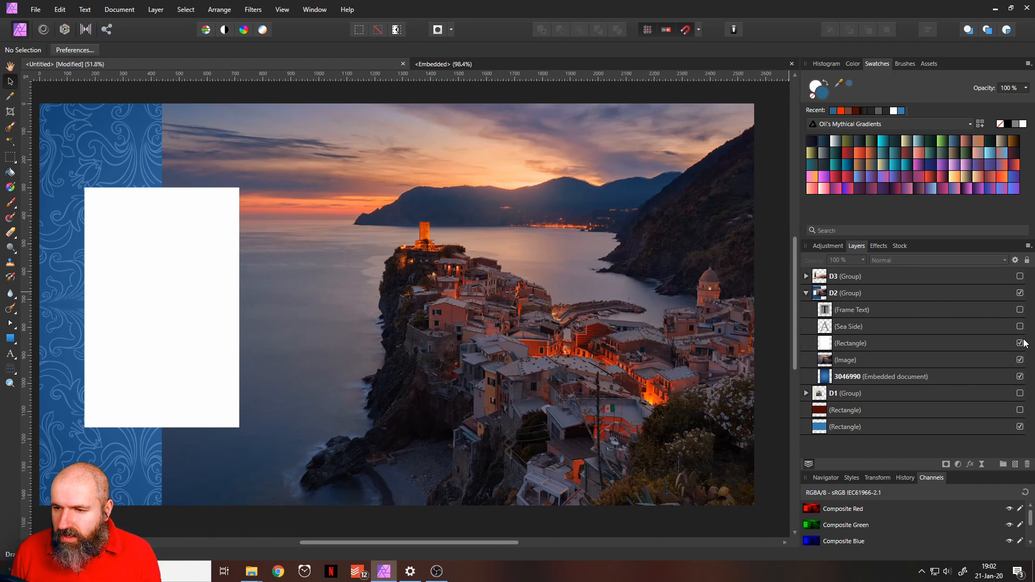
{"action": "left_click", "coordinate": [1020, 343]}
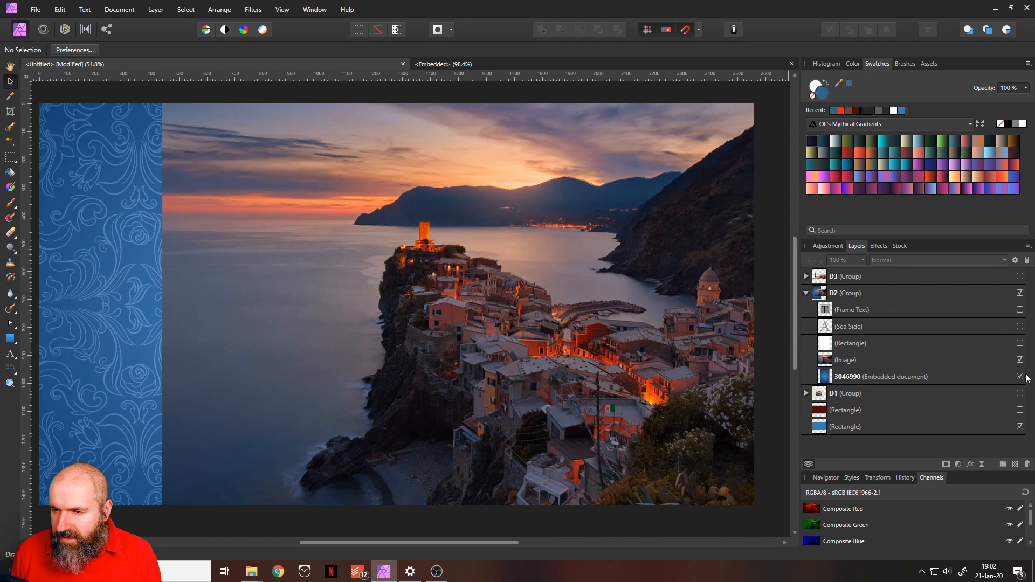
{"action": "left_click", "coordinate": [1019, 376]}
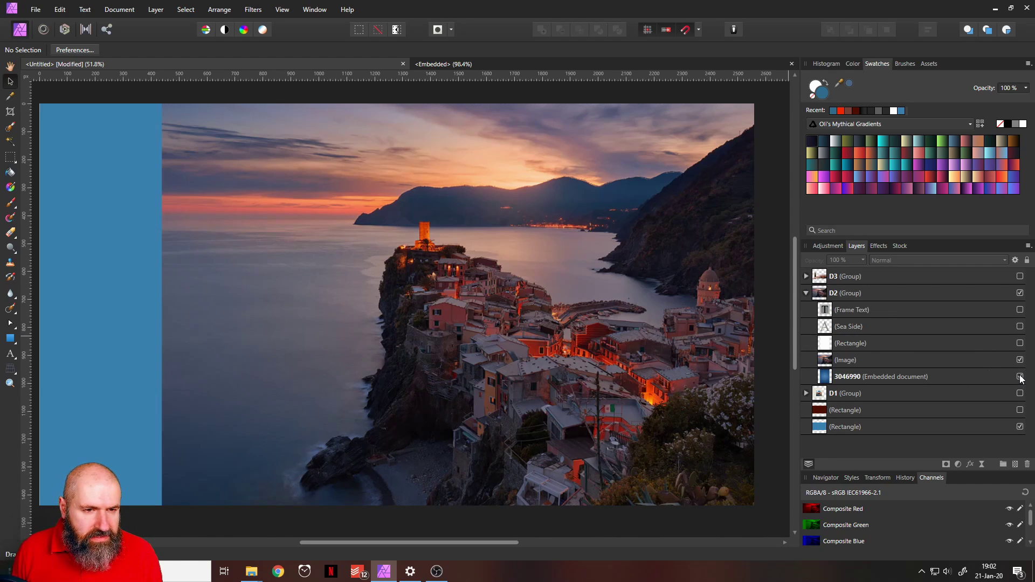
{"action": "left_click", "coordinate": [1020, 376]}
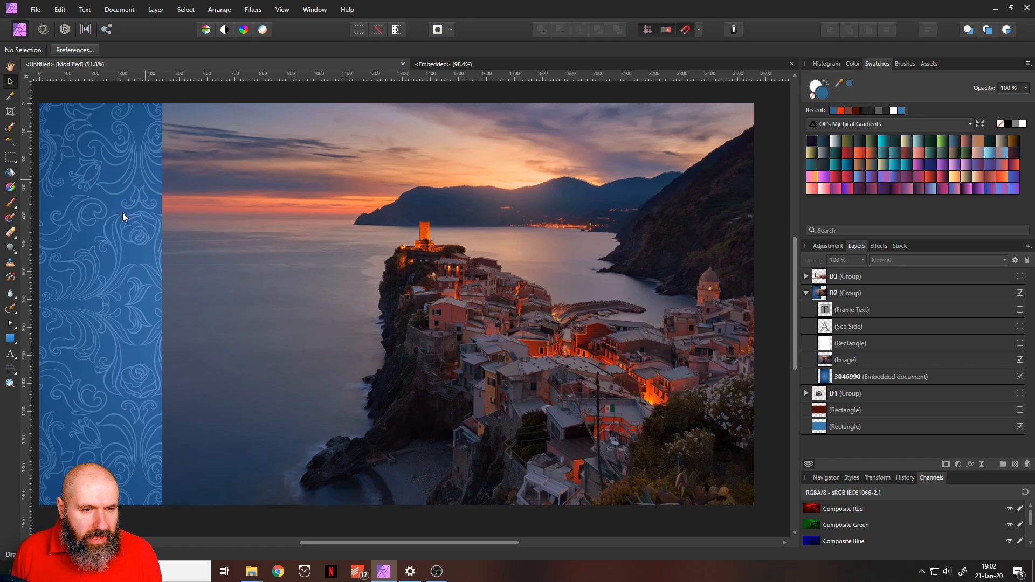
{"action": "mouse_move", "coordinate": [181, 319]}
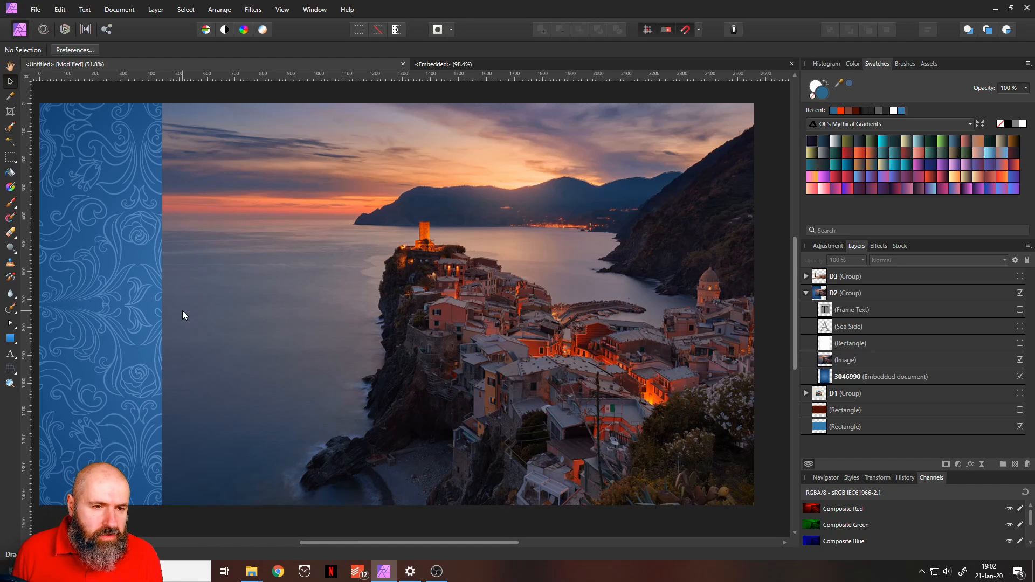
View the blue swirl-pattern embedded document in its own tab
{"action": "left_click", "coordinate": [881, 376]}
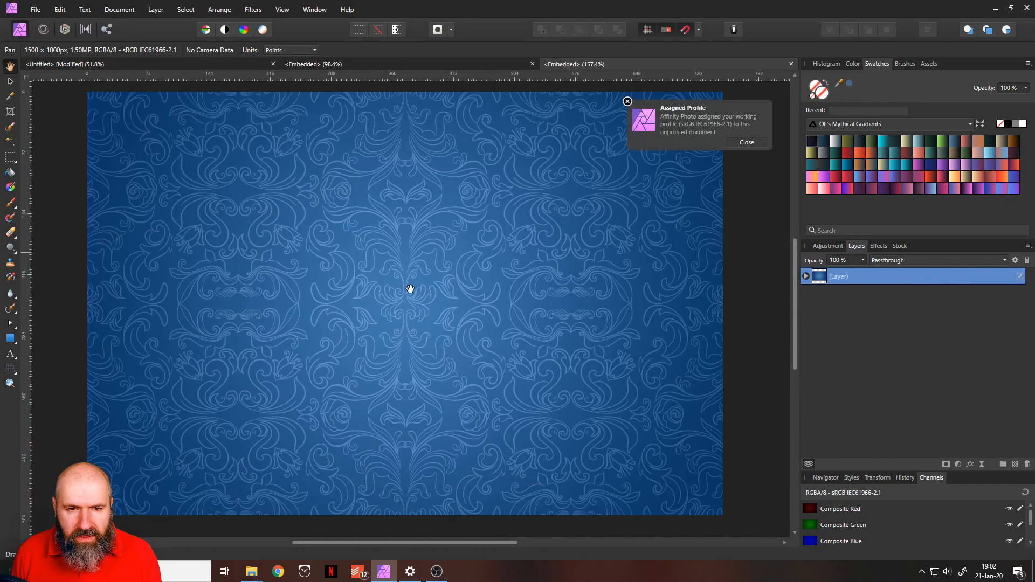
{"action": "mouse_move", "coordinate": [626, 101]}
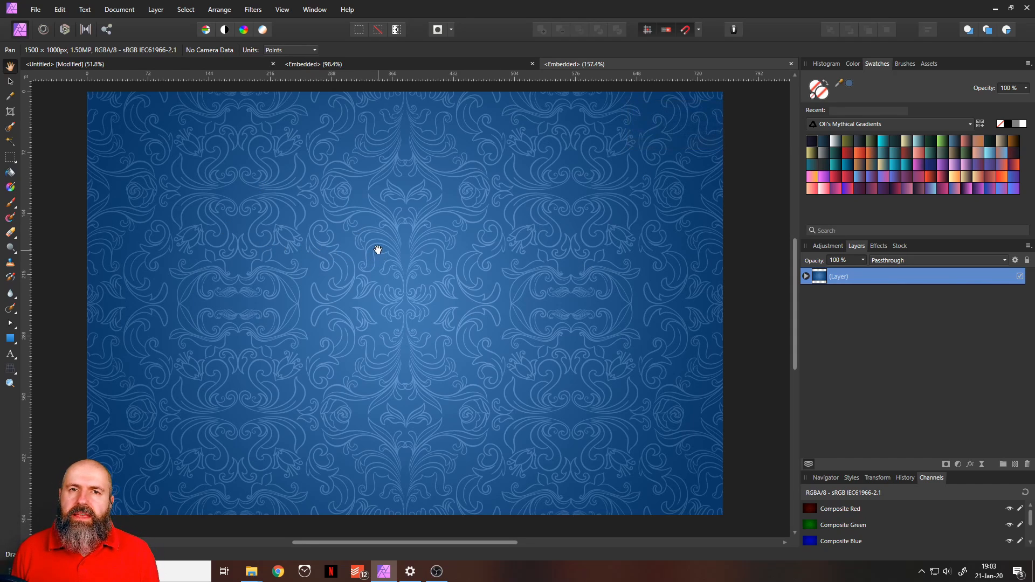
{"action": "mouse_move", "coordinate": [423, 230]}
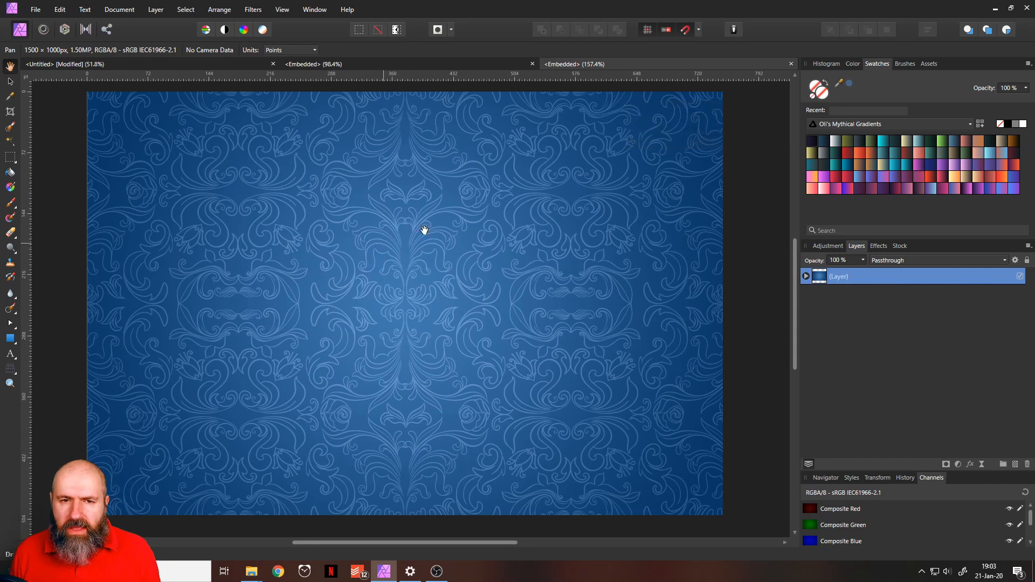
{"action": "mouse_move", "coordinate": [467, 229]}
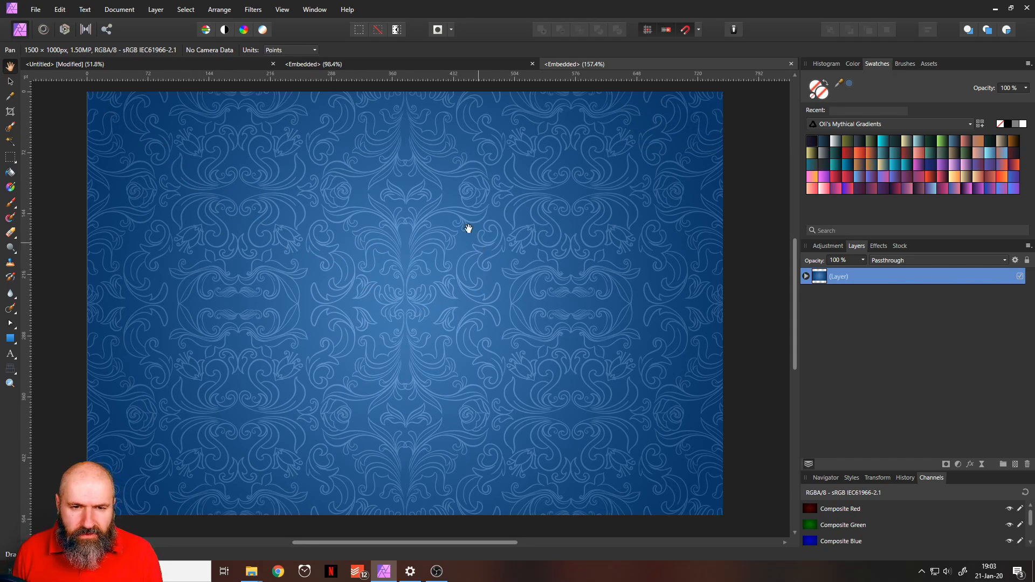
{"action": "mouse_move", "coordinate": [501, 232]}
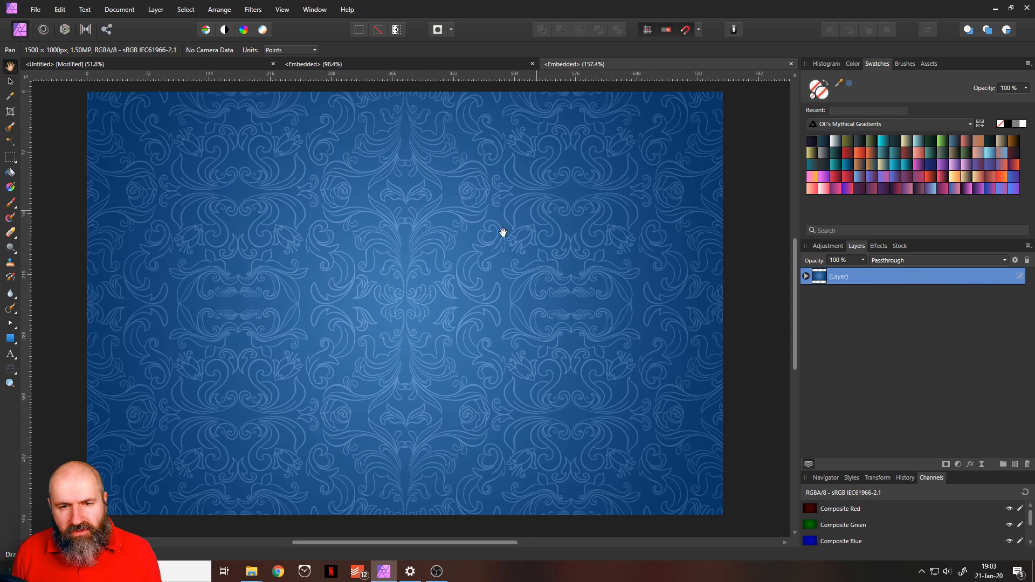
{"action": "mouse_move", "coordinate": [466, 233]}
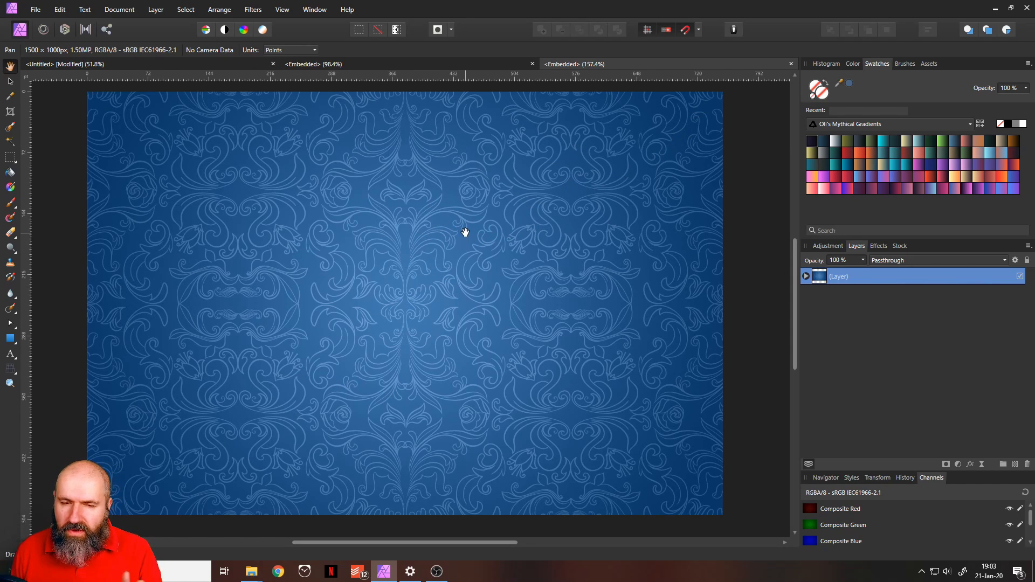
{"action": "mouse_move", "coordinate": [471, 238]}
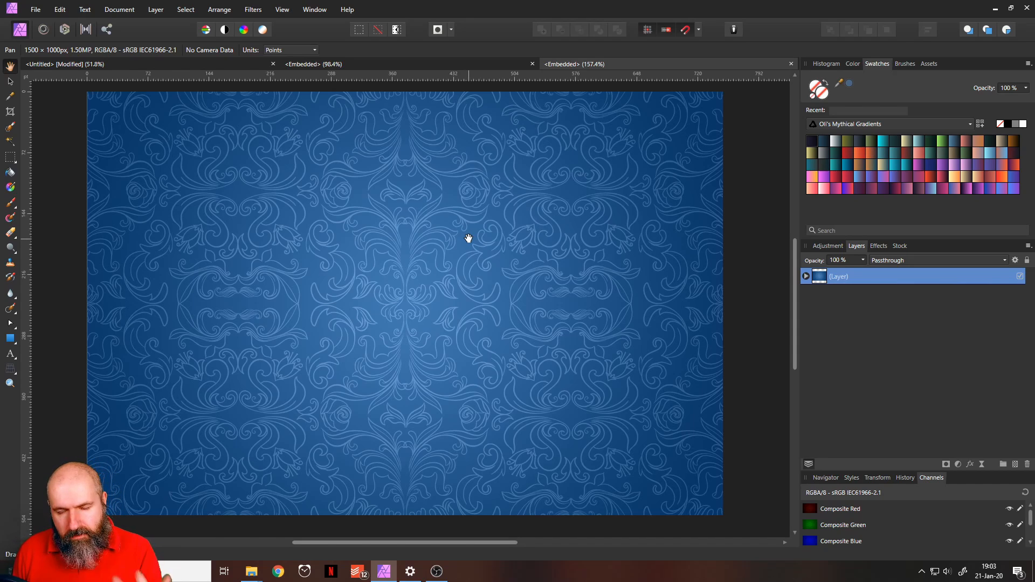
{"action": "mouse_move", "coordinate": [195, 228]}
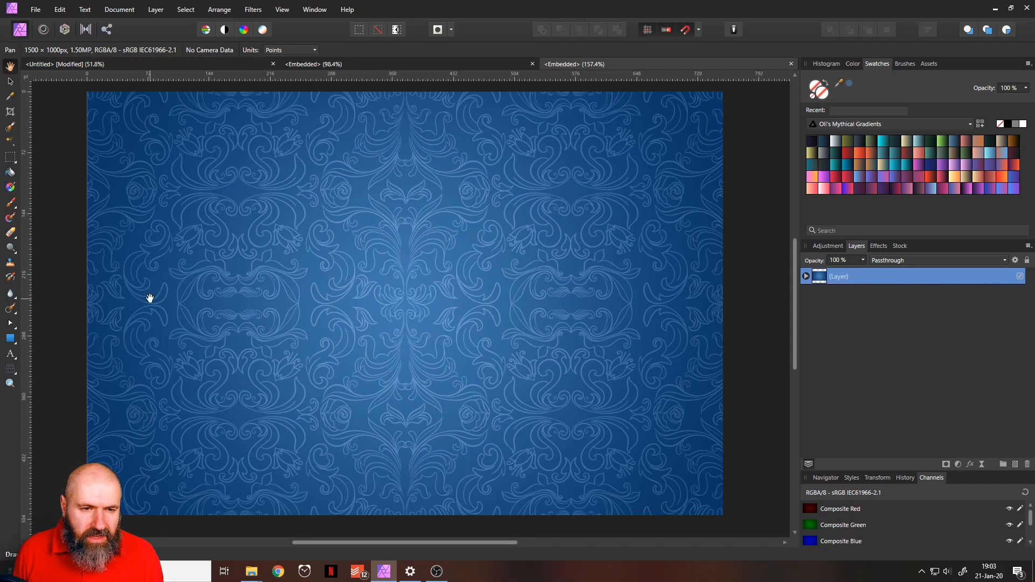
{"action": "mouse_move", "coordinate": [399, 226]}
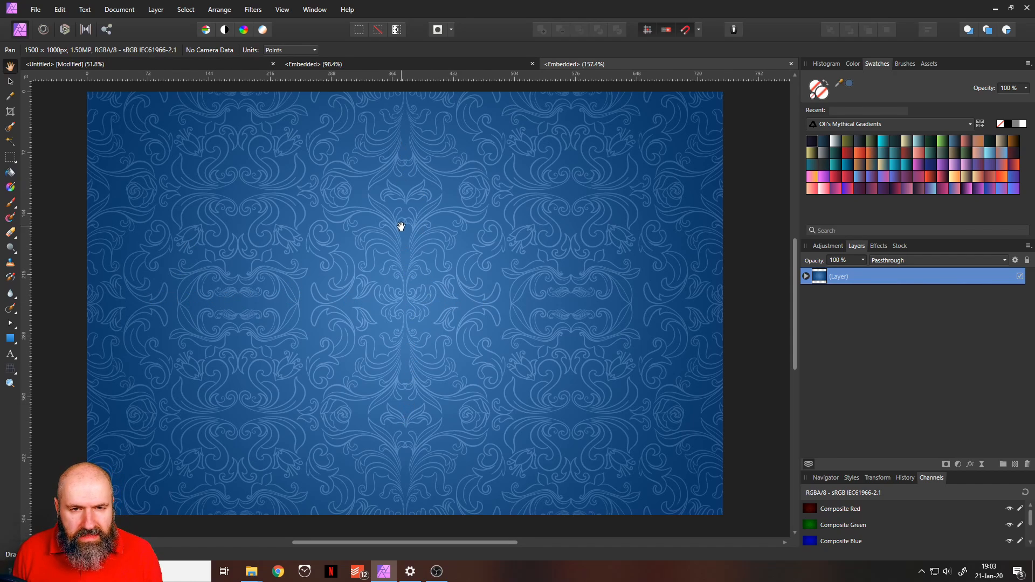
{"action": "mouse_move", "coordinate": [157, 69]}
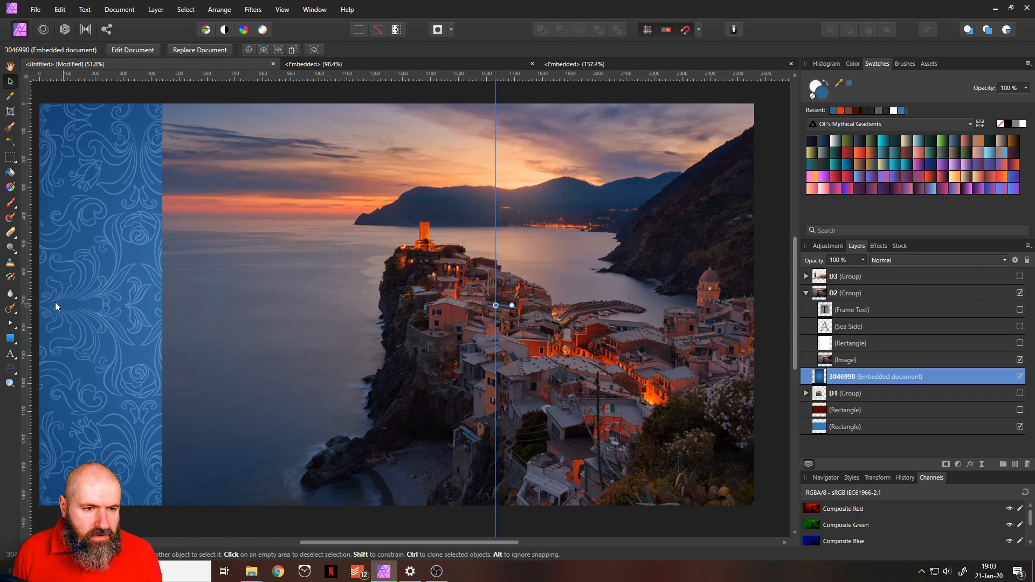
{"action": "mouse_move", "coordinate": [111, 308]}
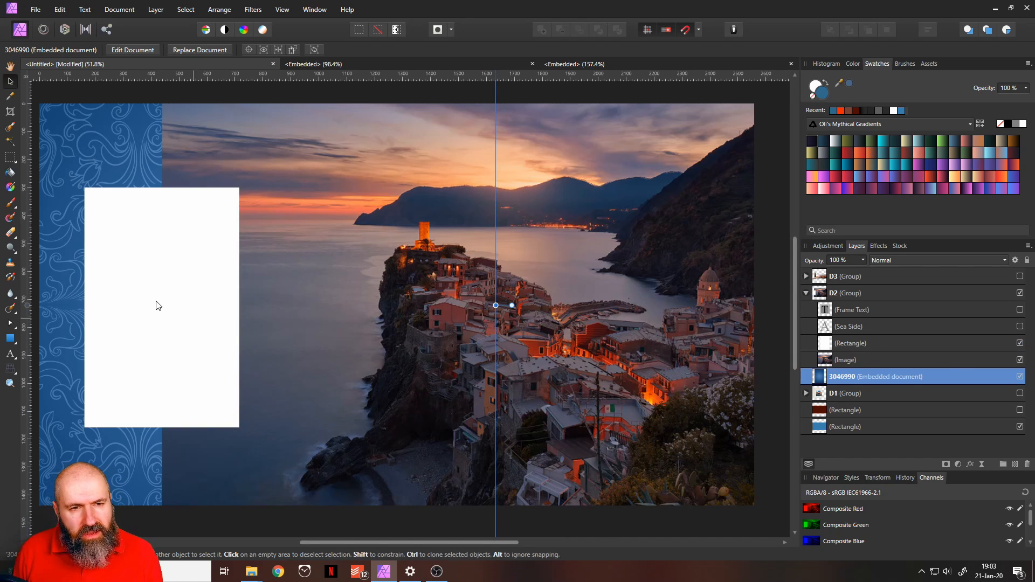
Reveal the heading and paragraph, and switch the heading colour picker to Grayness
{"action": "left_click", "coordinate": [1020, 326]}
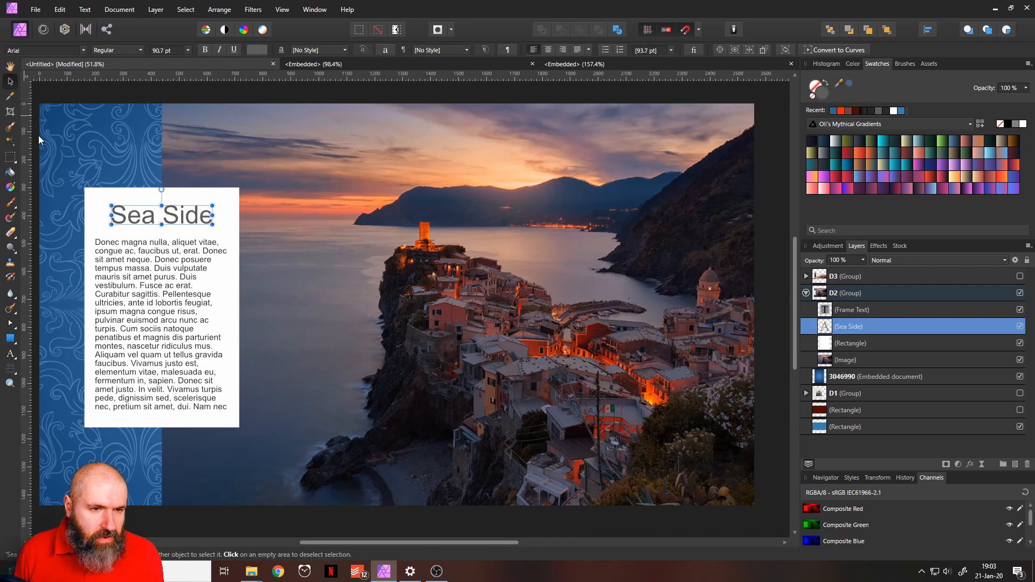
{"action": "left_click", "coordinate": [218, 69]}
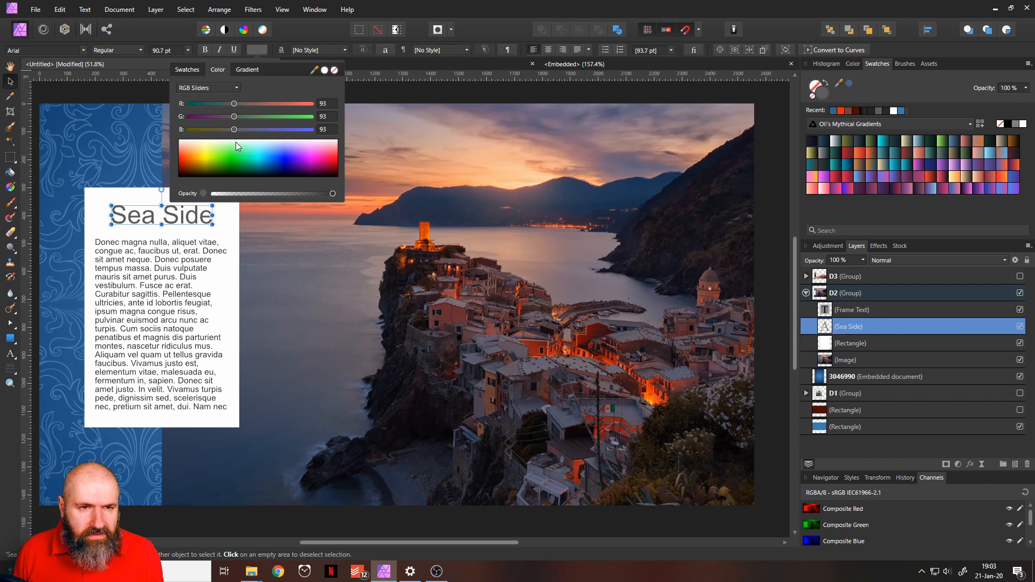
{"action": "left_click", "coordinate": [207, 87]}
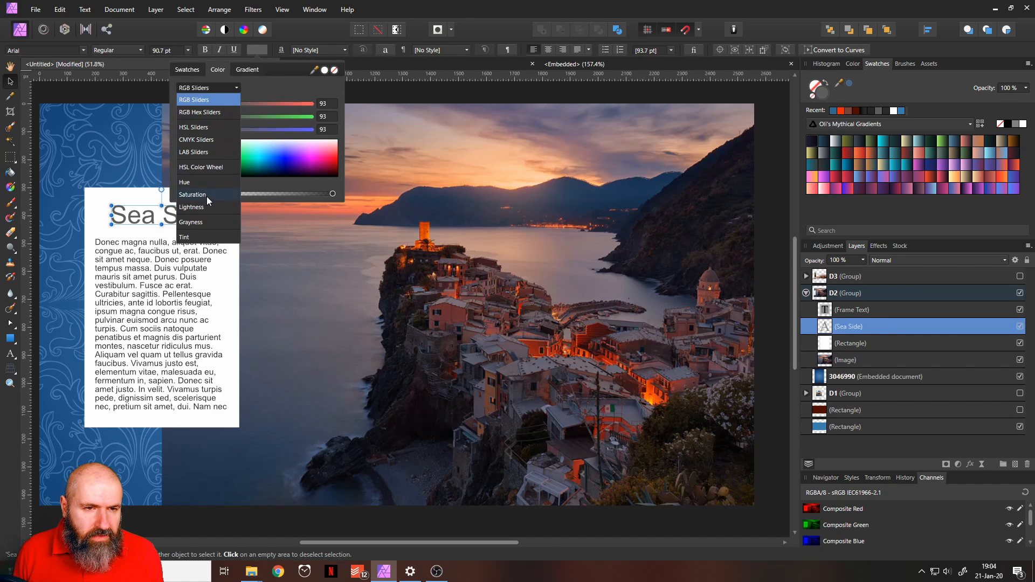
{"action": "left_click", "coordinate": [191, 222]}
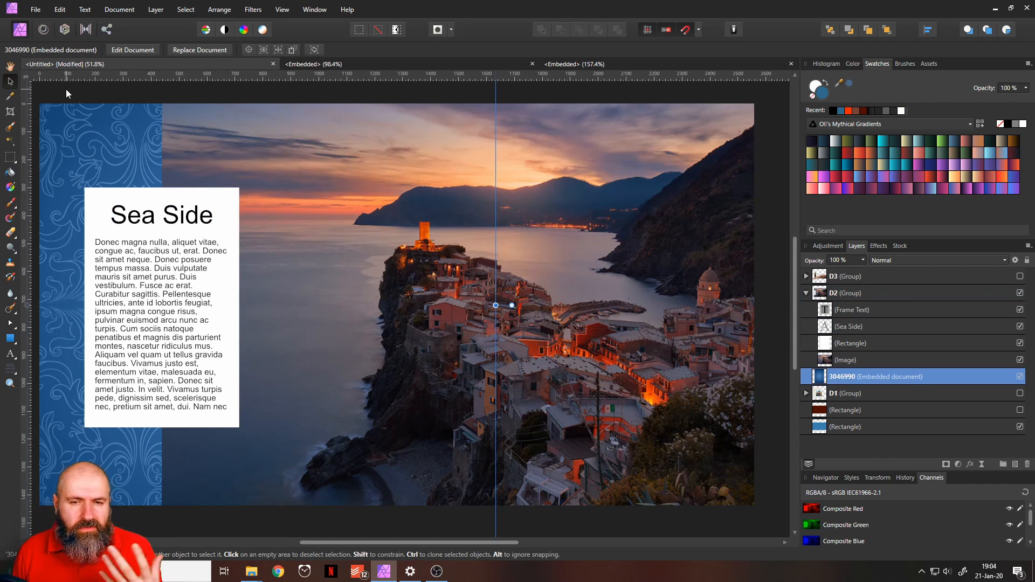
{"action": "mouse_move", "coordinate": [164, 224]}
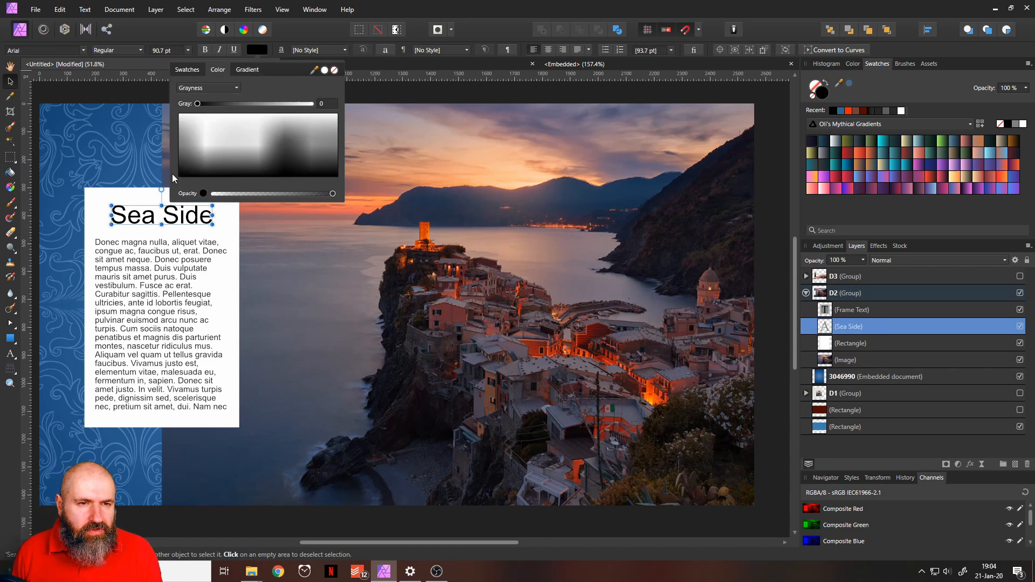
Adjust the Gray slider until the Sea Side heading settles on a mid grey
{"action": "left_click_drag", "start_coordinate": [197, 103], "coordinate": [248, 103]}
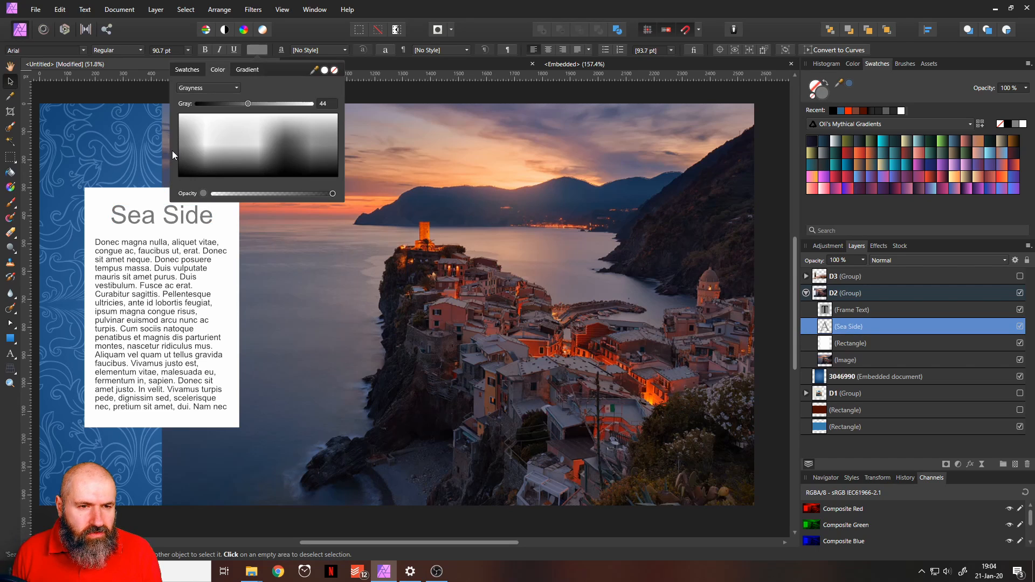
{"action": "left_click_drag", "start_coordinate": [248, 104], "coordinate": [283, 104]}
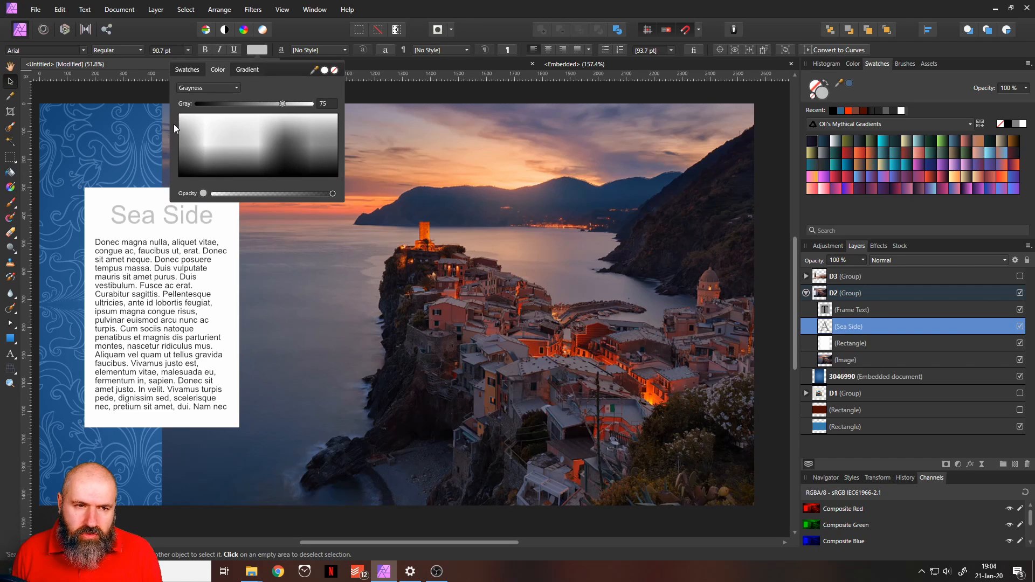
{"action": "left_click_drag", "start_coordinate": [282, 104], "coordinate": [299, 103]}
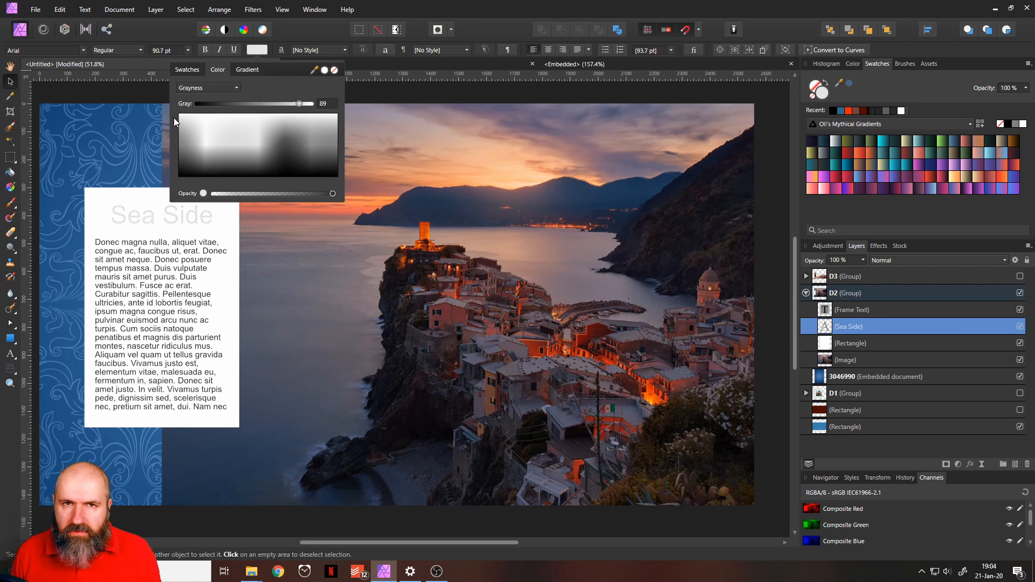
{"action": "left_click_drag", "start_coordinate": [299, 104], "coordinate": [219, 104]}
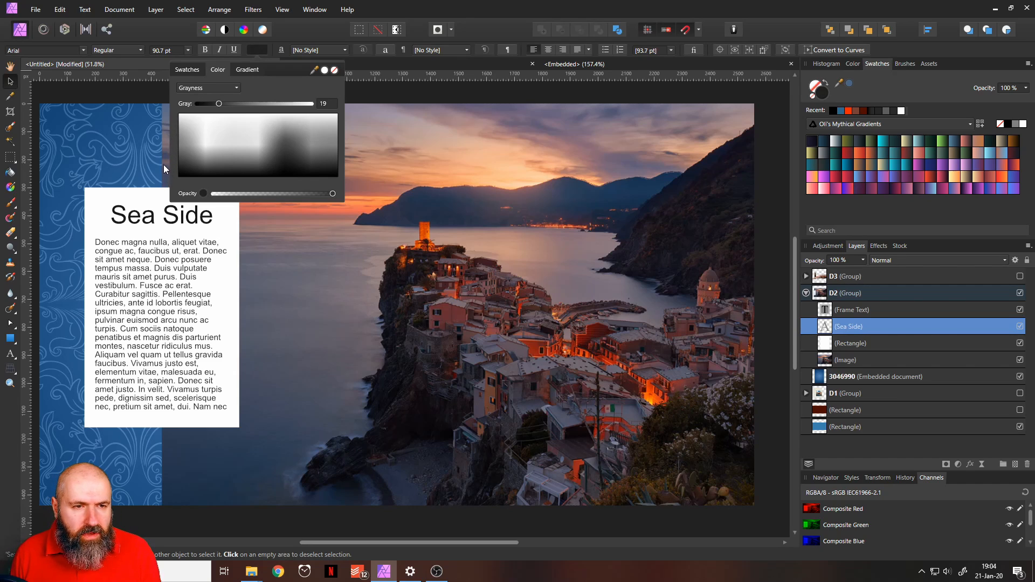
{"action": "left_click_drag", "start_coordinate": [219, 103], "coordinate": [249, 103]}
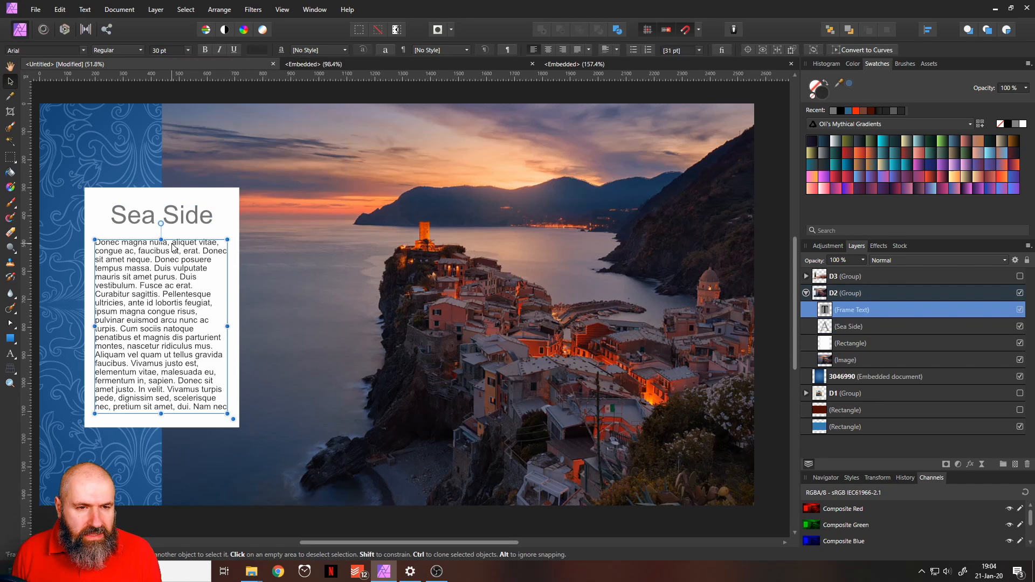
{"action": "mouse_move", "coordinate": [139, 258]}
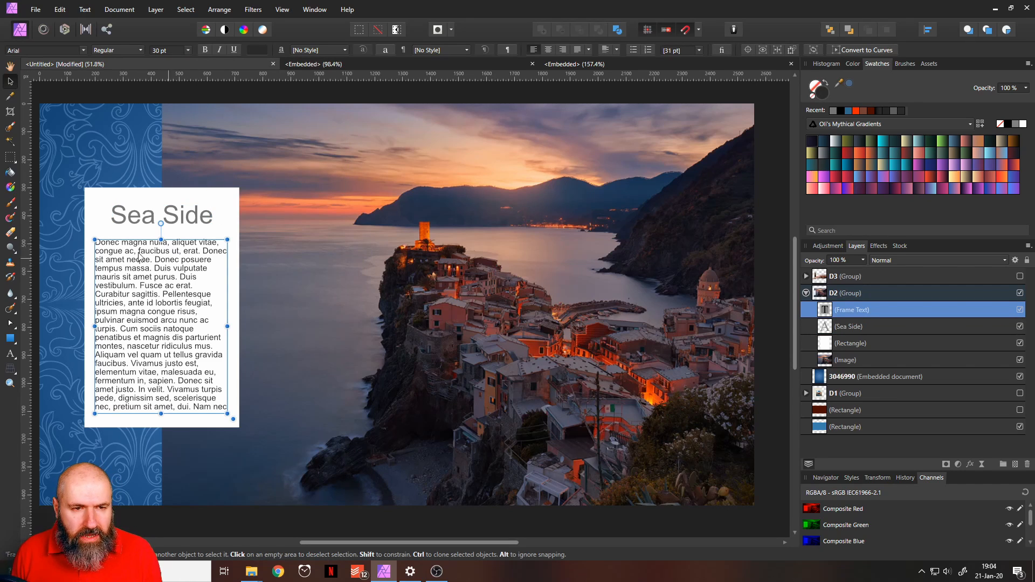
{"action": "mouse_move", "coordinate": [173, 266]}
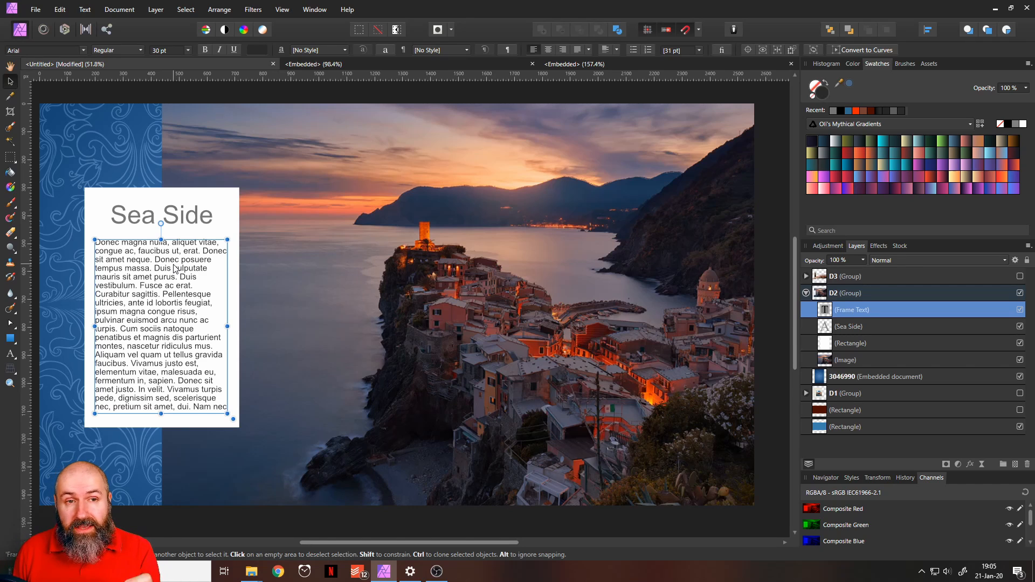
{"action": "mouse_move", "coordinate": [257, 49]}
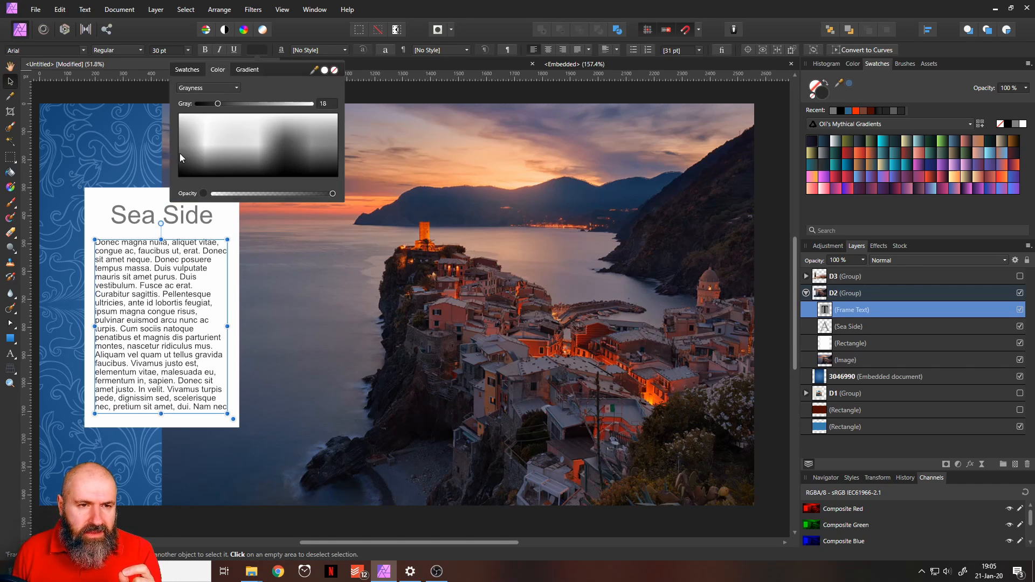
Set the paragraph text to dark grey around 32, then switch to the First Day in Italy page
{"action": "left_click_drag", "start_coordinate": [217, 103], "coordinate": [236, 103]}
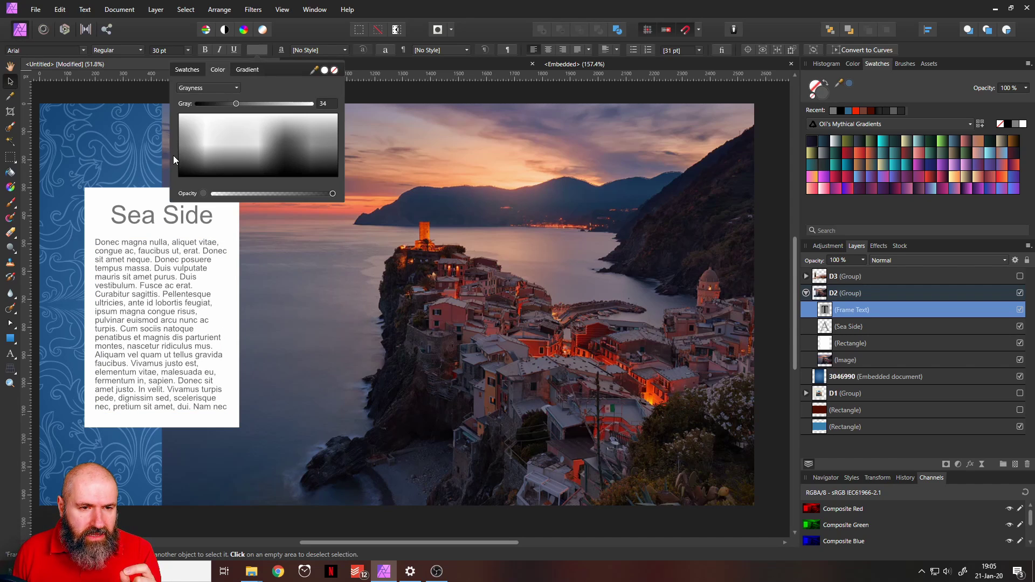
{"action": "left_click_drag", "start_coordinate": [236, 104], "coordinate": [232, 104]}
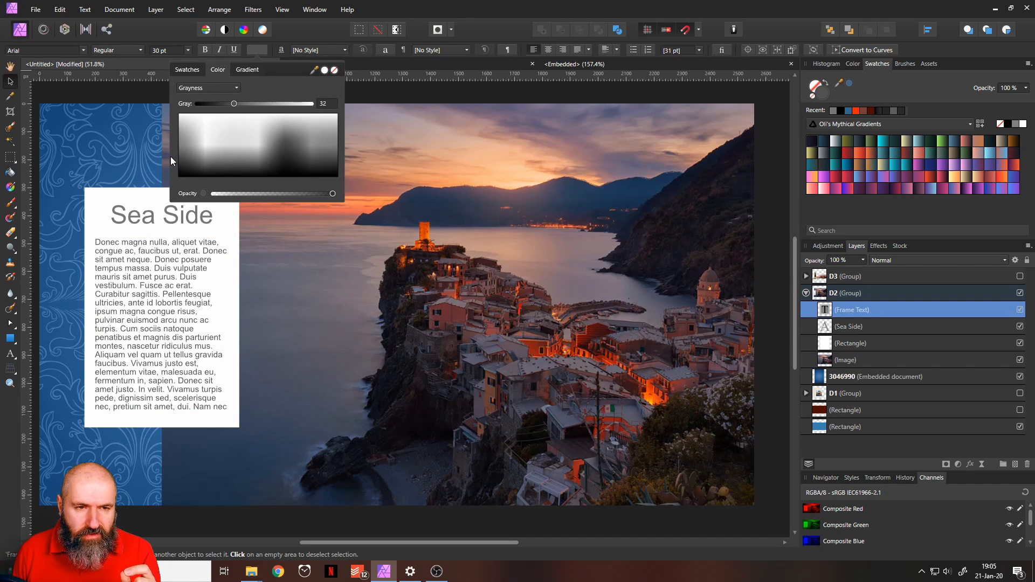
{"action": "left_click", "coordinate": [875, 376]}
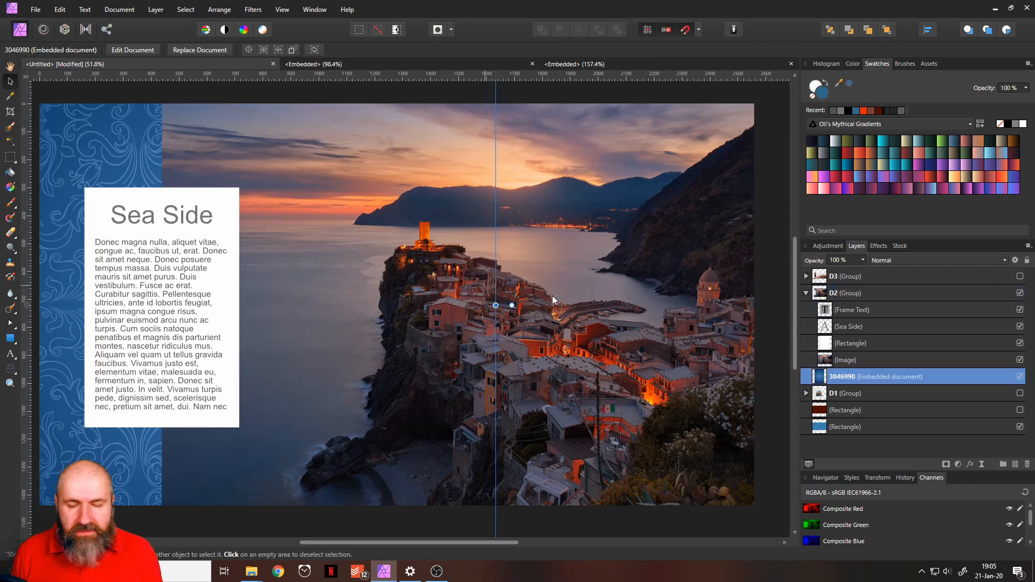
{"action": "left_click", "coordinate": [1019, 292]}
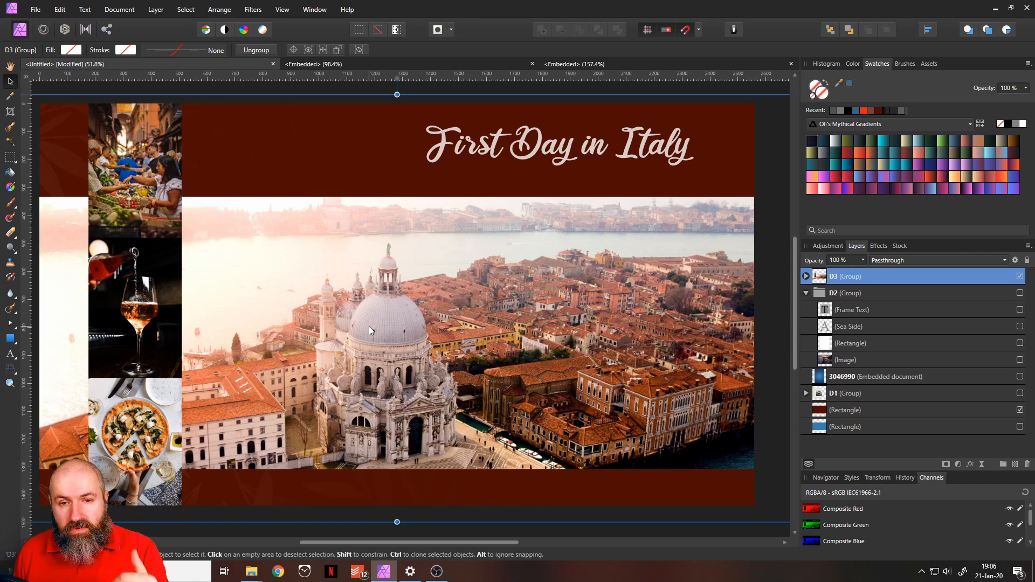
Expand the First Day in Italy group and its panorama masking group, then deselect
{"action": "left_click", "coordinate": [805, 276]}
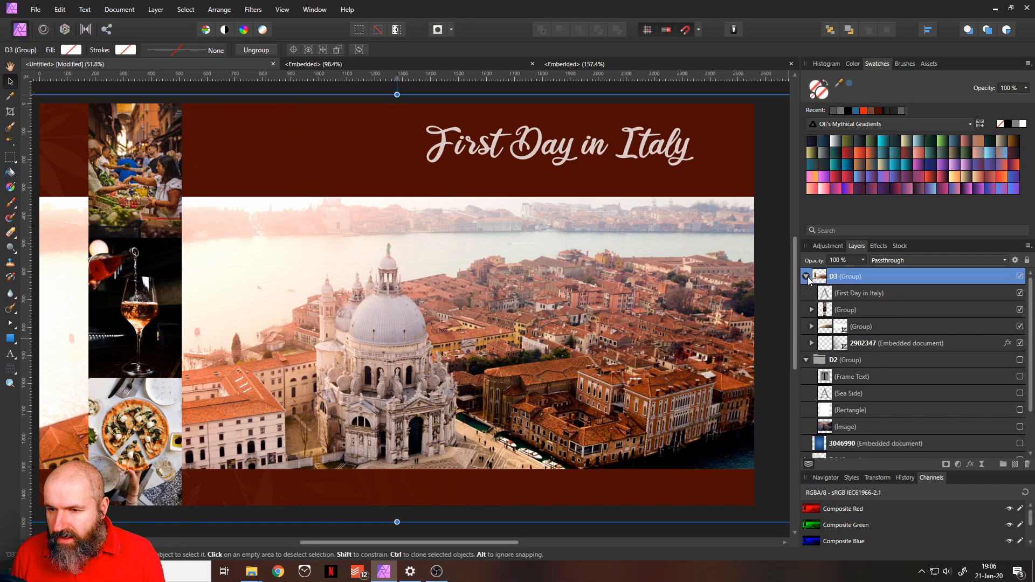
{"action": "left_click", "coordinate": [811, 326]}
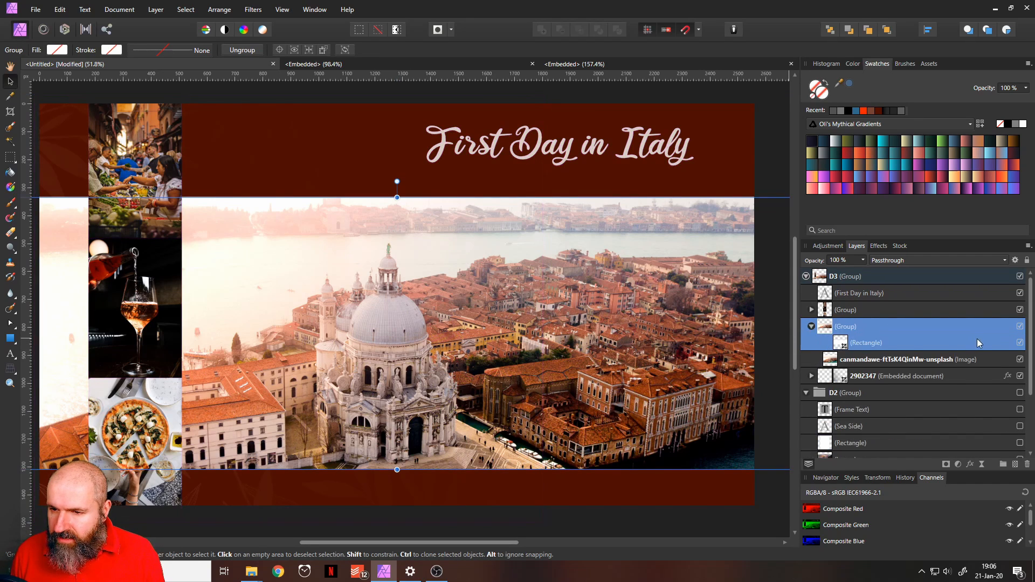
{"action": "left_click", "coordinate": [1018, 341]}
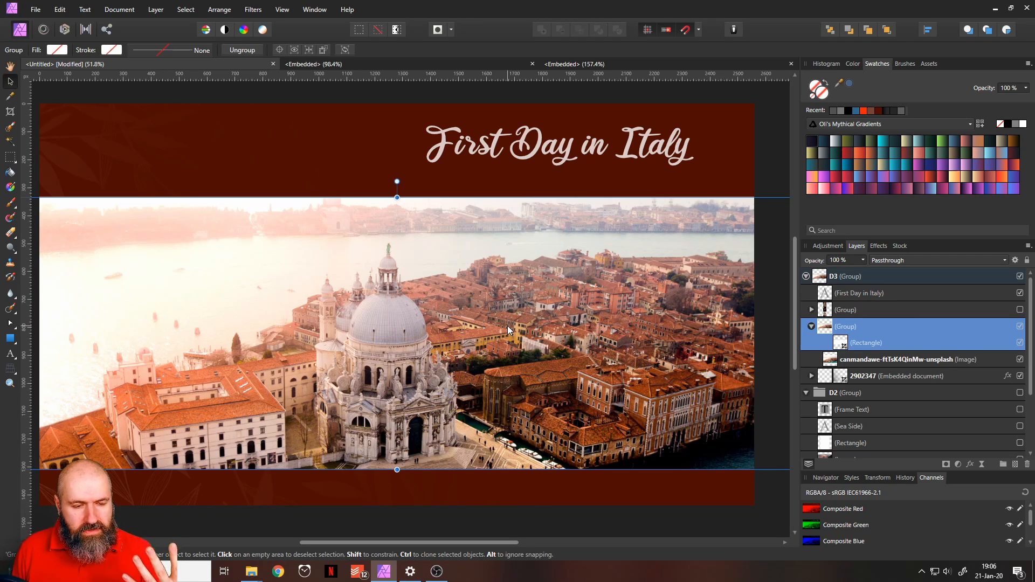
{"action": "left_click", "coordinate": [1019, 309]}
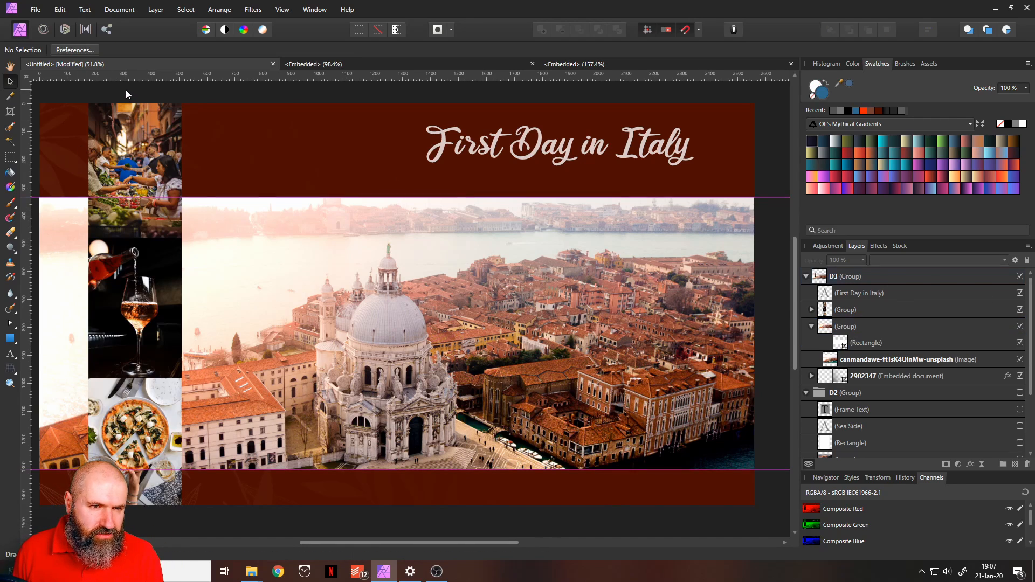
{"action": "mouse_move", "coordinate": [163, 239]}
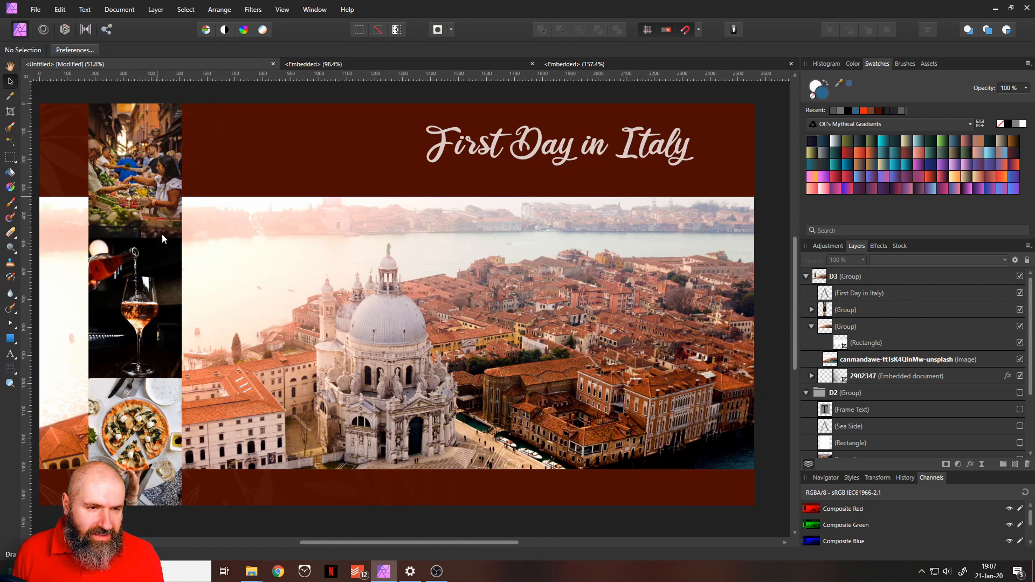
{"action": "mouse_move", "coordinate": [143, 447]}
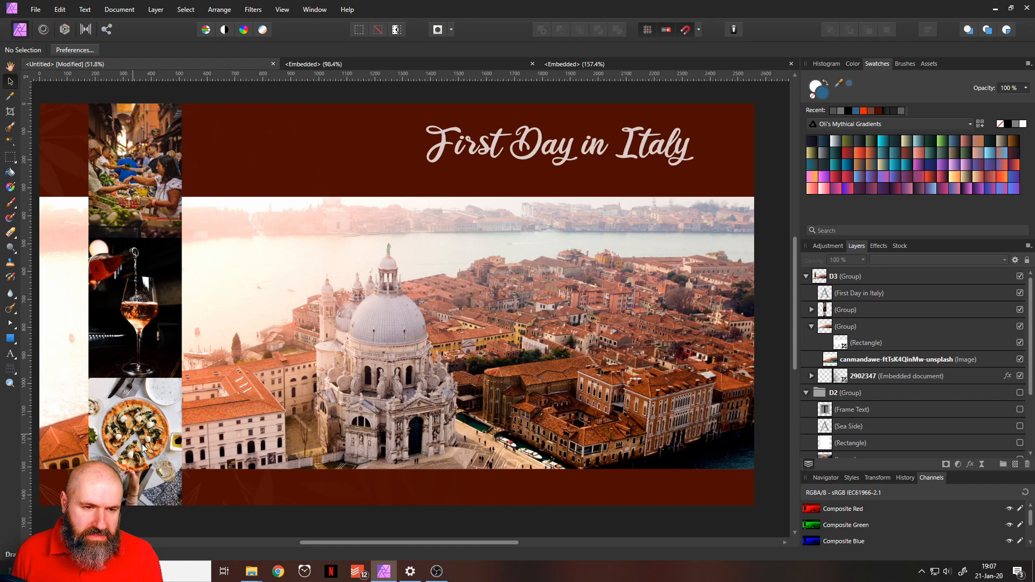
{"action": "mouse_move", "coordinate": [440, 343]}
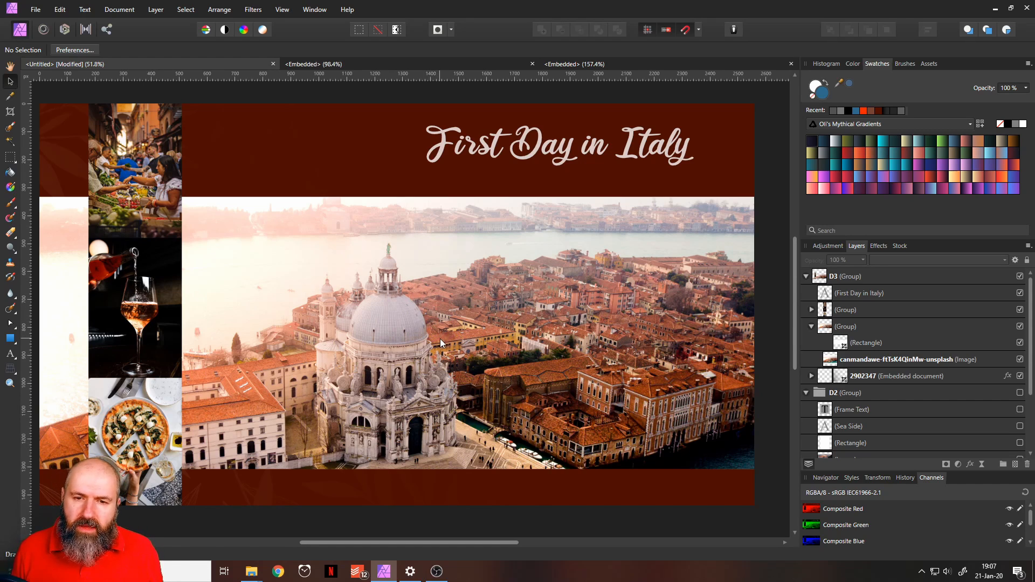
{"action": "mouse_move", "coordinate": [249, 232]}
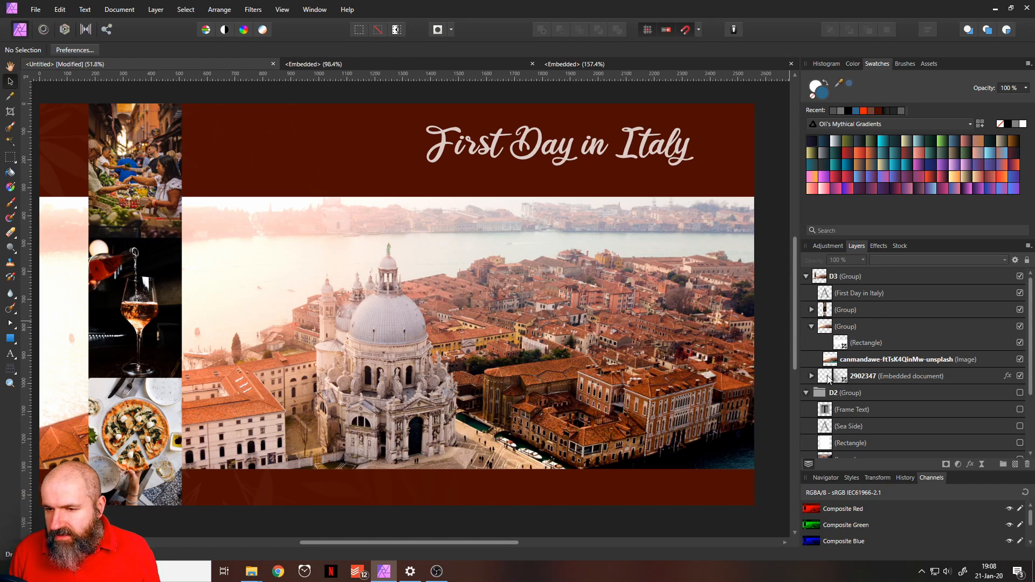
{"action": "left_click", "coordinate": [891, 375]}
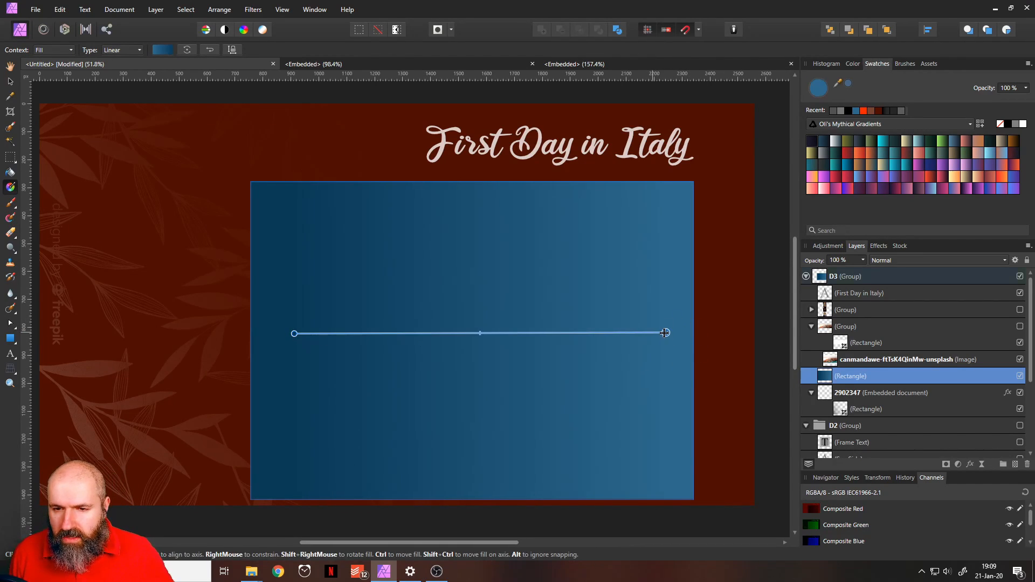
{"action": "mouse_move", "coordinate": [399, 284]}
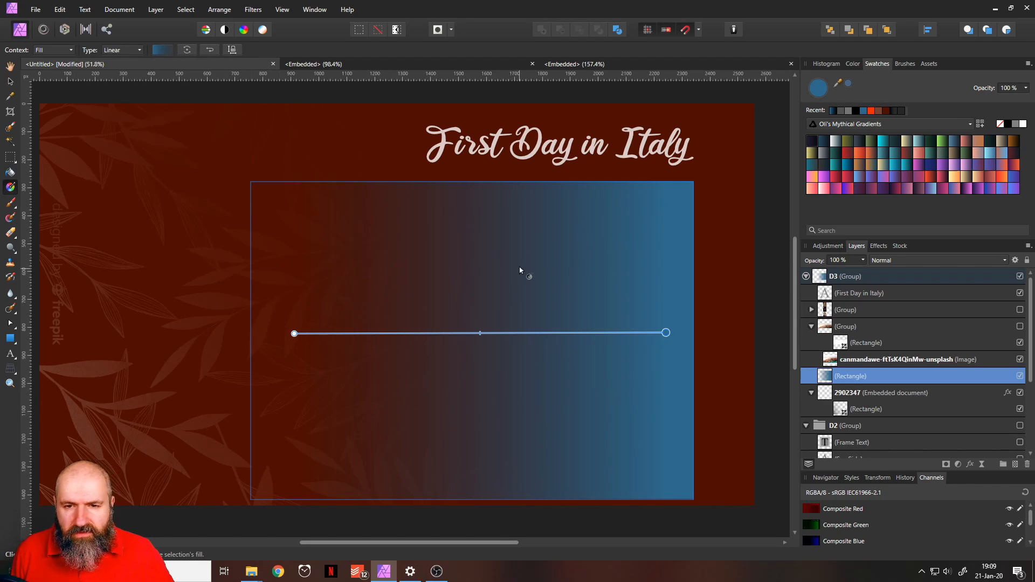
{"action": "mouse_move", "coordinate": [911, 309]}
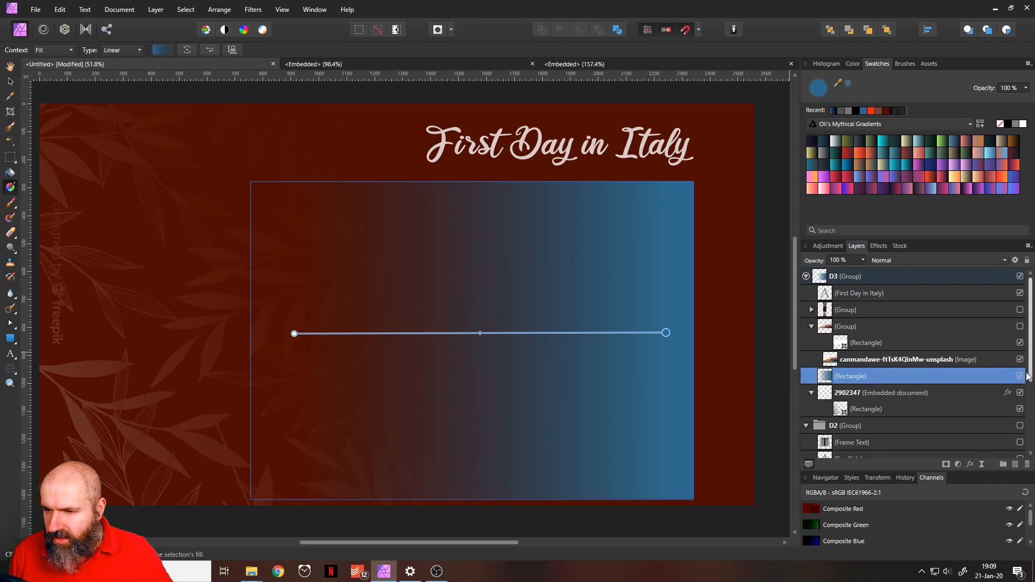
{"action": "left_click", "coordinate": [1019, 326]}
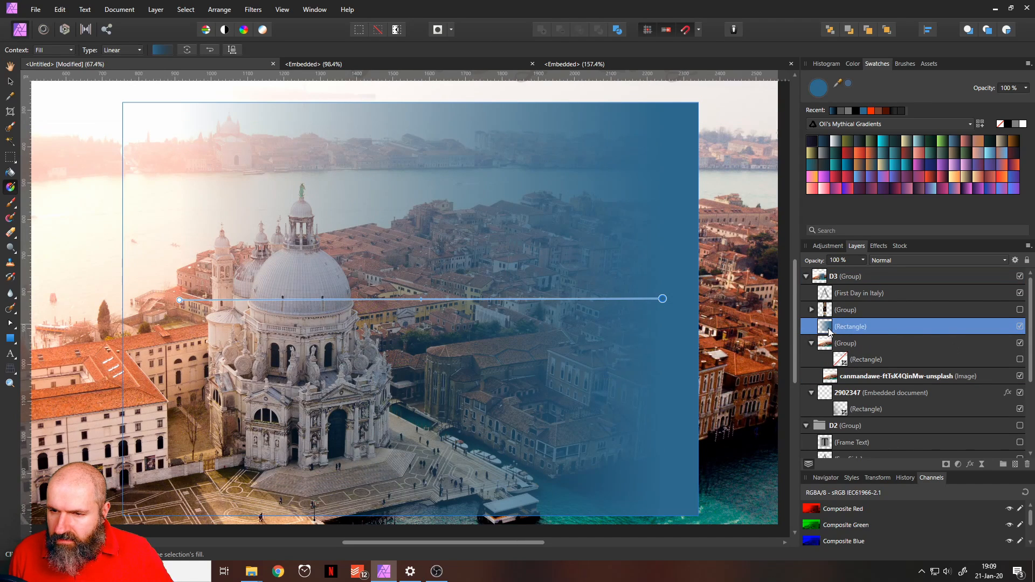
{"action": "right_click", "coordinate": [850, 326]}
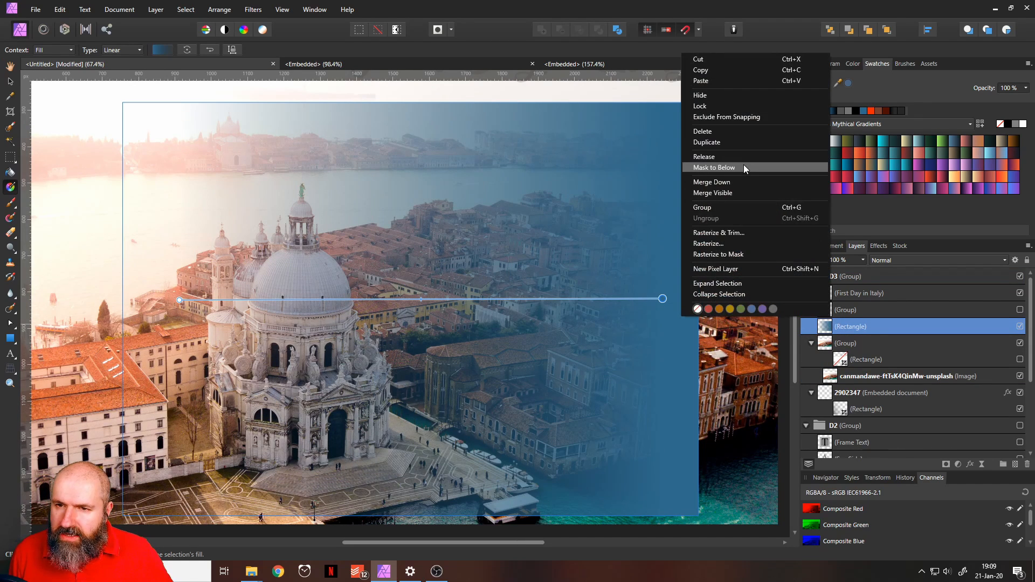
{"action": "left_click", "coordinate": [714, 167]}
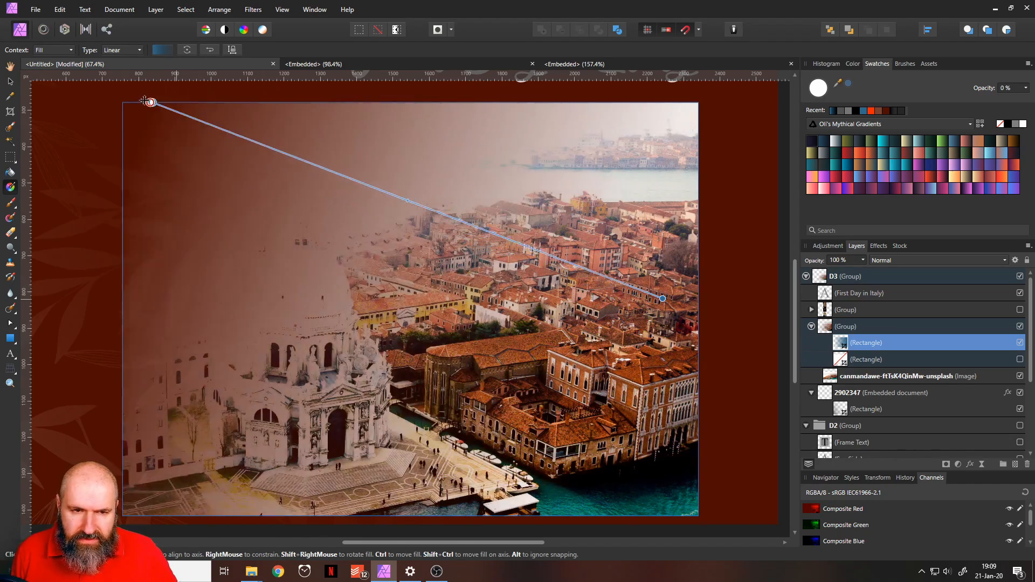
{"action": "left_click_drag", "start_coordinate": [148, 103], "coordinate": [269, 262]}
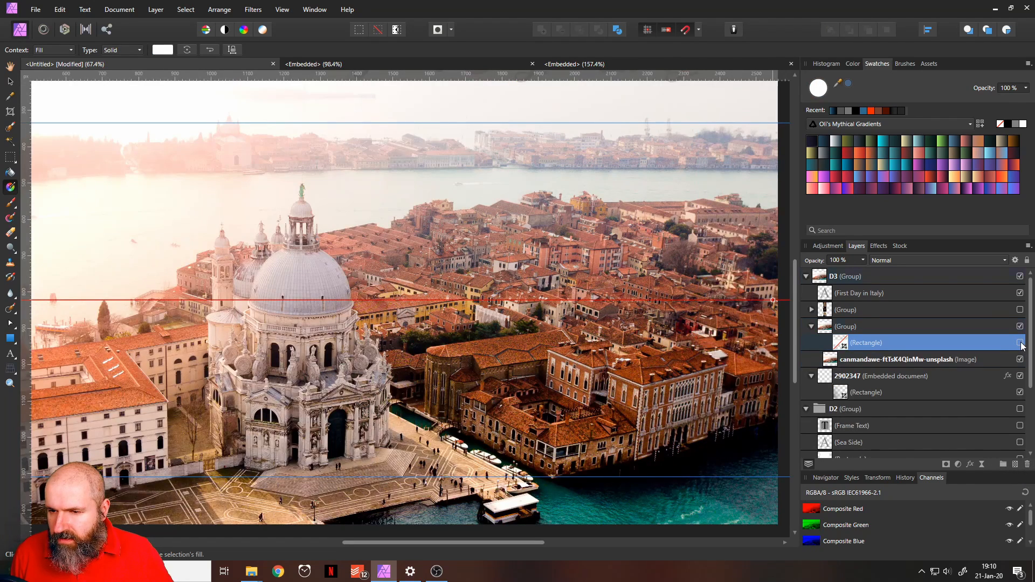
Select the embedded leaf background document on the red page
{"action": "left_click", "coordinate": [880, 375]}
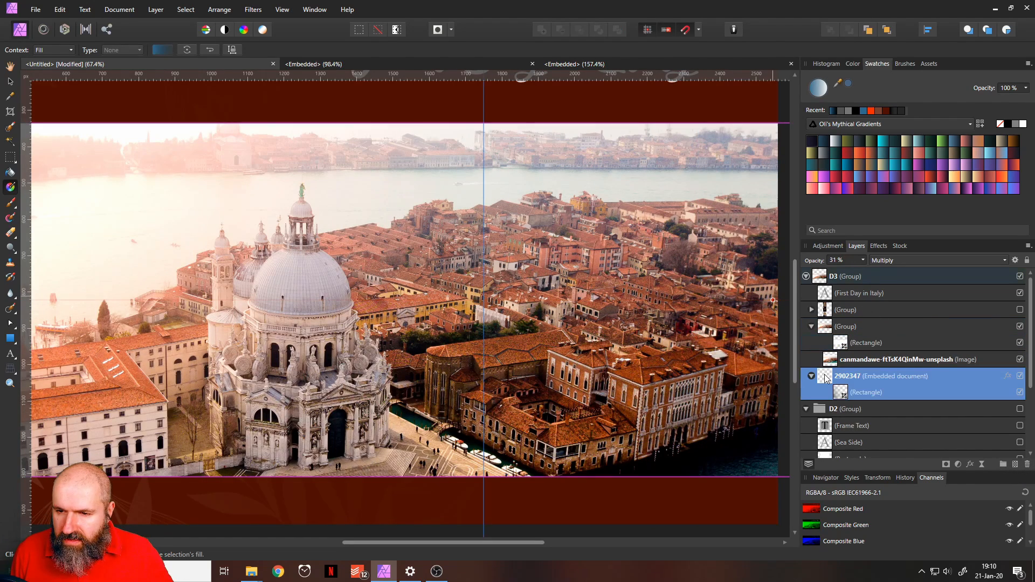
{"action": "mouse_move", "coordinate": [998, 338]}
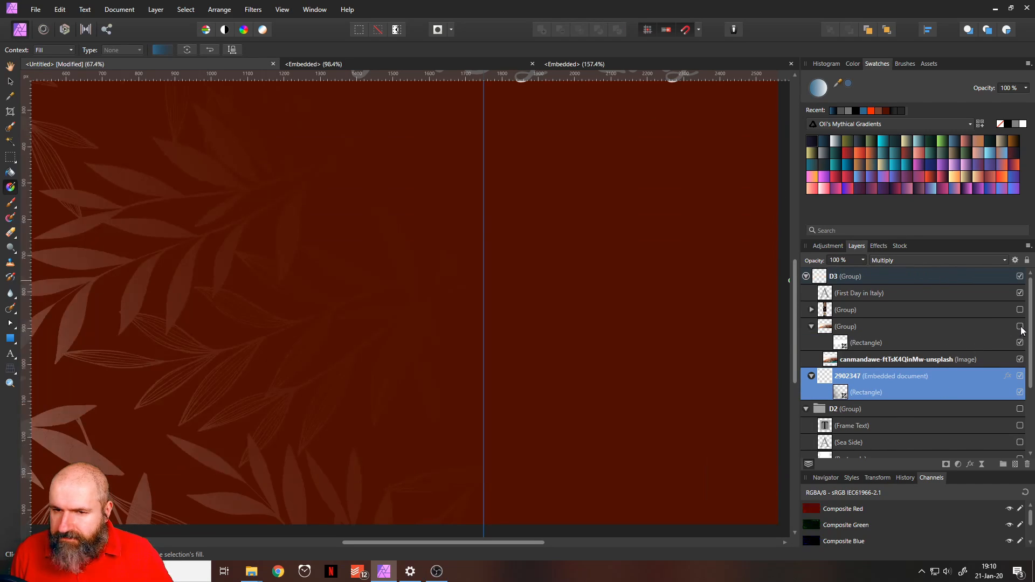
{"action": "mouse_move", "coordinate": [10, 190]}
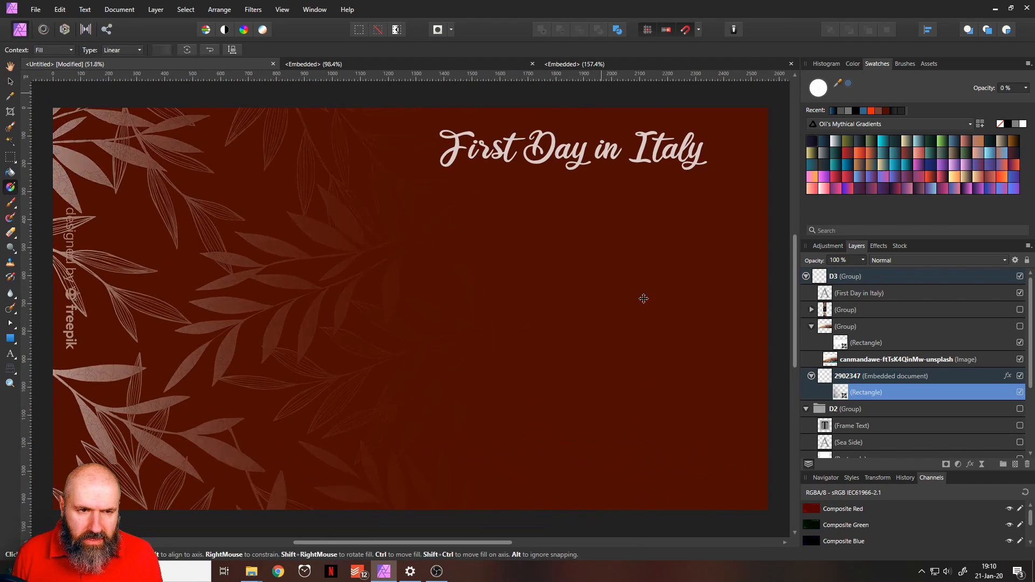
{"action": "mouse_move", "coordinate": [654, 489]}
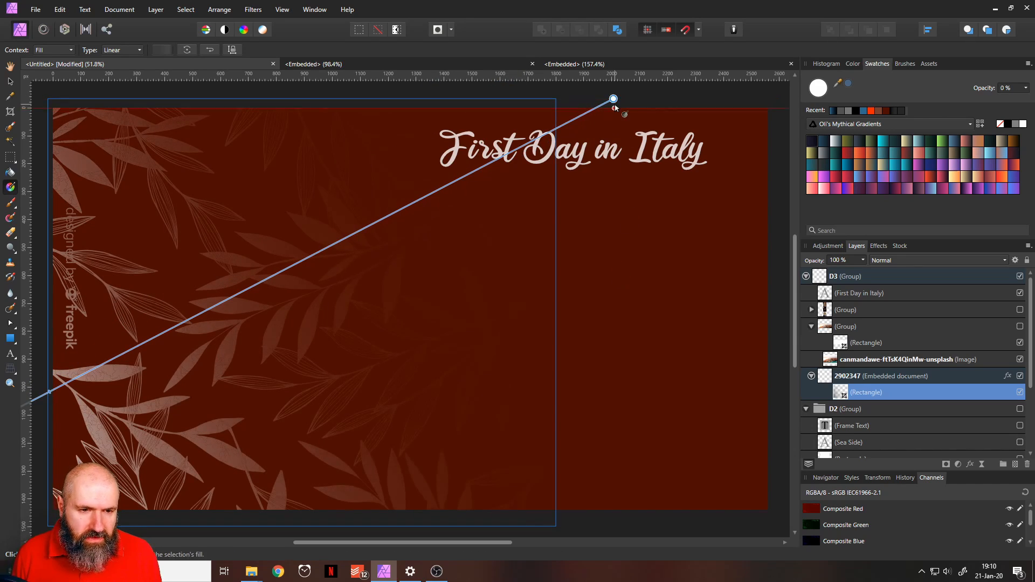
{"action": "mouse_move", "coordinate": [734, 362]}
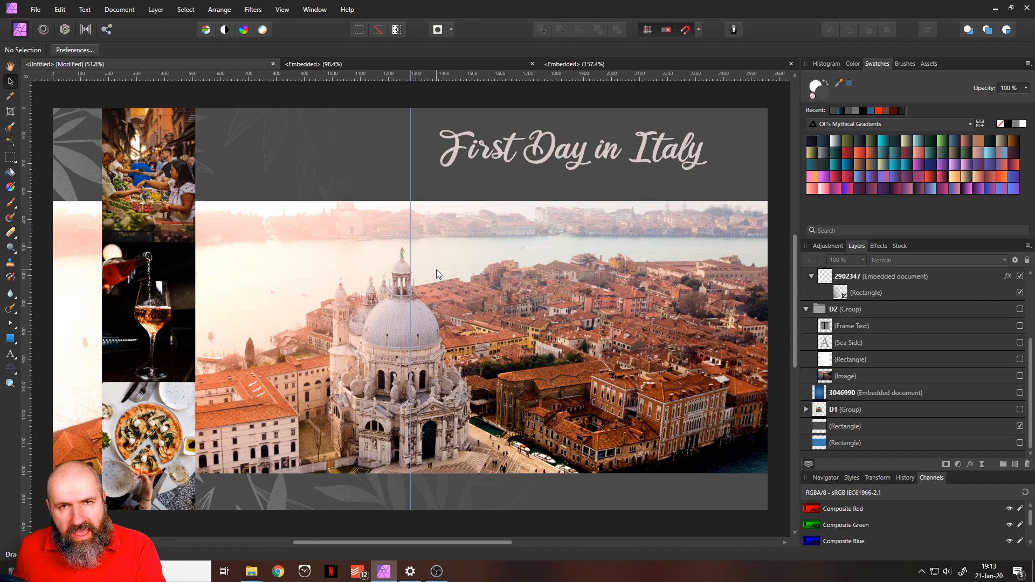
{"action": "mouse_move", "coordinate": [438, 239]}
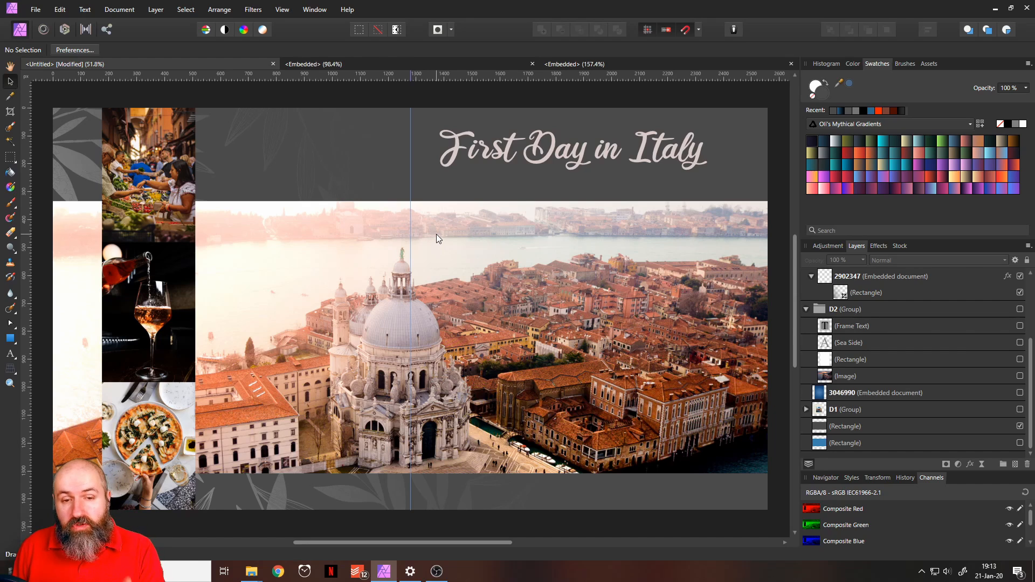
{"action": "mouse_move", "coordinate": [404, 292]}
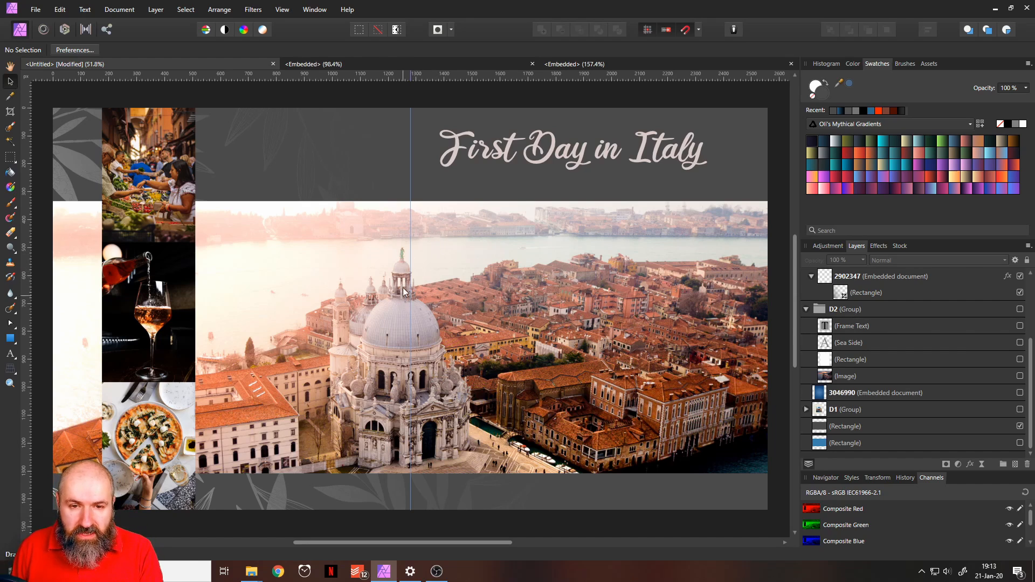
{"action": "mouse_move", "coordinate": [393, 349]}
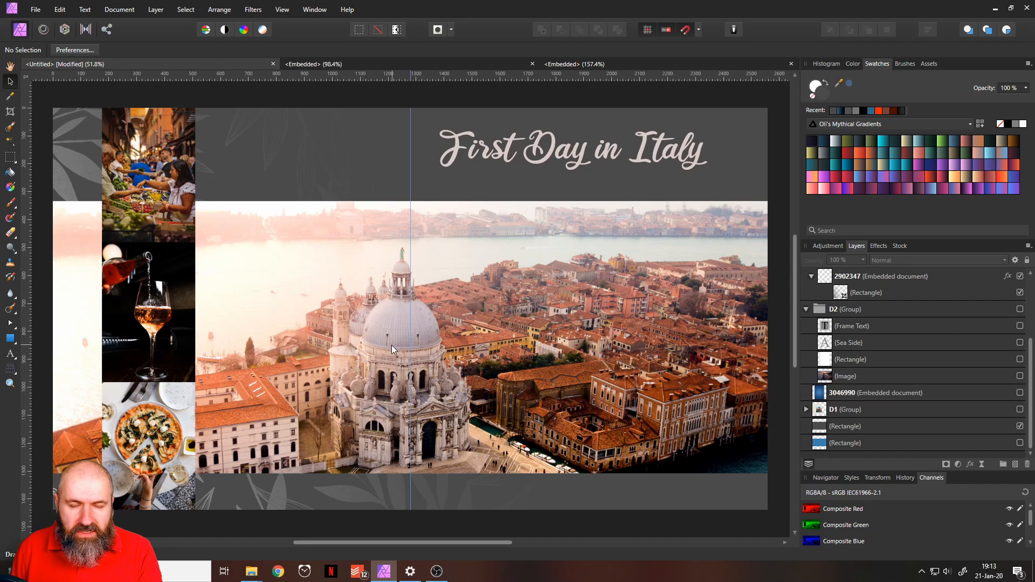